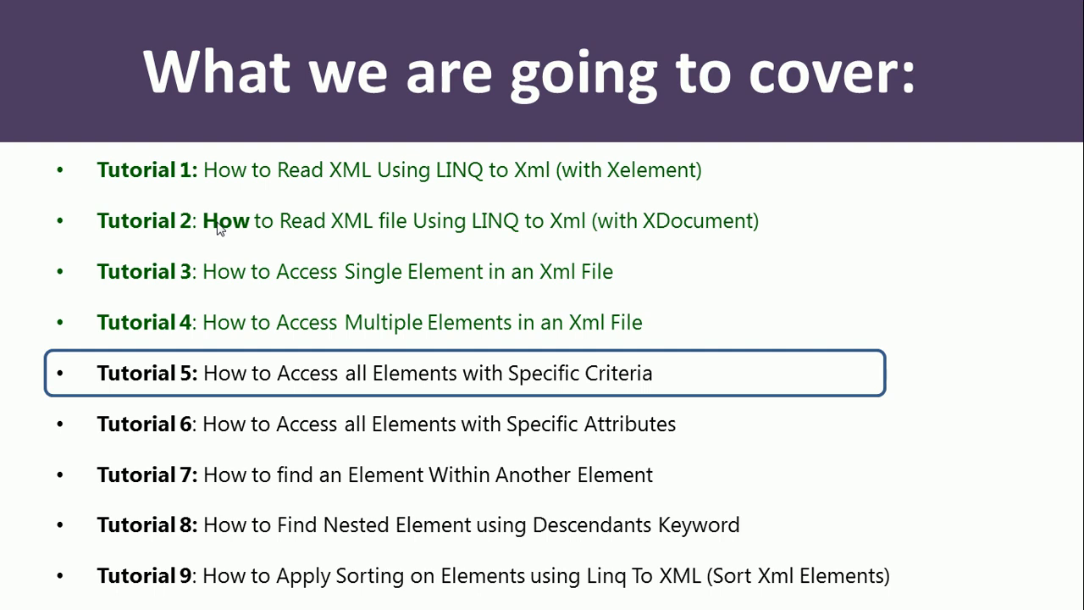
pyautogui.moveTo(258, 331)
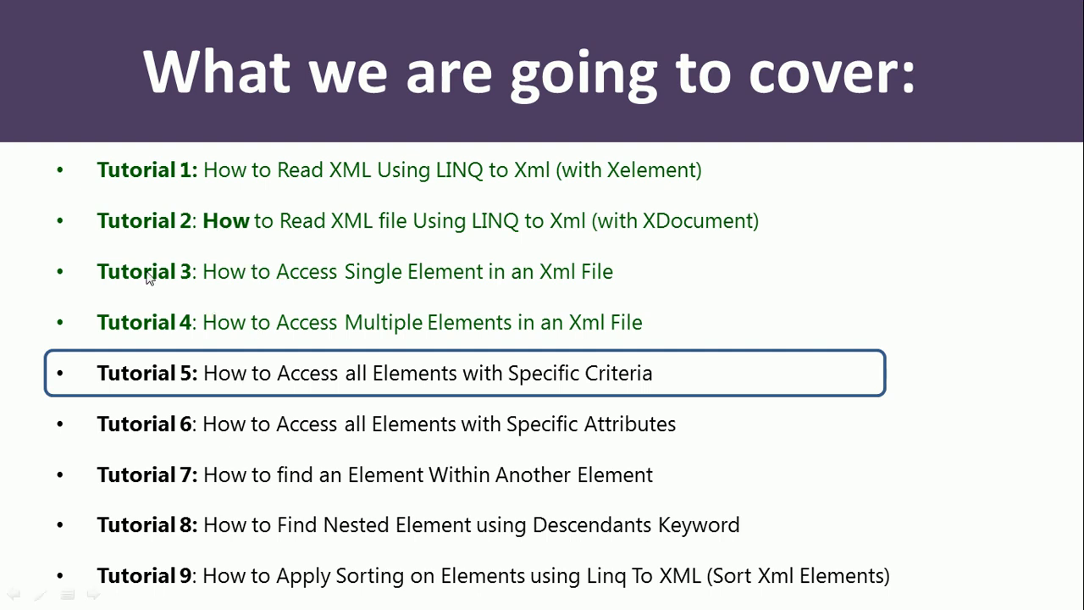
pyautogui.moveTo(669, 340)
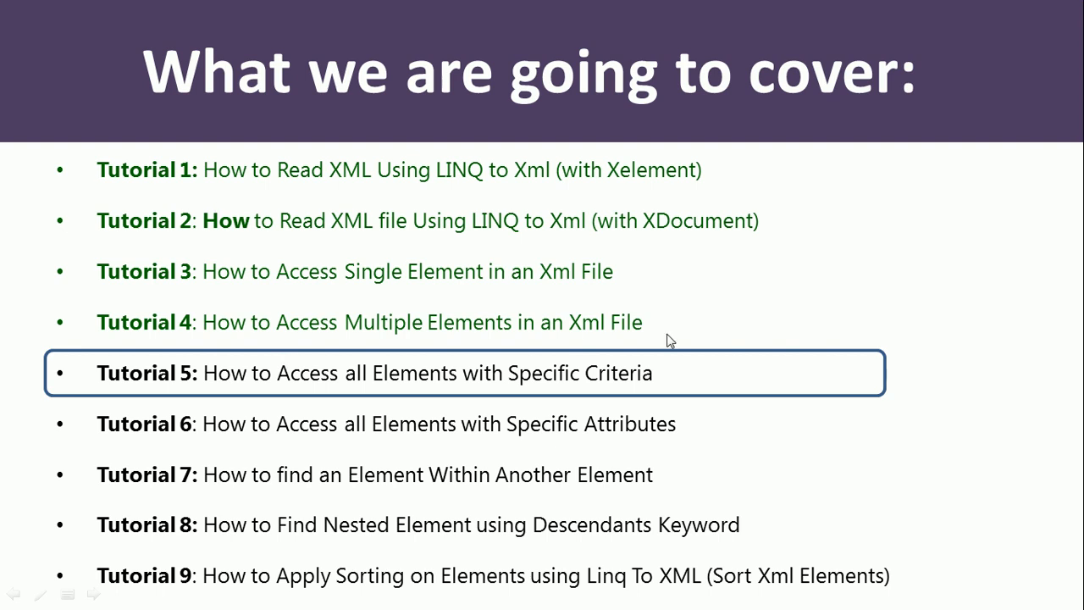
pyautogui.moveTo(95, 129)
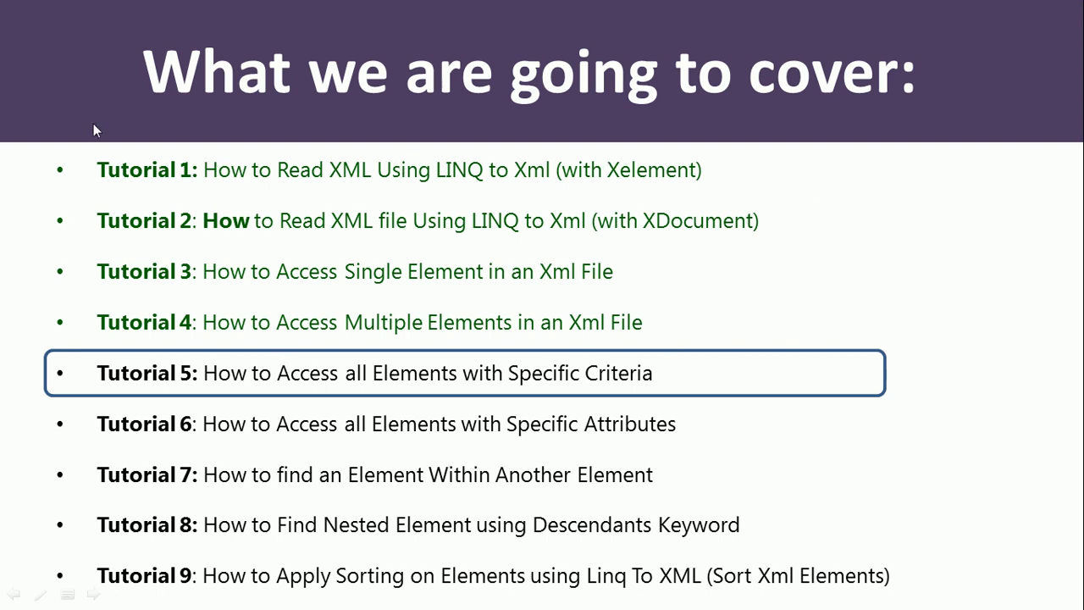
pyautogui.moveTo(251, 386)
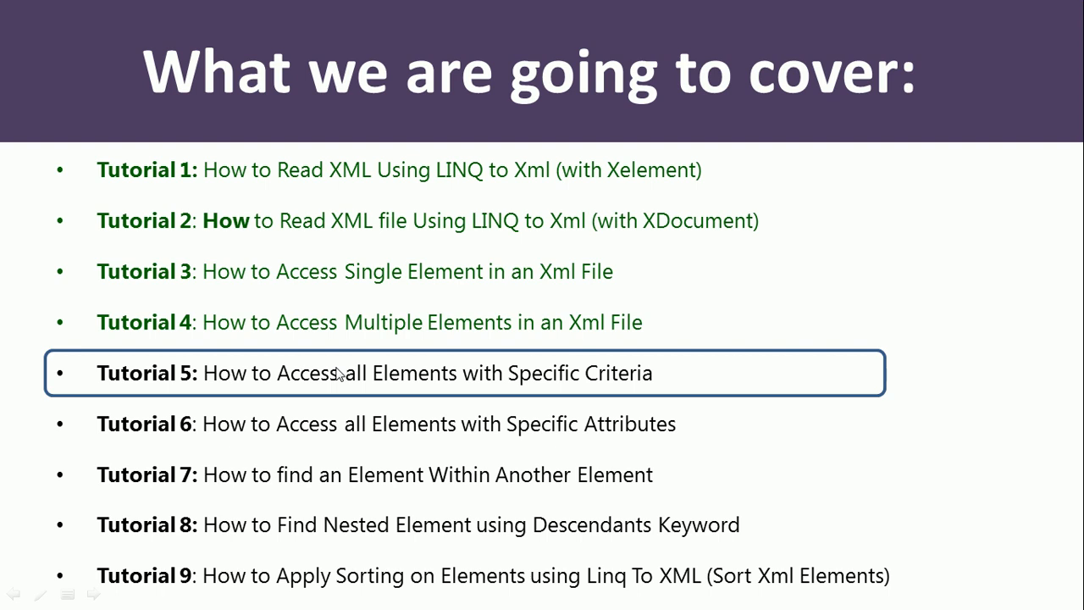
pyautogui.moveTo(611, 286)
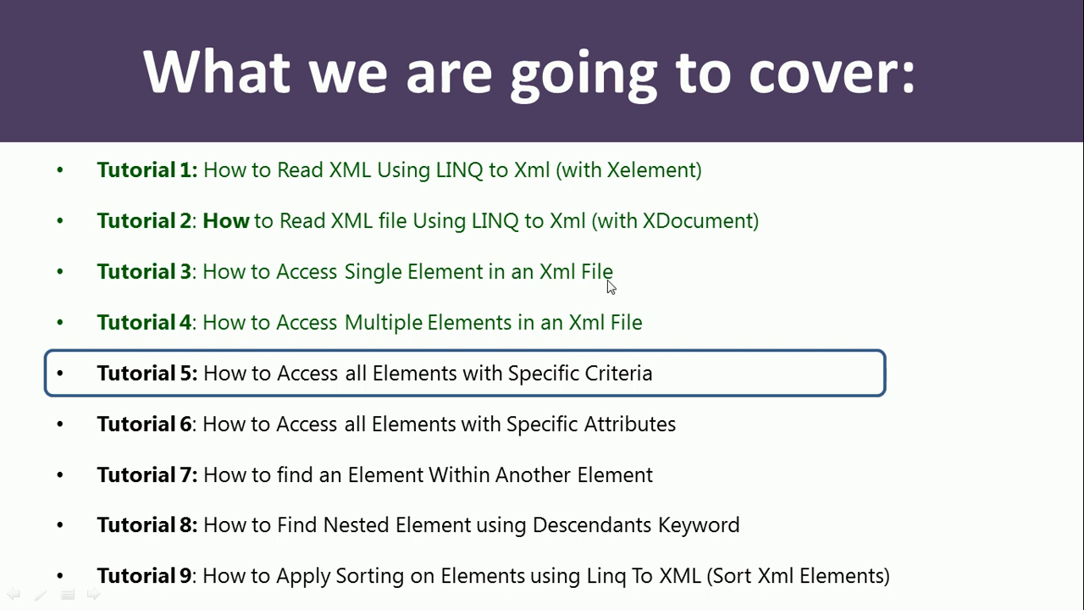
pyautogui.moveTo(331, 7)
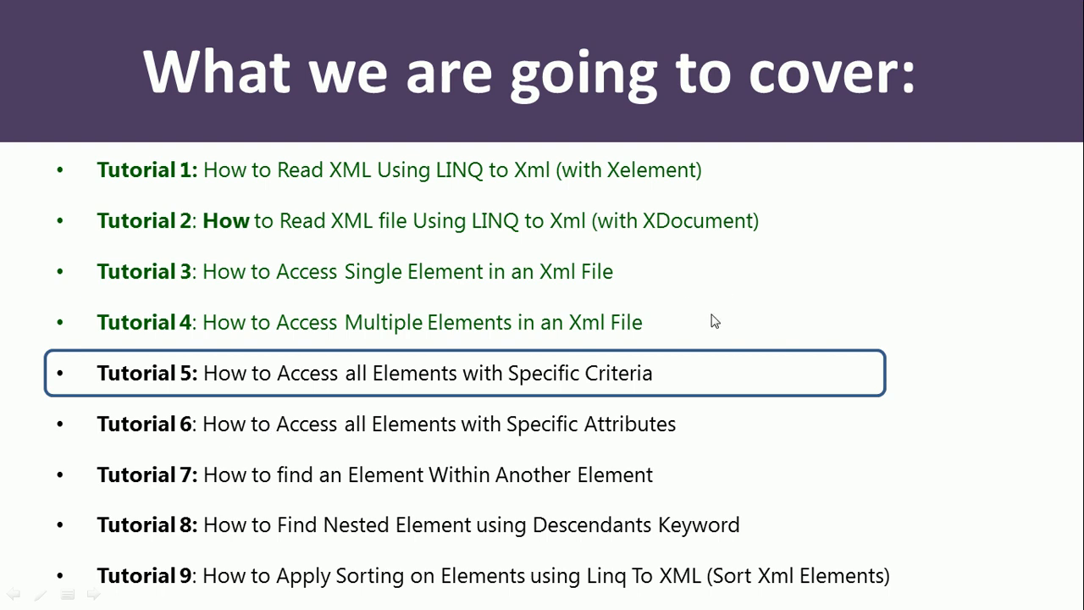
# Step: Hand-write 'Sub' with a trailing dash beside Tutorial 5 on the slide
pyautogui.moveTo(708, 279); pyautogui.dragTo(691, 325)
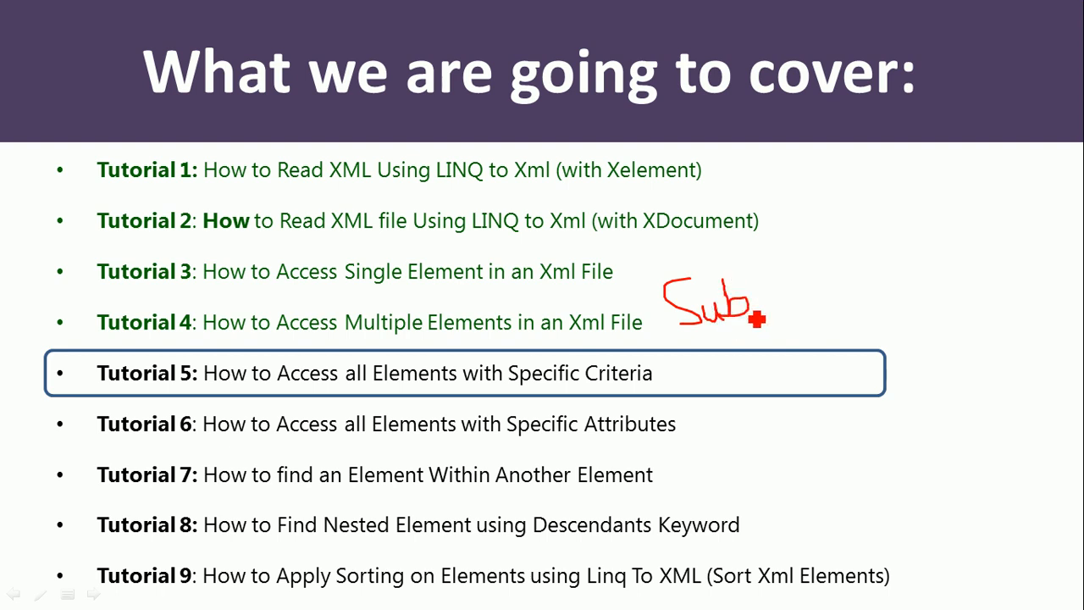
pyautogui.moveTo(761, 319); pyautogui.dragTo(827, 303)
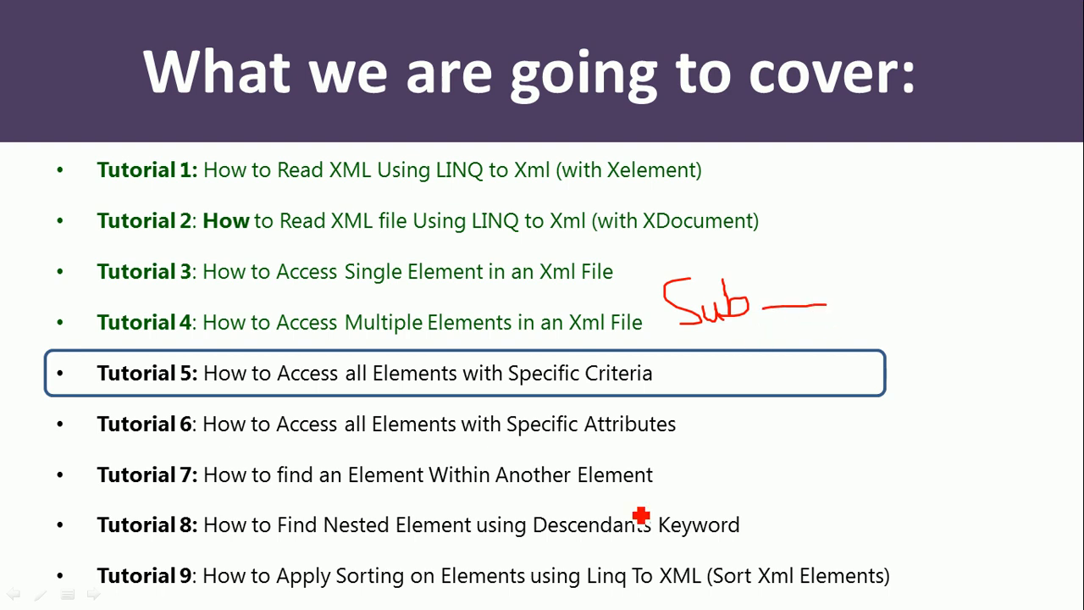
pyautogui.moveTo(735, 295)
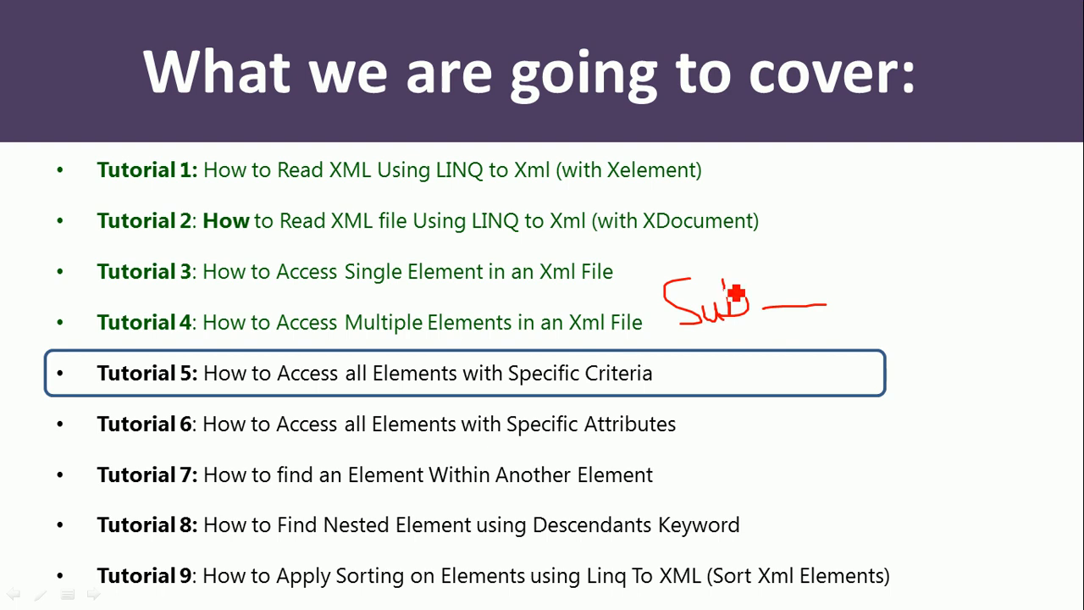
pyautogui.moveTo(640, 304)
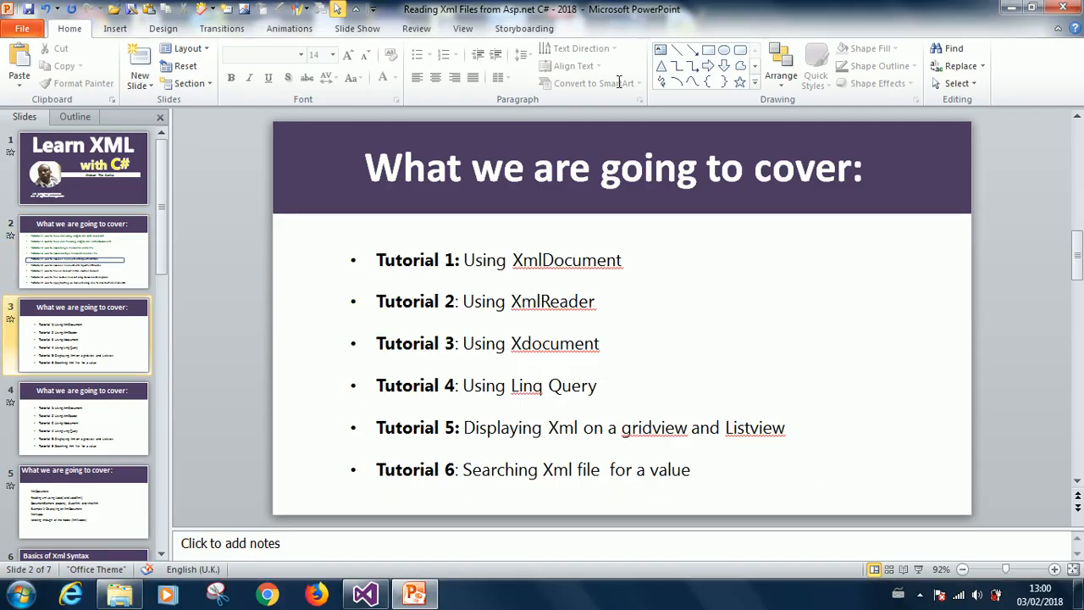
# Step: Collapse ReadMultipleElements in Functions.cs and place the cursor on a blank line after it
pyautogui.click(81, 336)
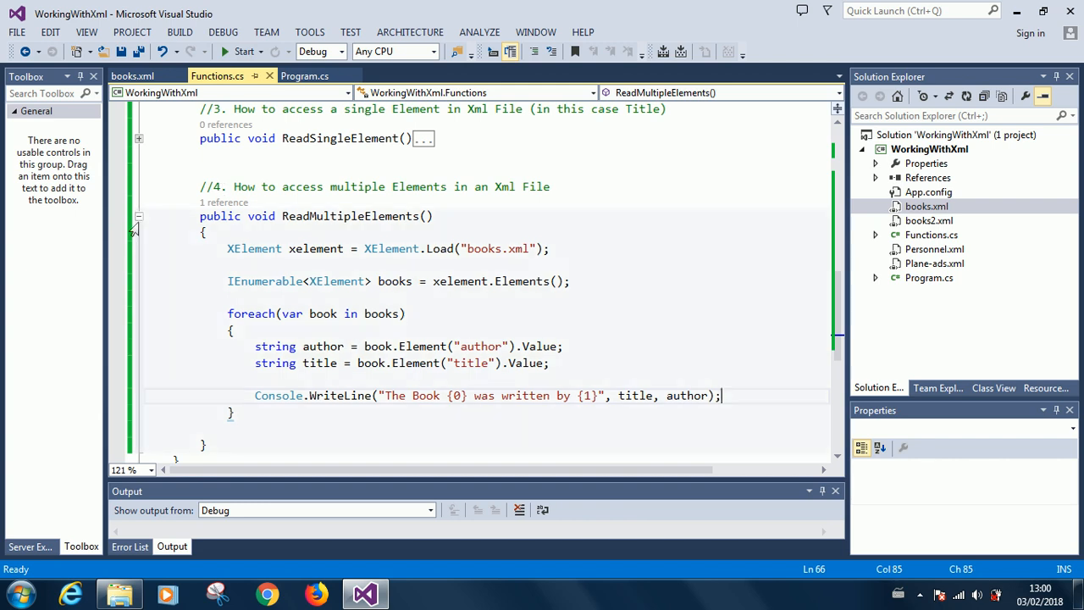
pyautogui.click(139, 215)
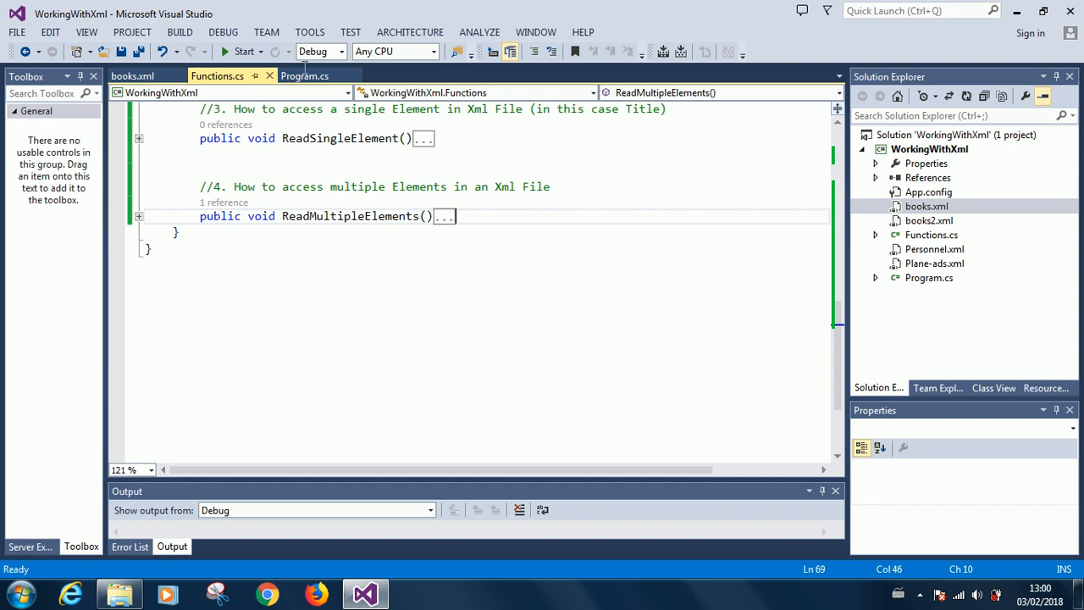
pyautogui.click(244, 50)
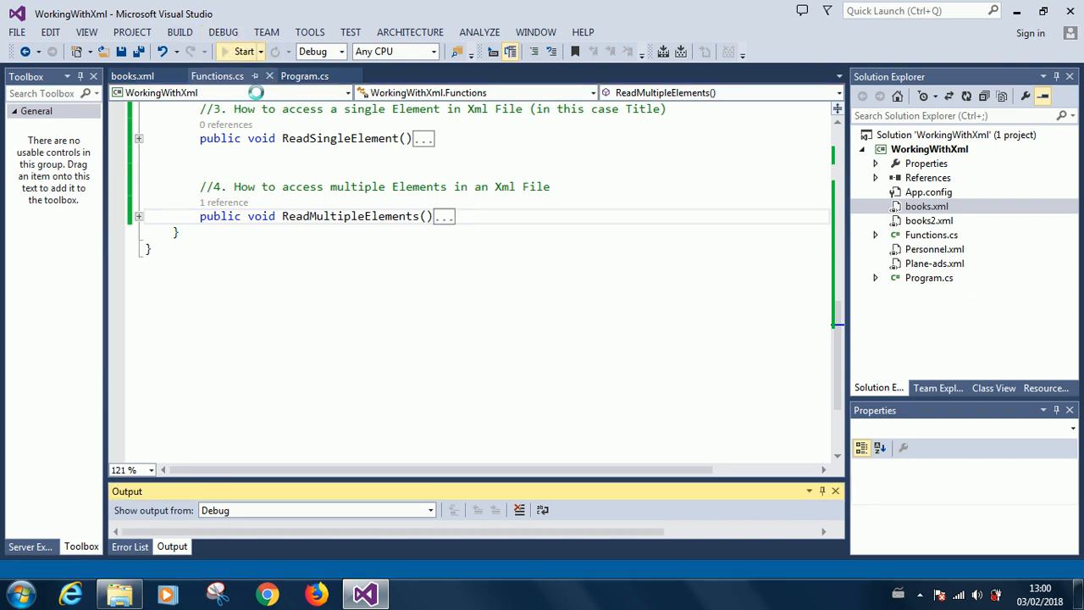
pyautogui.click(244, 51)
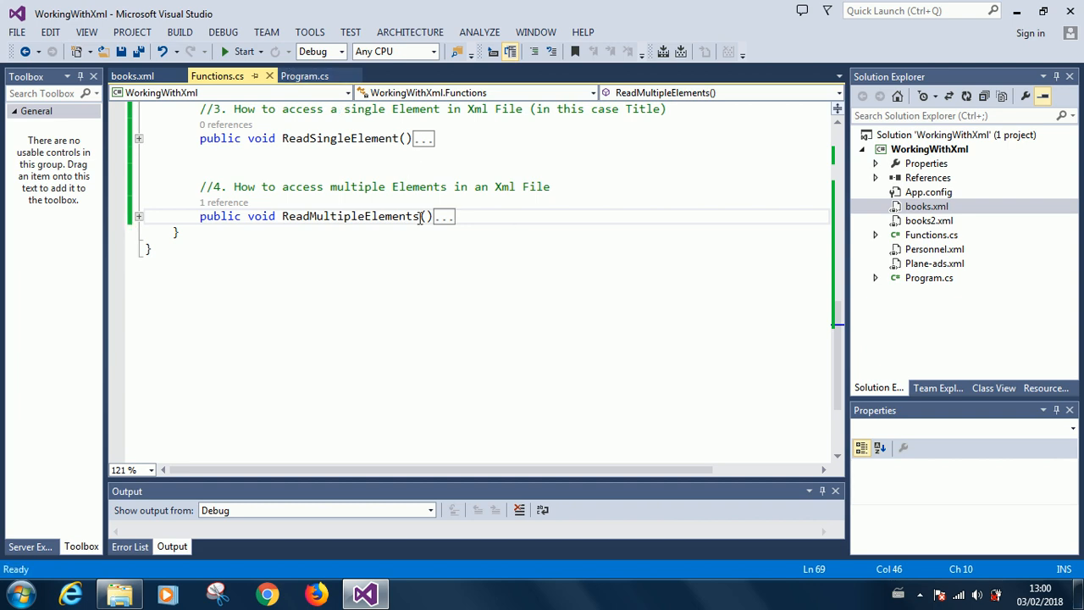
pyautogui.moveTo(505, 216)
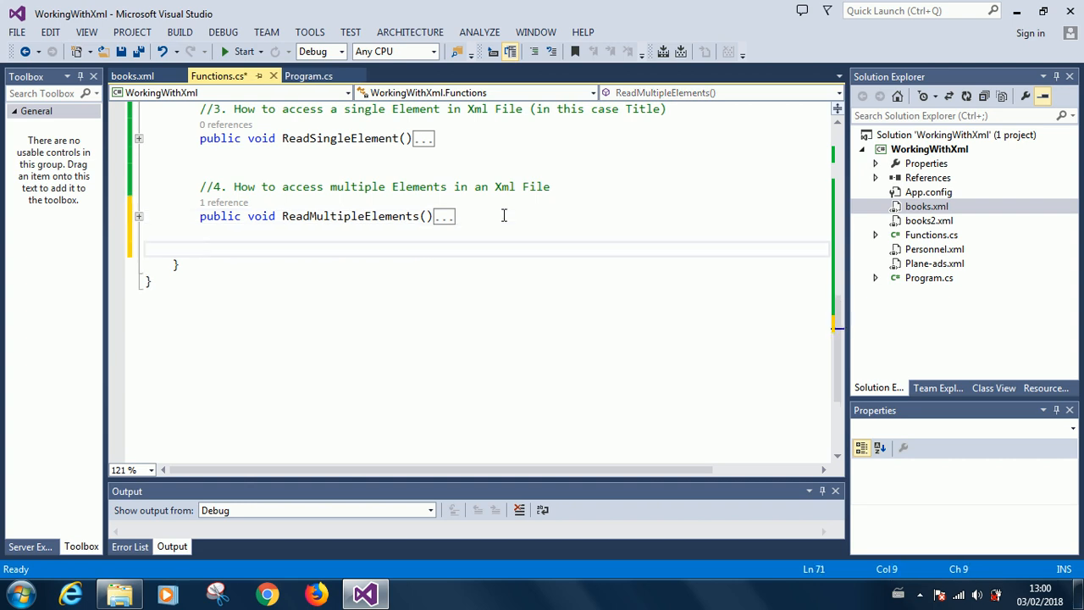
# Step: Add the comment '//5. How to access Elements based on certain criteria'
pyautogui.write('//5.')
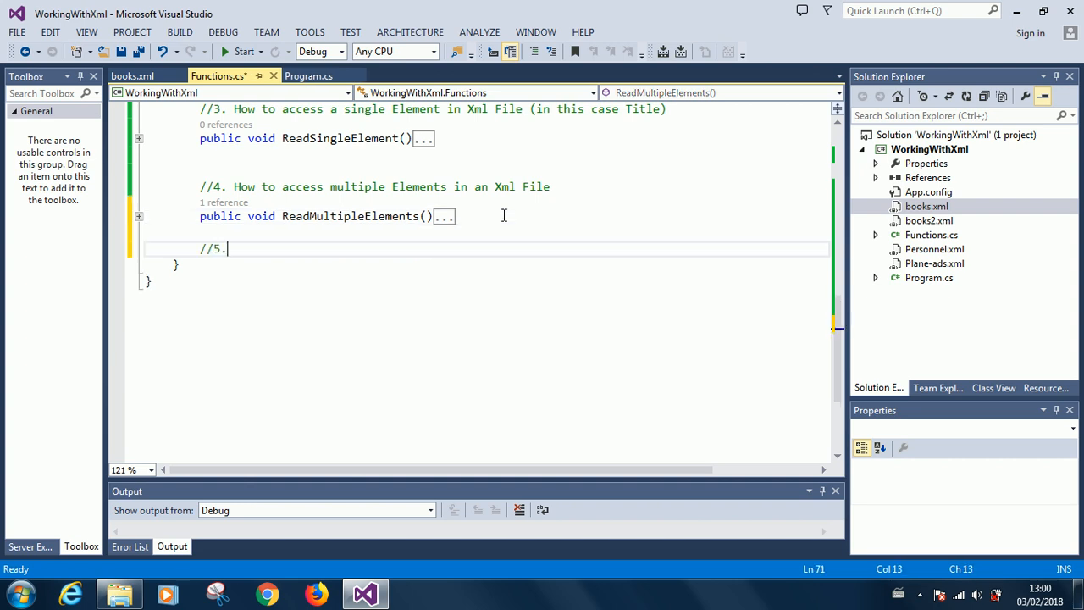
pyautogui.write('How to')
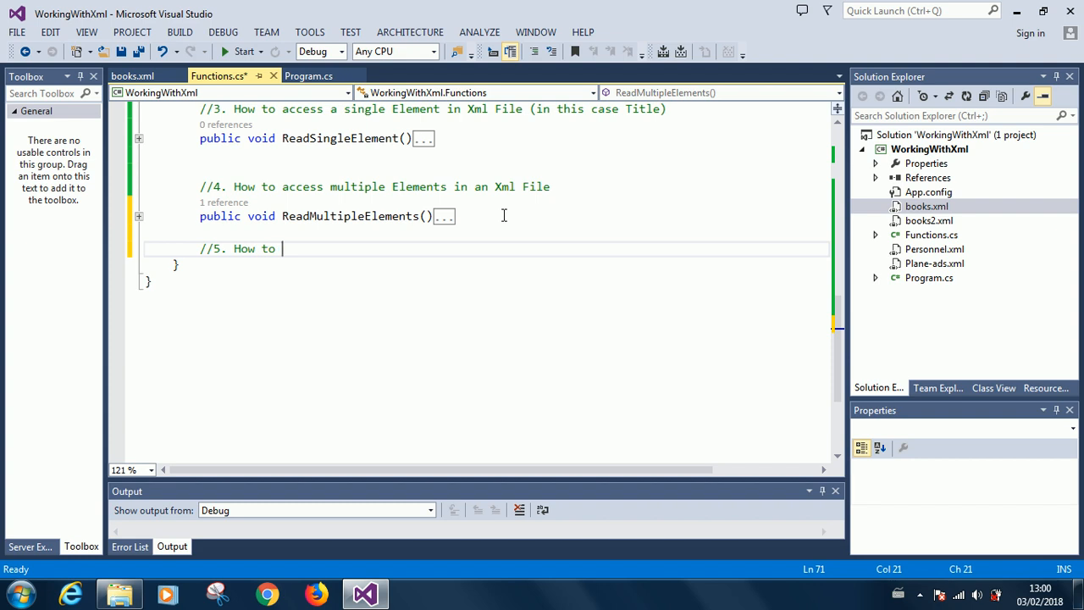
pyautogui.write('access')
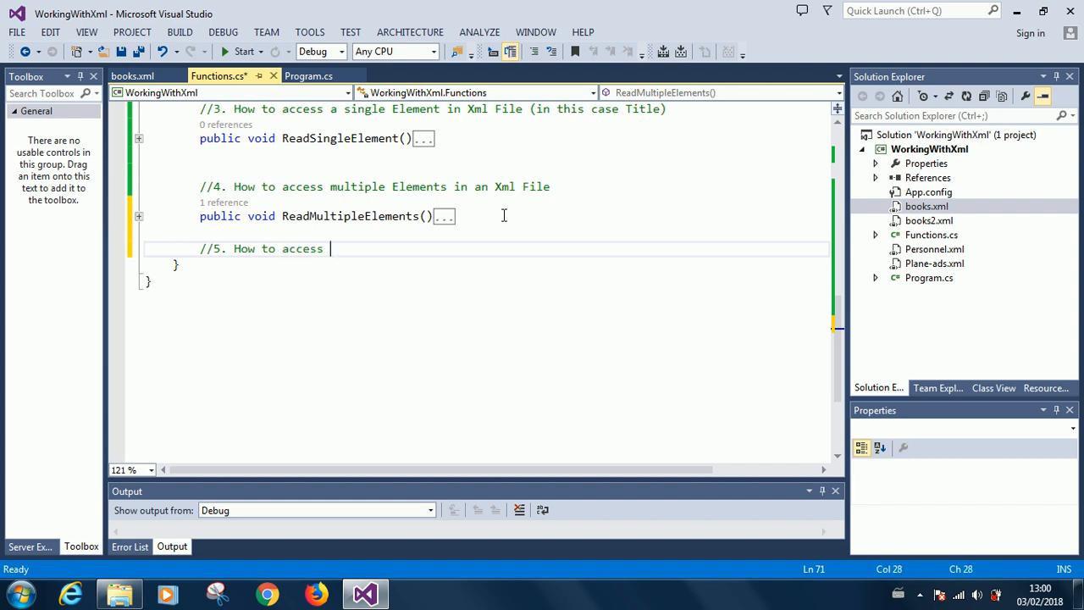
pyautogui.write('Elemelnts base')
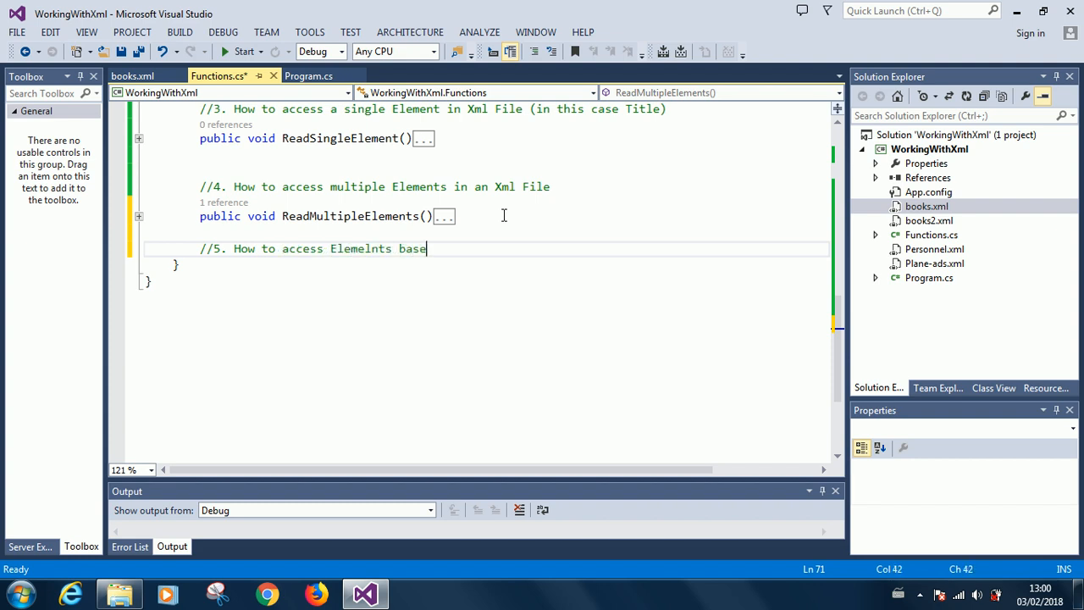
pyautogui.write('on cet')
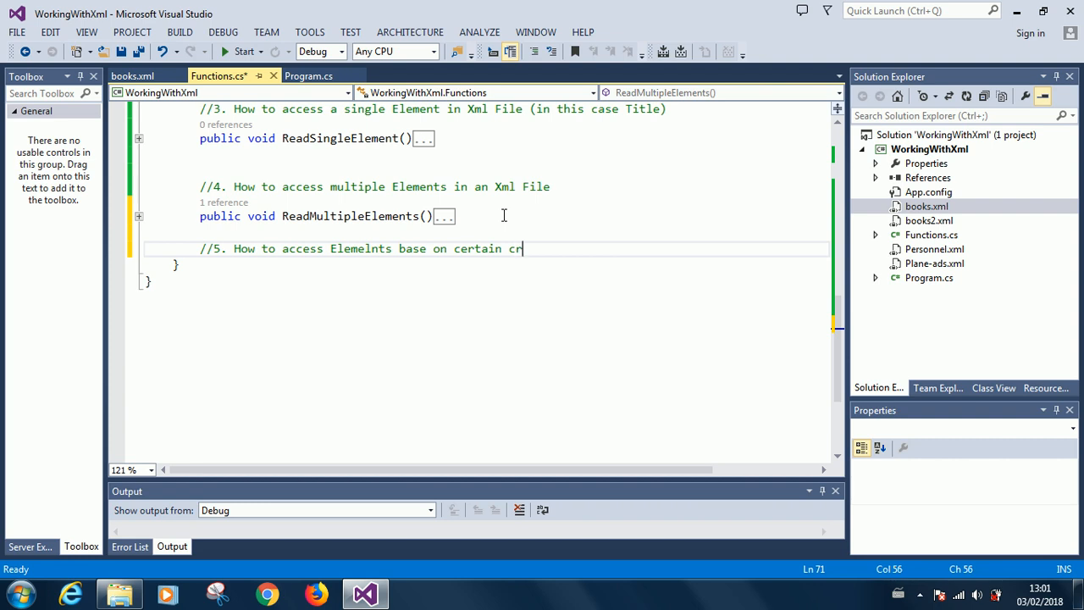
pyautogui.write('iteria')
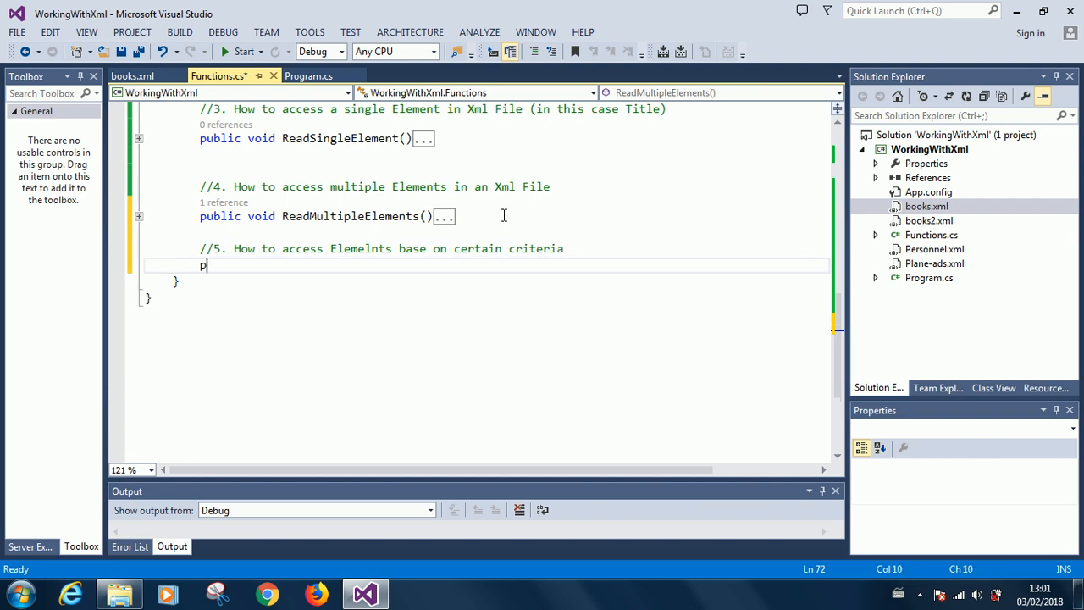
# Step: Declare an empty public void ReadElementsBasedOnCriteria() method and move into its body
pyautogui.write('uplic')
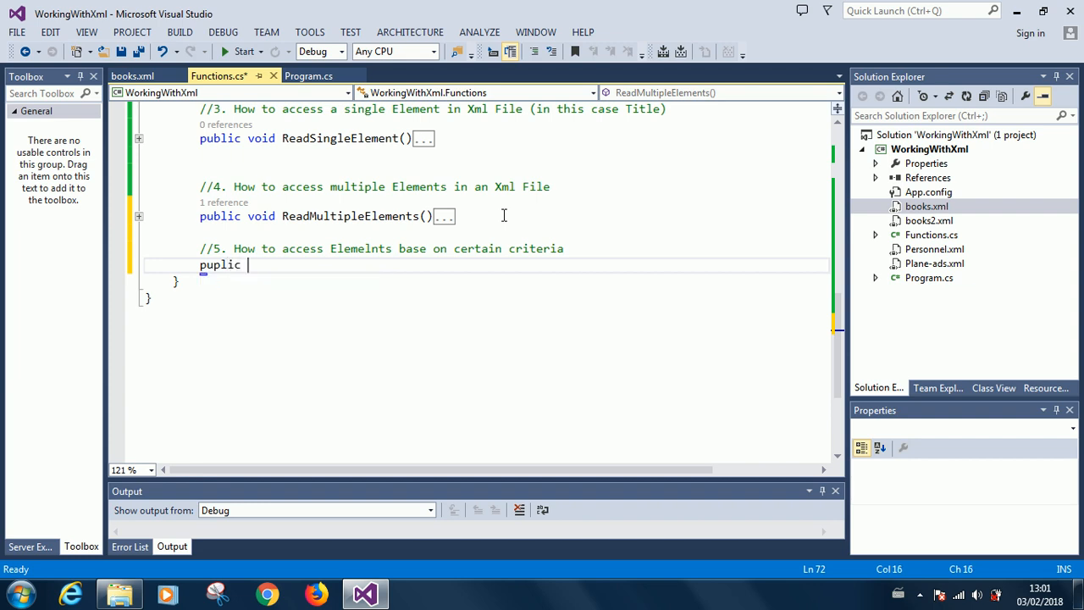
pyautogui.write('void Re')
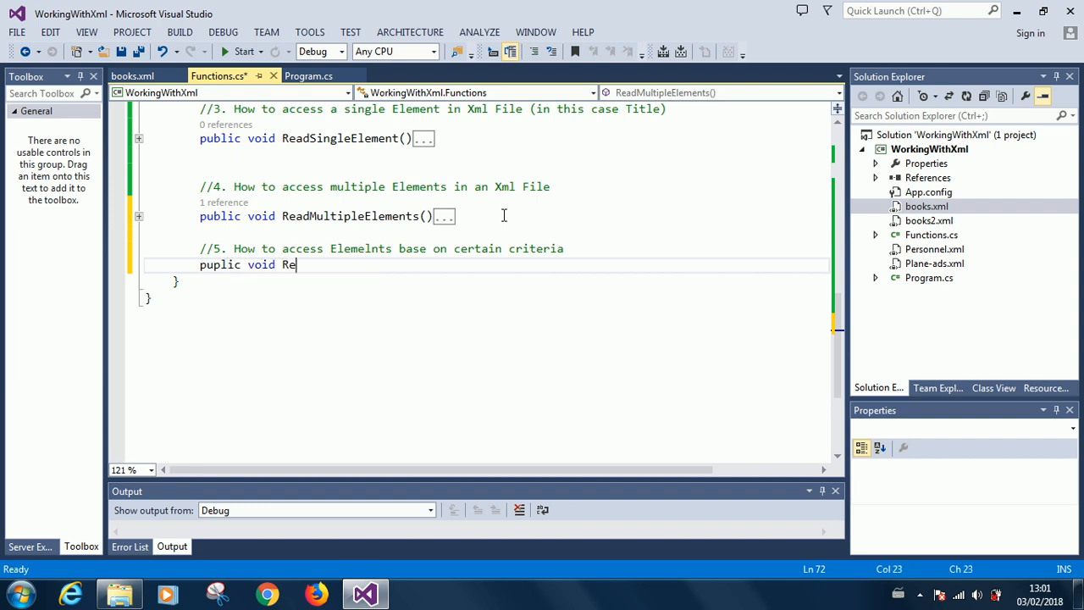
pyautogui.write('adElement')
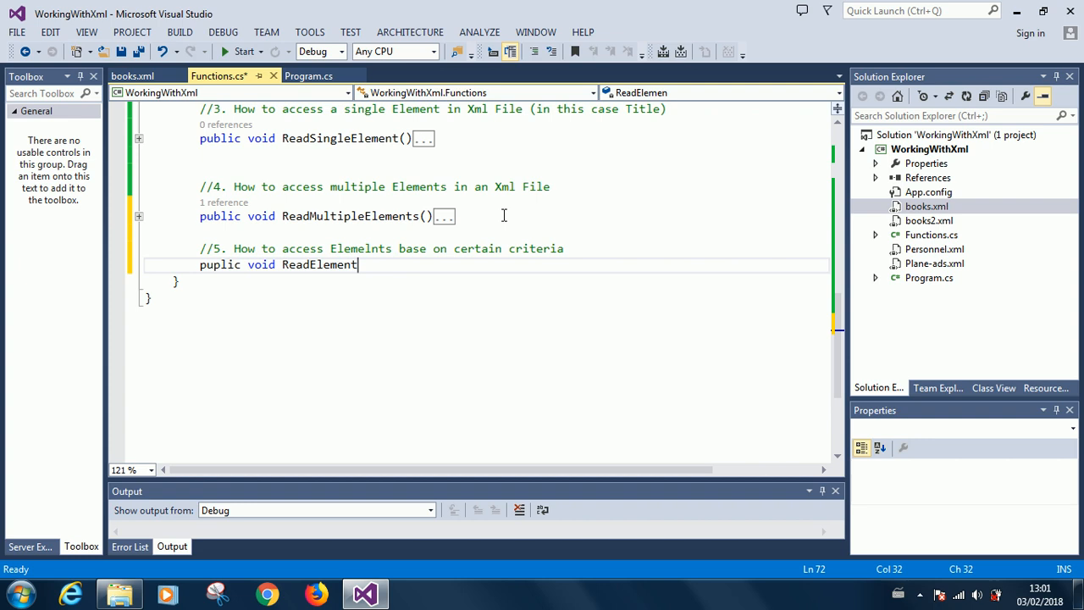
pyautogui.write('sBasedOn')
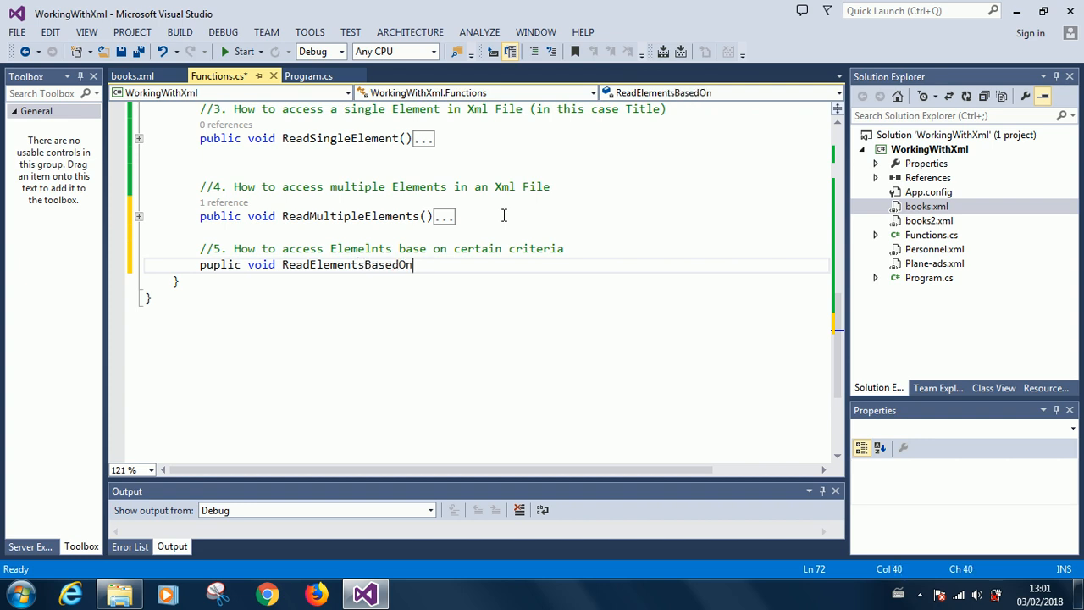
pyautogui.write('Criteria(')
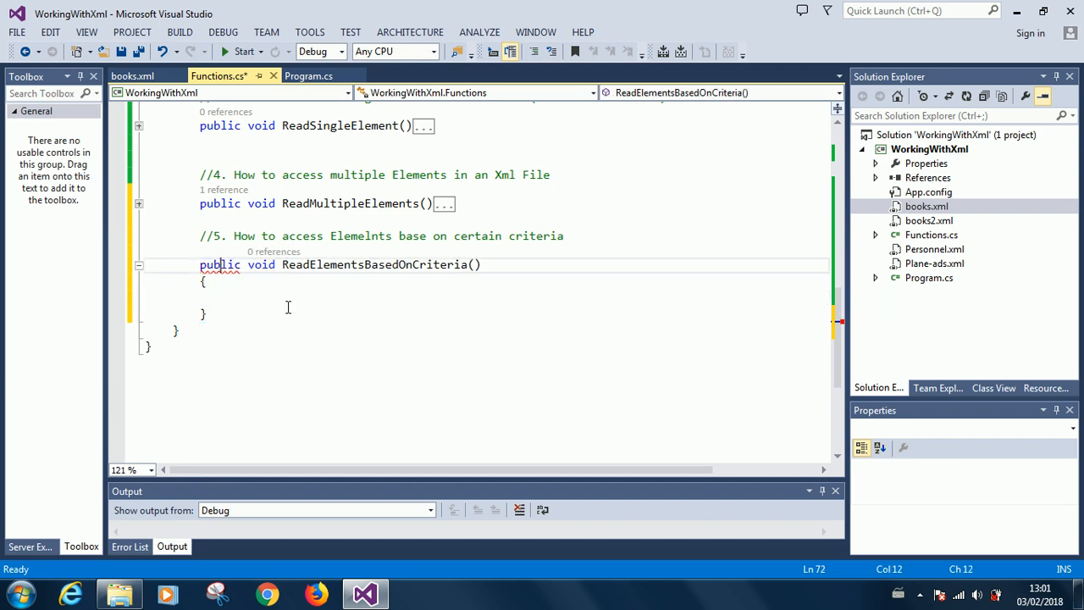
pyautogui.click(321, 298)
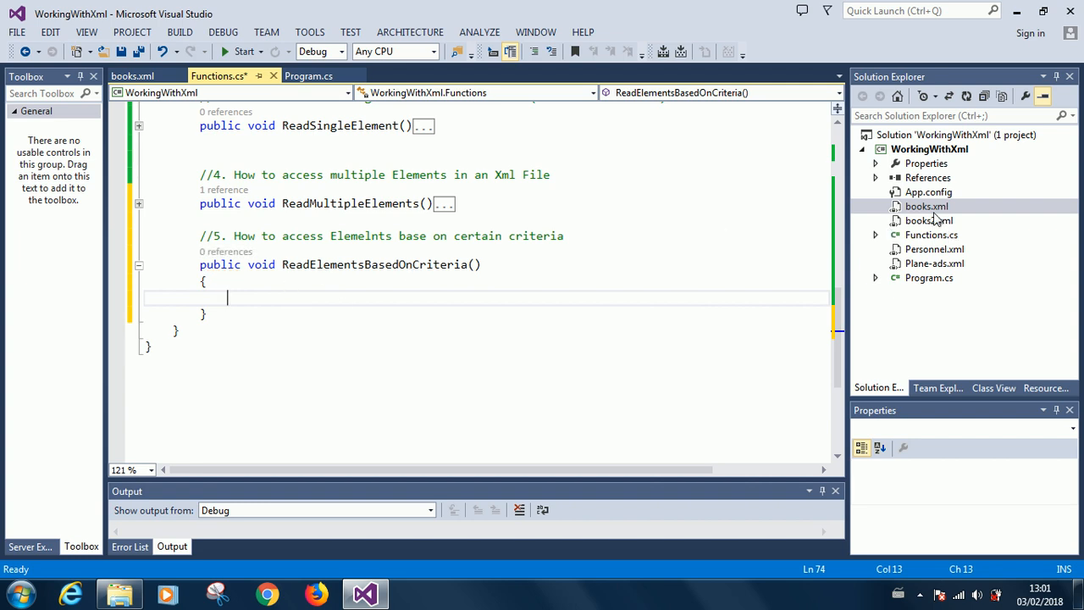
pyautogui.click(926, 206)
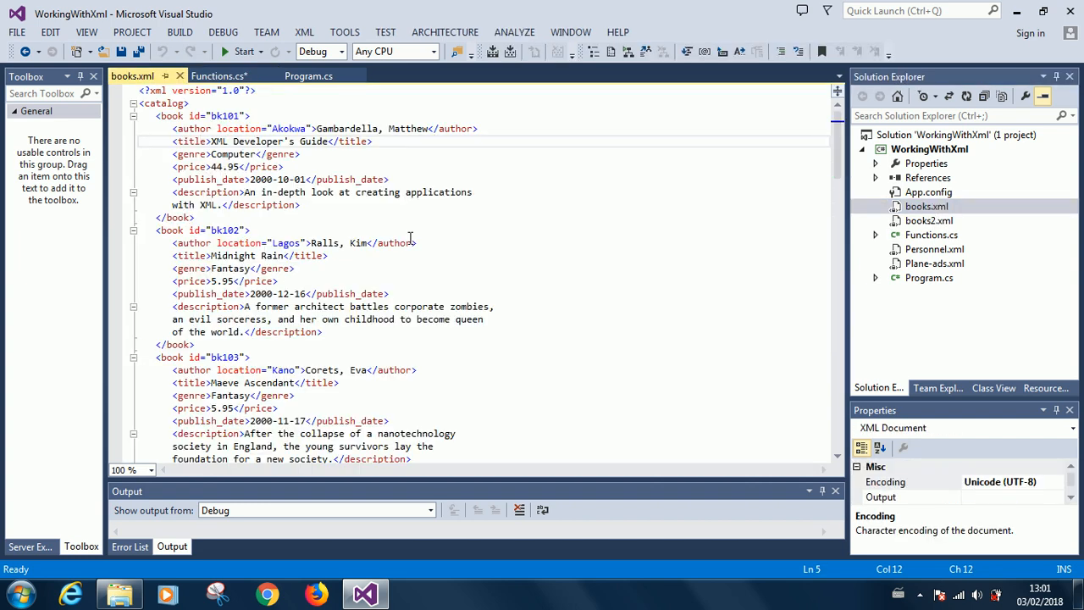
pyautogui.moveTo(217, 257)
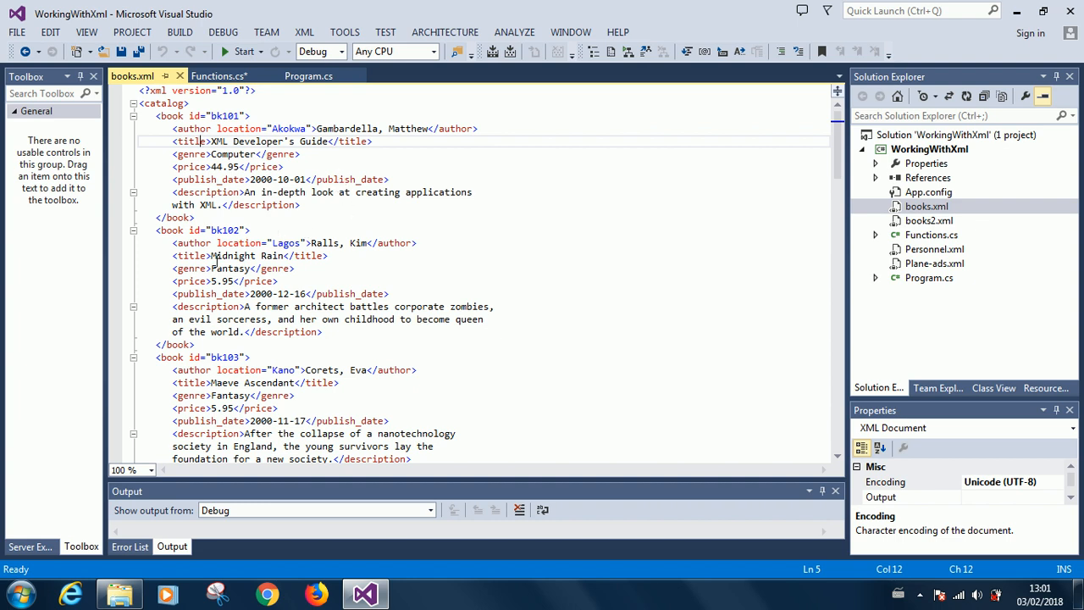
pyautogui.moveTo(310, 200)
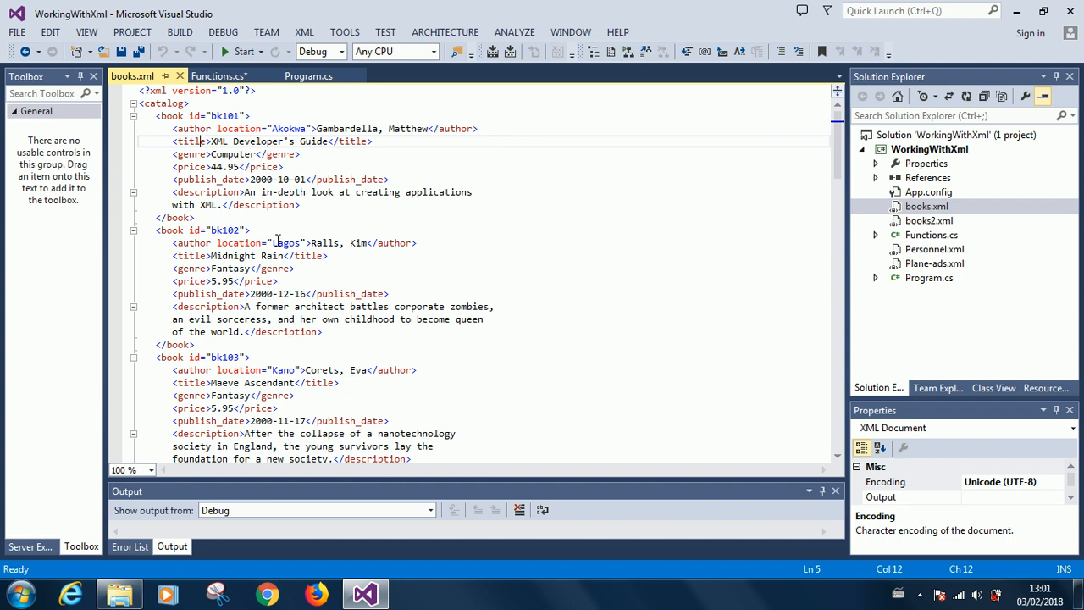
pyautogui.scroll(-3)
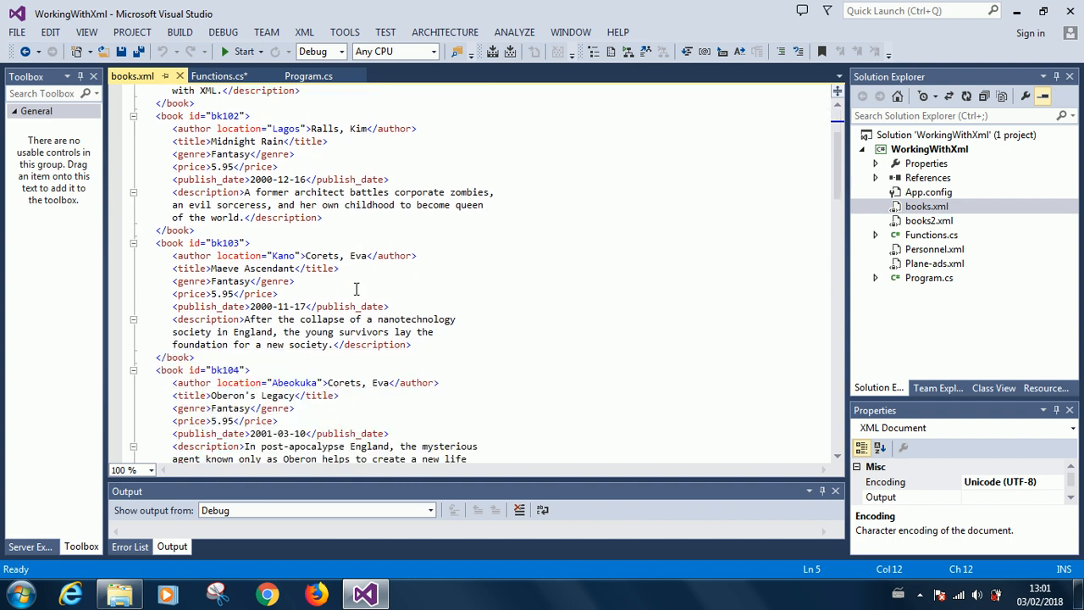
pyautogui.scroll(-3)
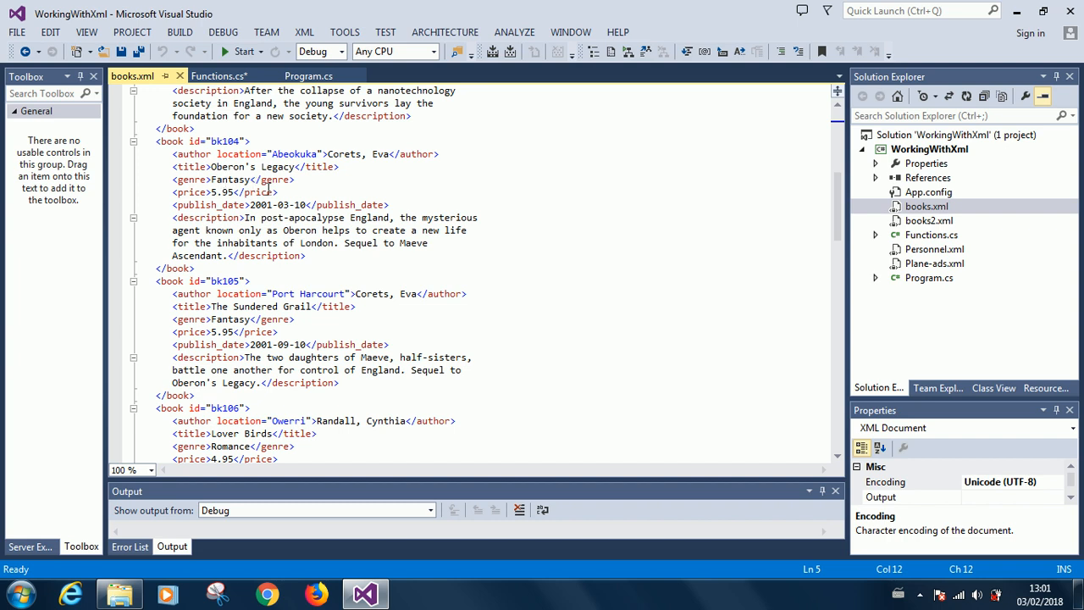
pyautogui.scroll(-3)
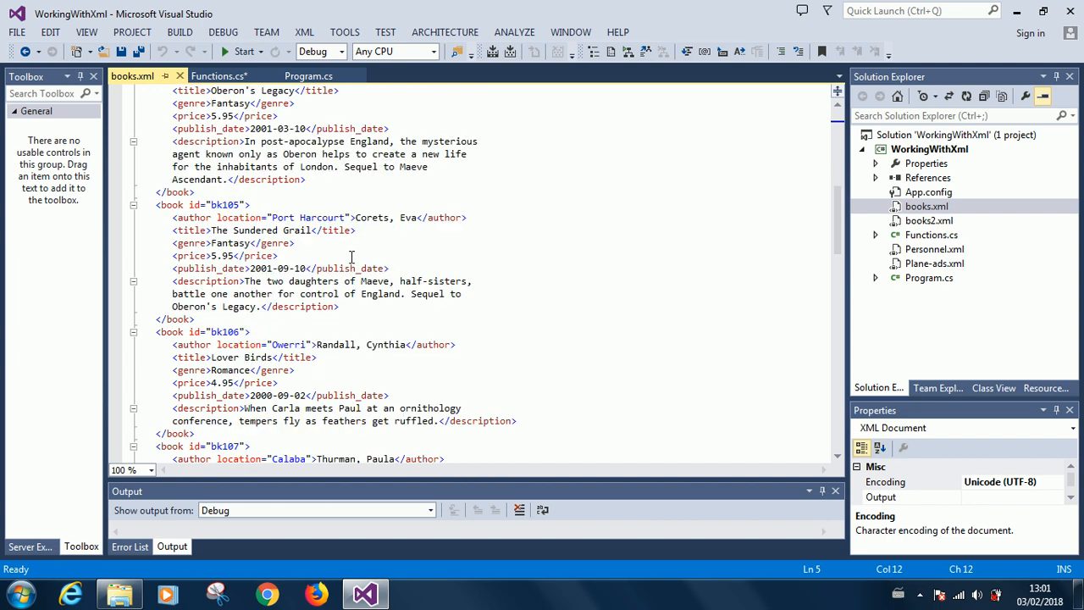
pyautogui.scroll(3)
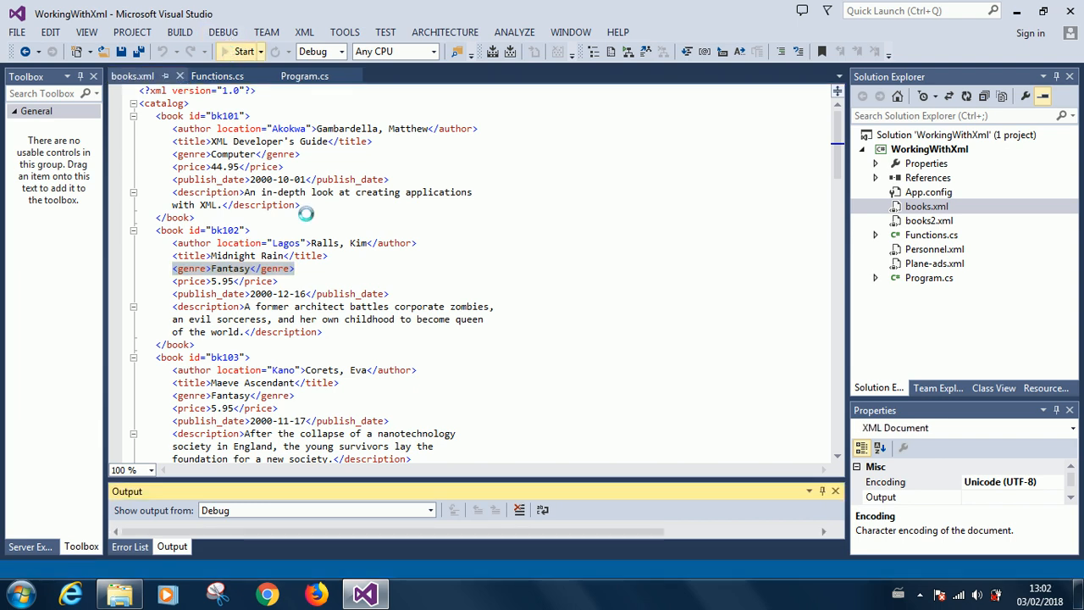
pyautogui.click(244, 51)
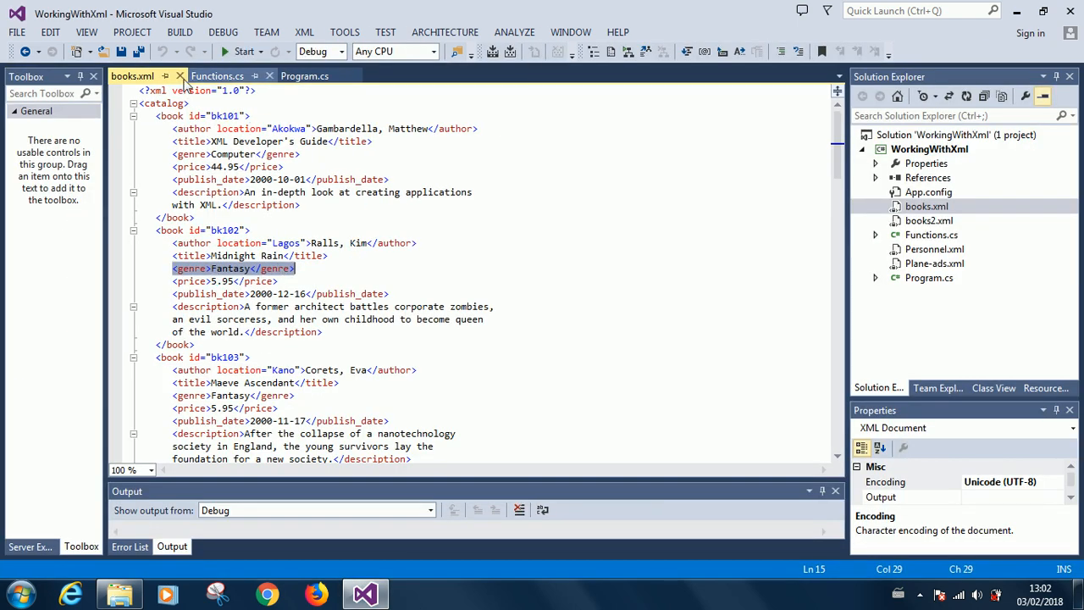
pyautogui.moveTo(179, 74)
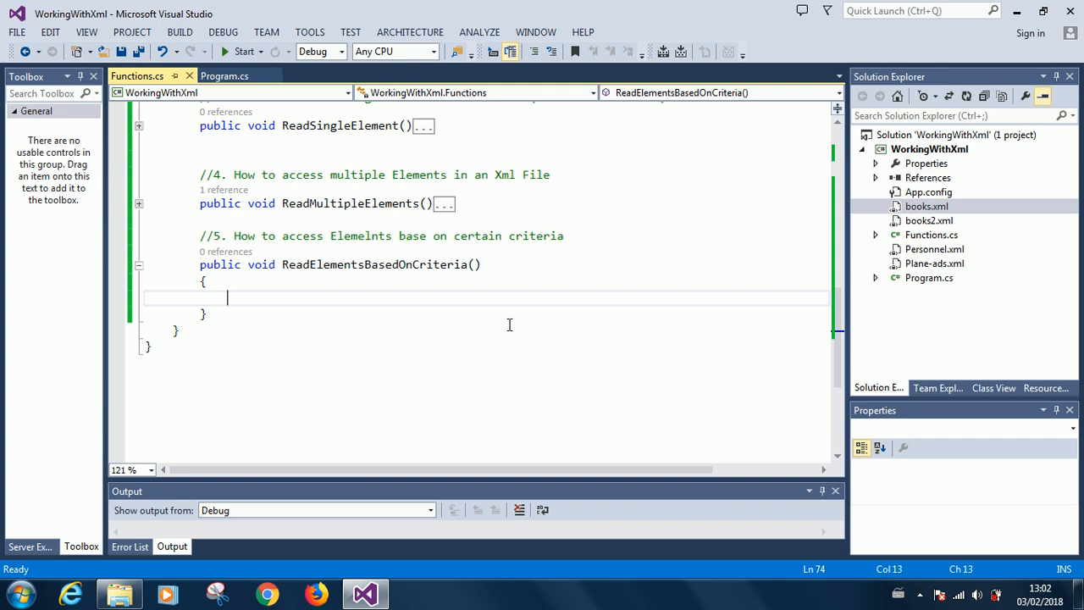
pyautogui.moveTo(497, 311)
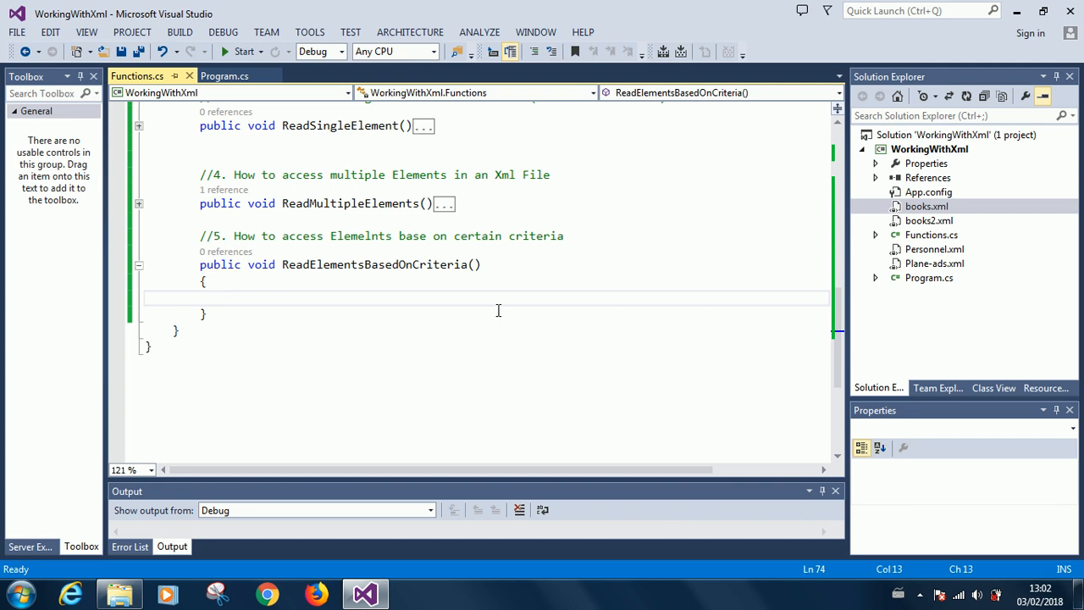
# Step: Write XElement xelement = XElement.Load("books.xml"); as the method's first line
pyautogui.write('XElement ex')
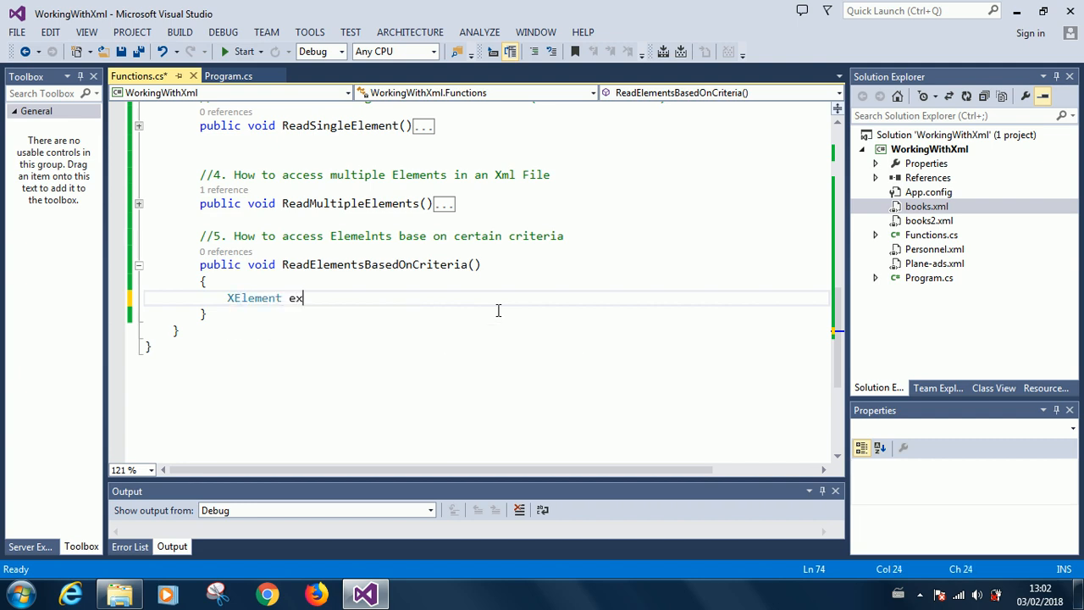
pyautogui.write('elm')
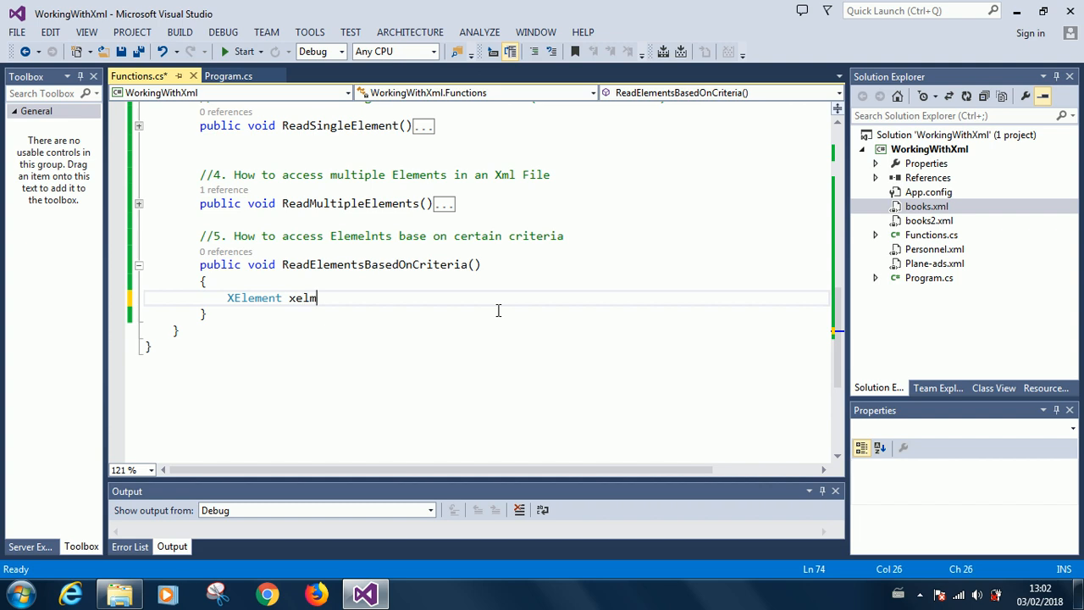
pyautogui.write('ement')
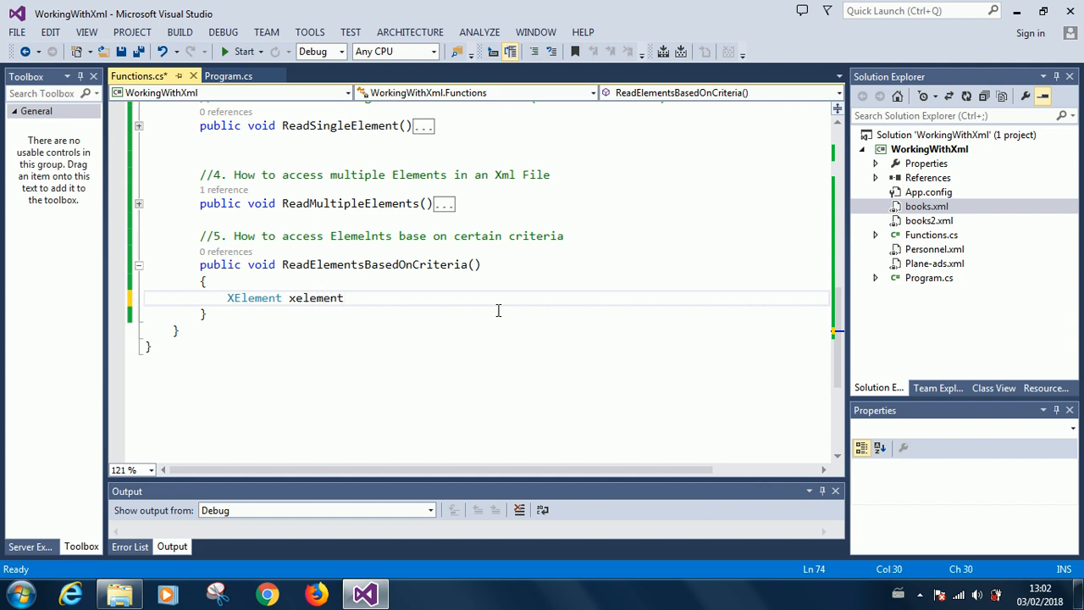
pyautogui.write('= X')
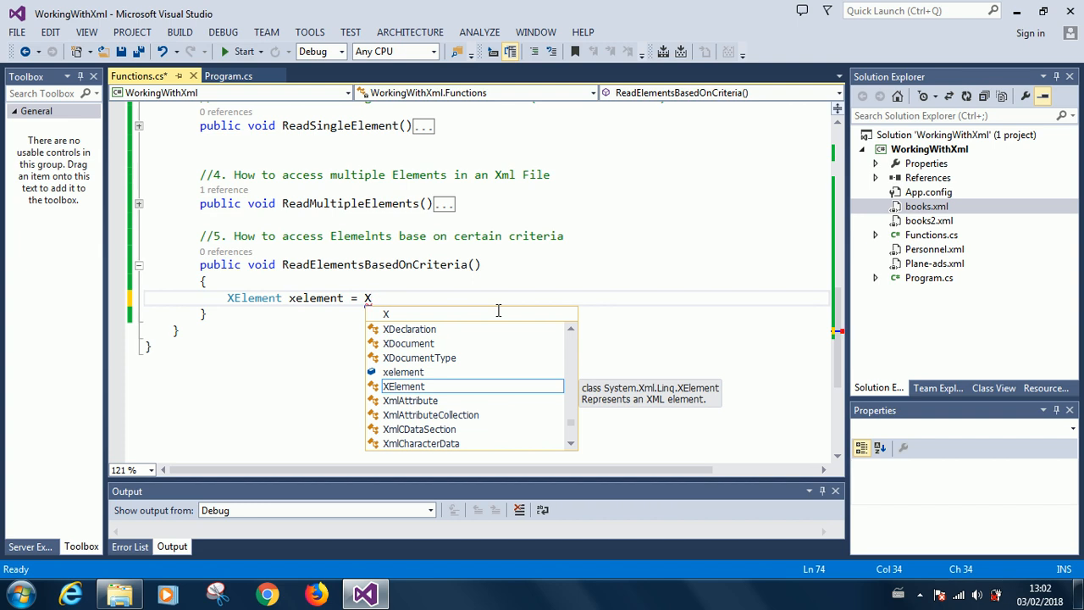
pyautogui.write('Element.Load(')
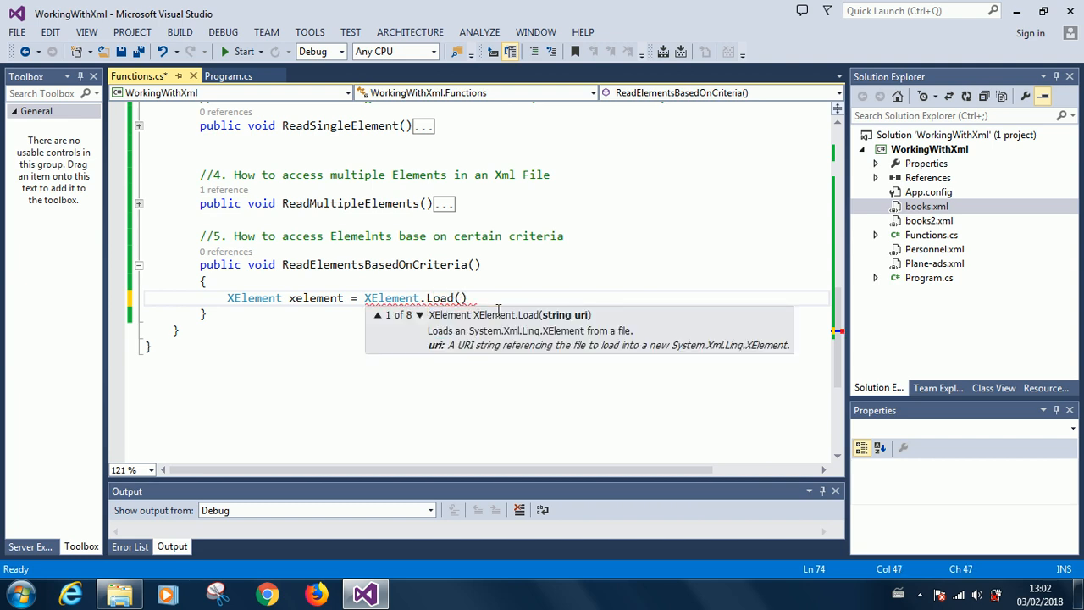
pyautogui.write('"book"')
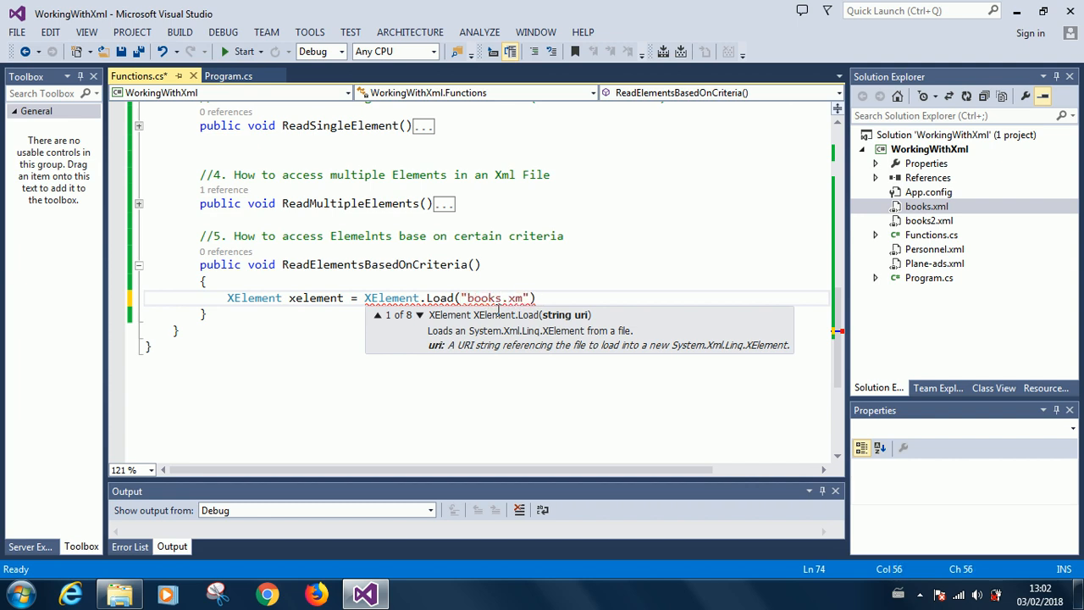
pyautogui.write('l')
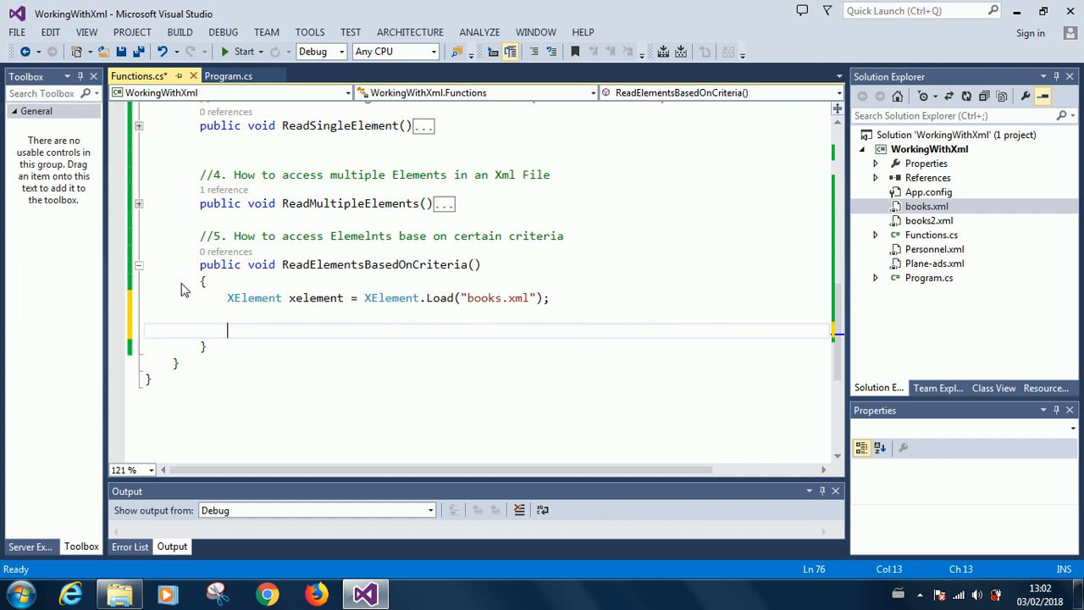
pyautogui.moveTo(254, 328)
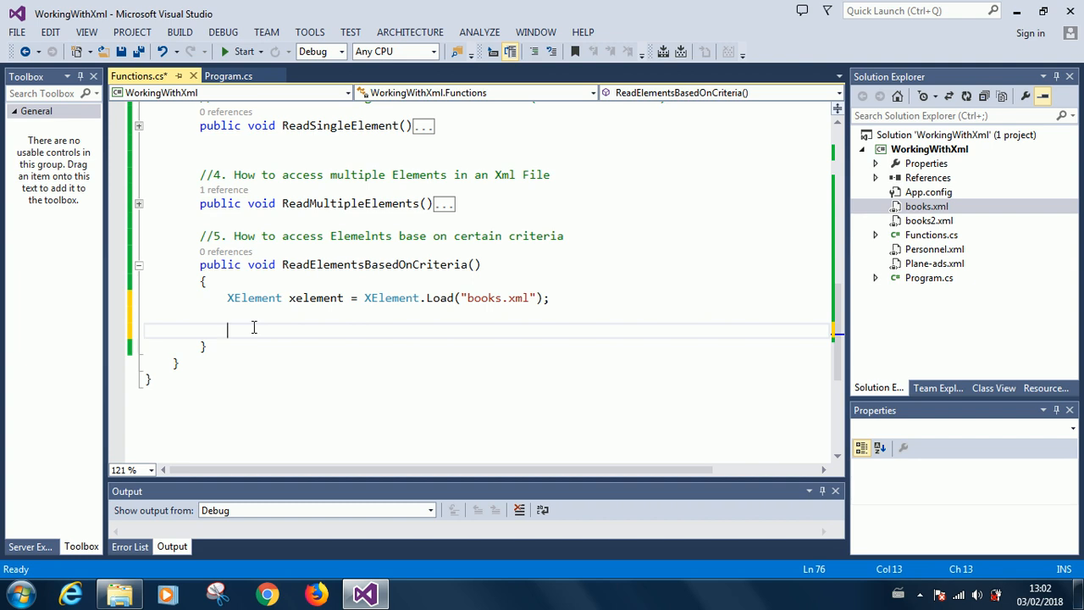
pyautogui.moveTo(268, 330)
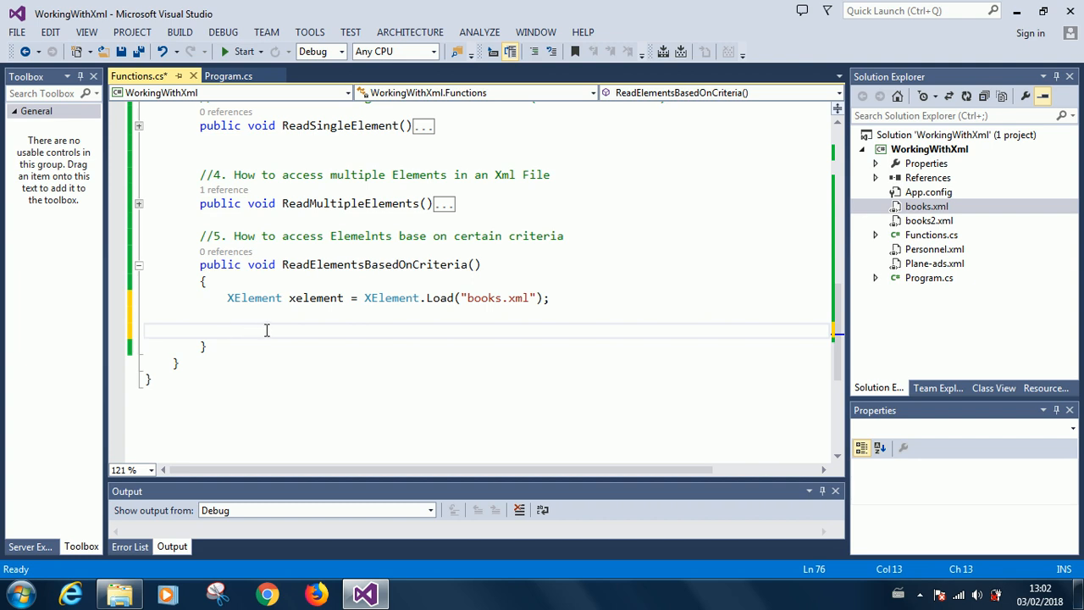
# Step: Write IEnumerable<XElement> books = xelement.Elements(); below the load line
pyautogui.write('I')
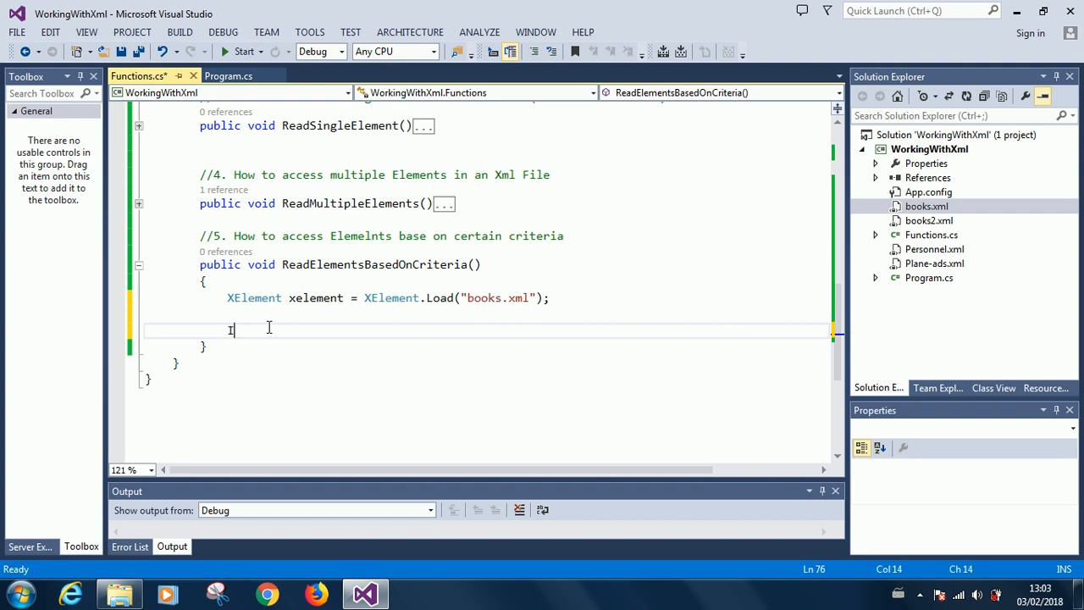
pyautogui.write('en')
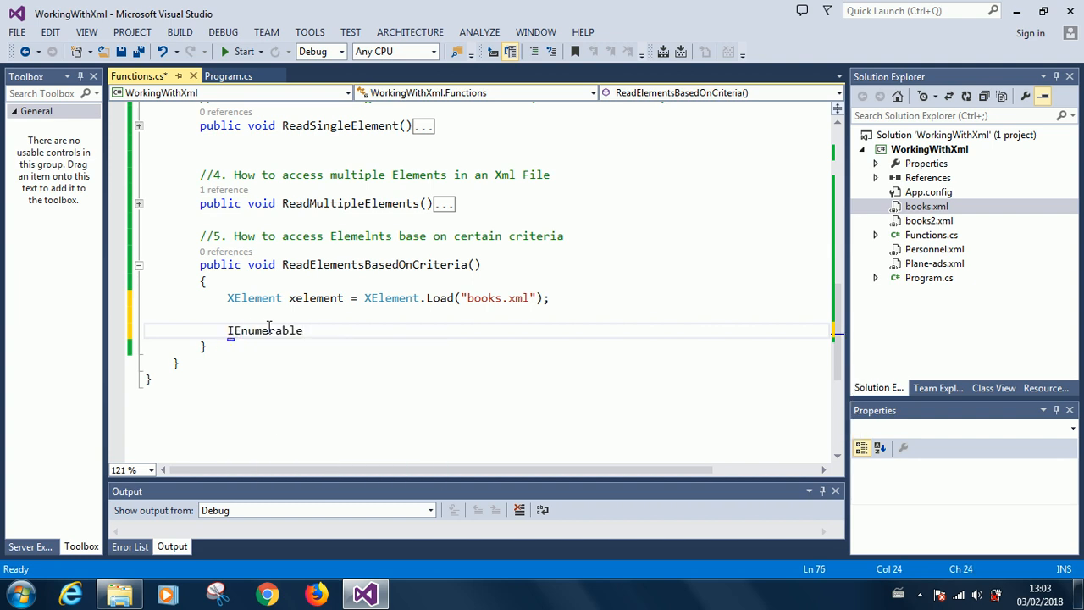
pyautogui.write('<')
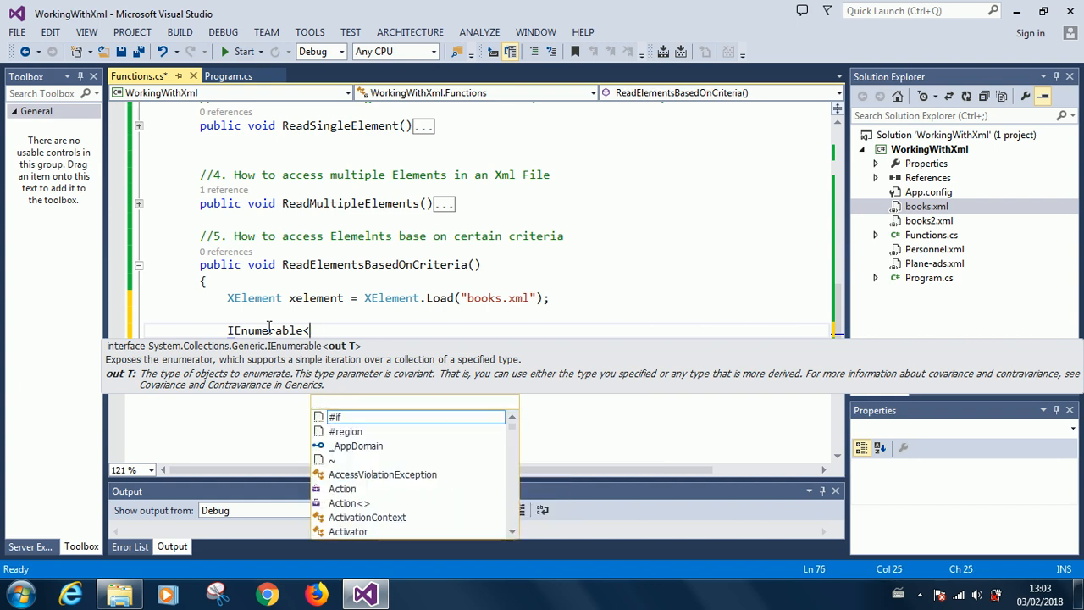
pyautogui.write('Xel')
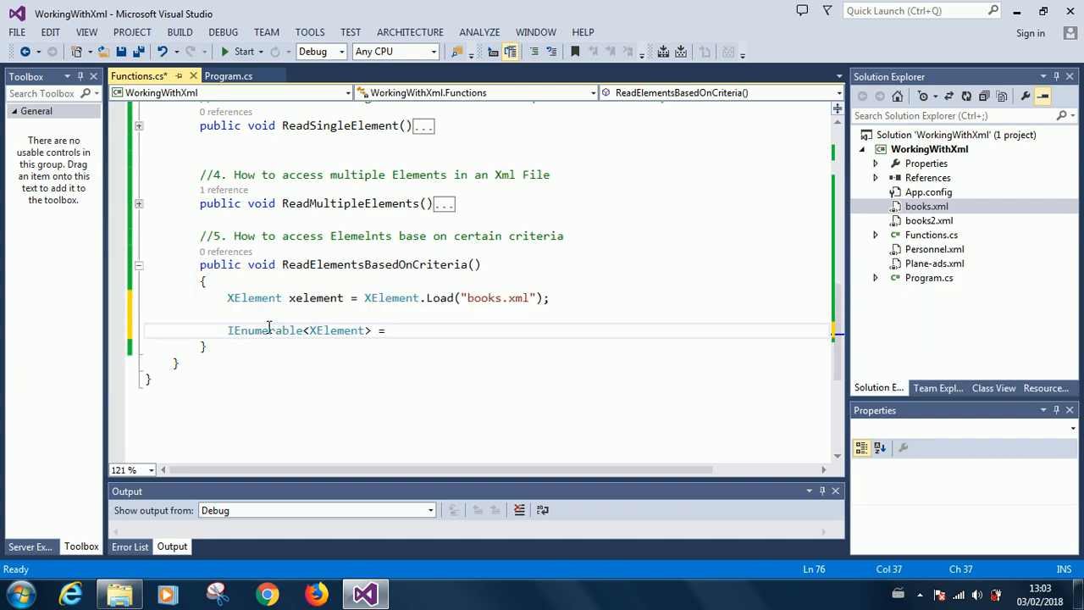
pyautogui.write('new')
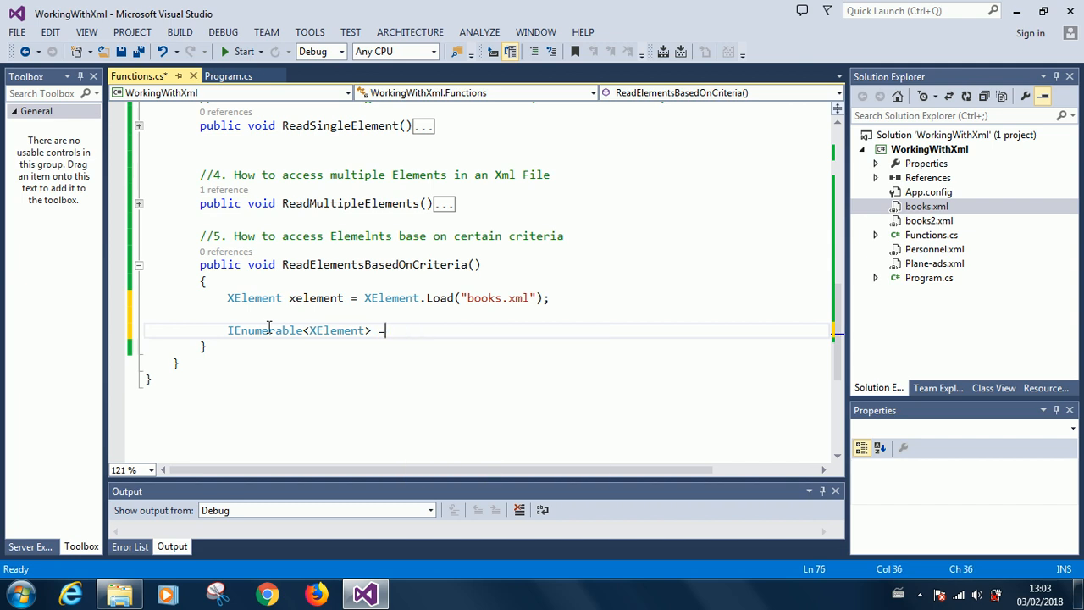
pyautogui.press('Backspace')
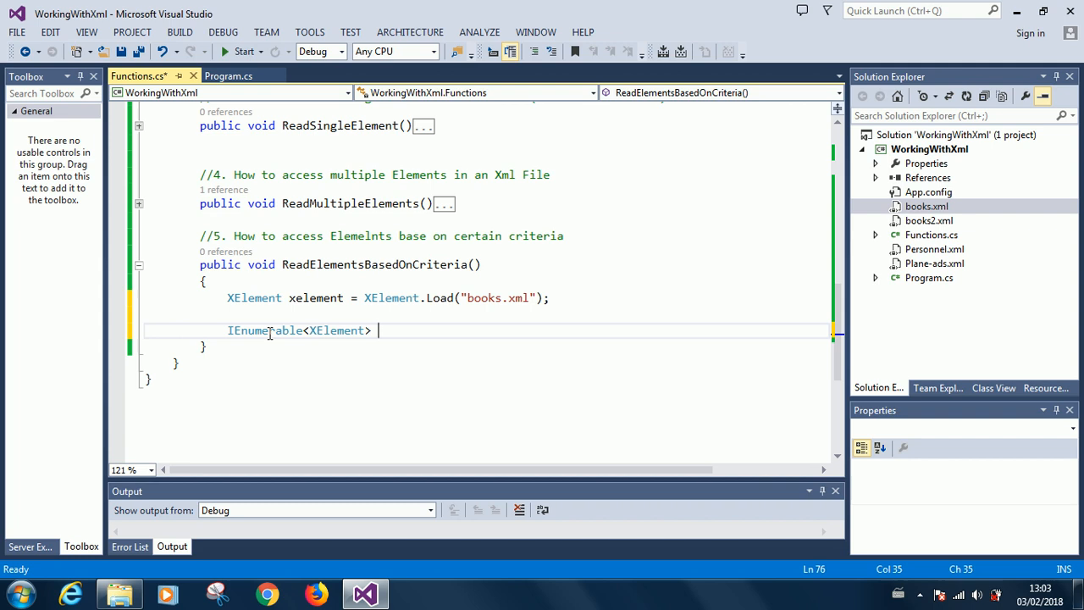
pyautogui.write('books =')
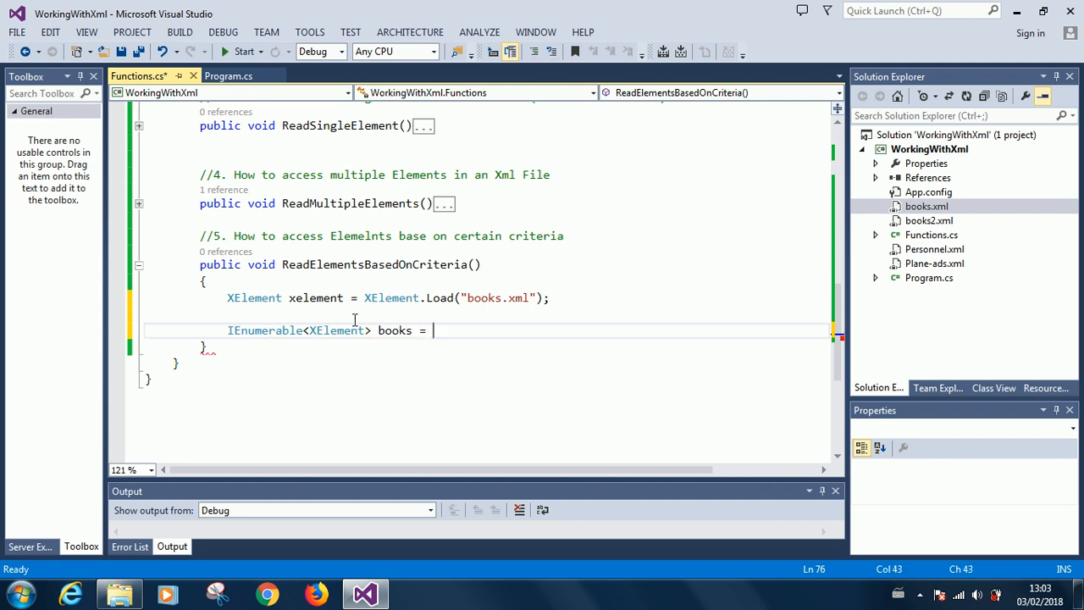
pyautogui.write('e')
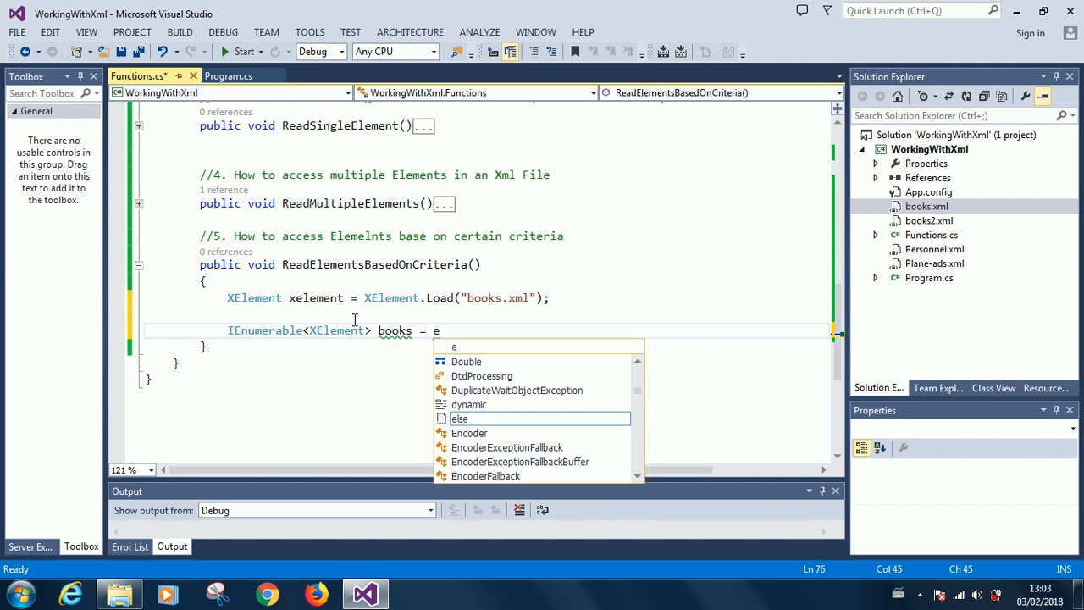
pyautogui.write('x')
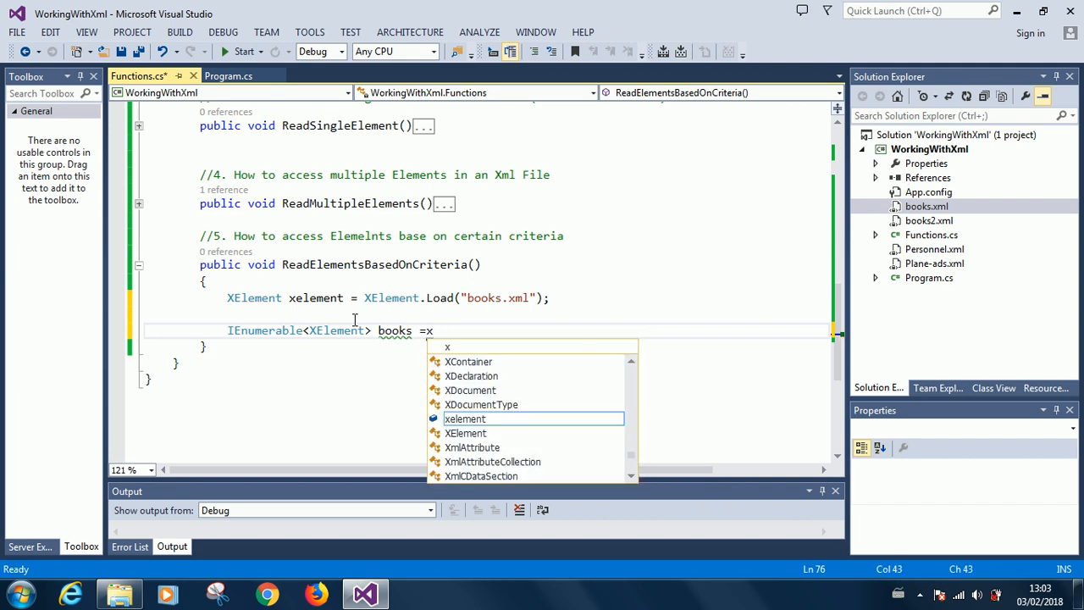
pyautogui.write('element.')
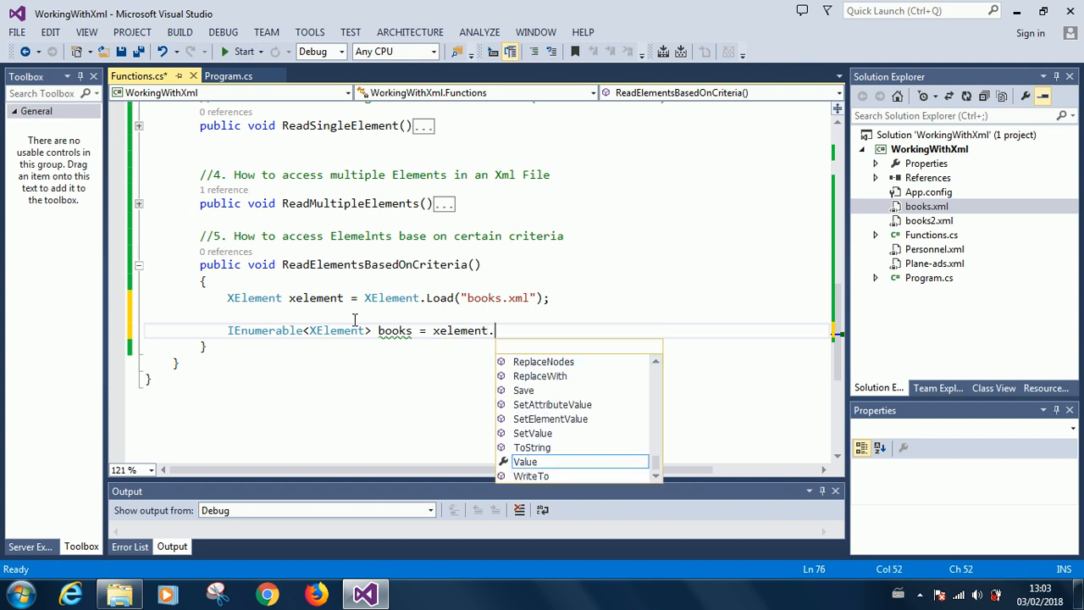
pyautogui.write('ele')
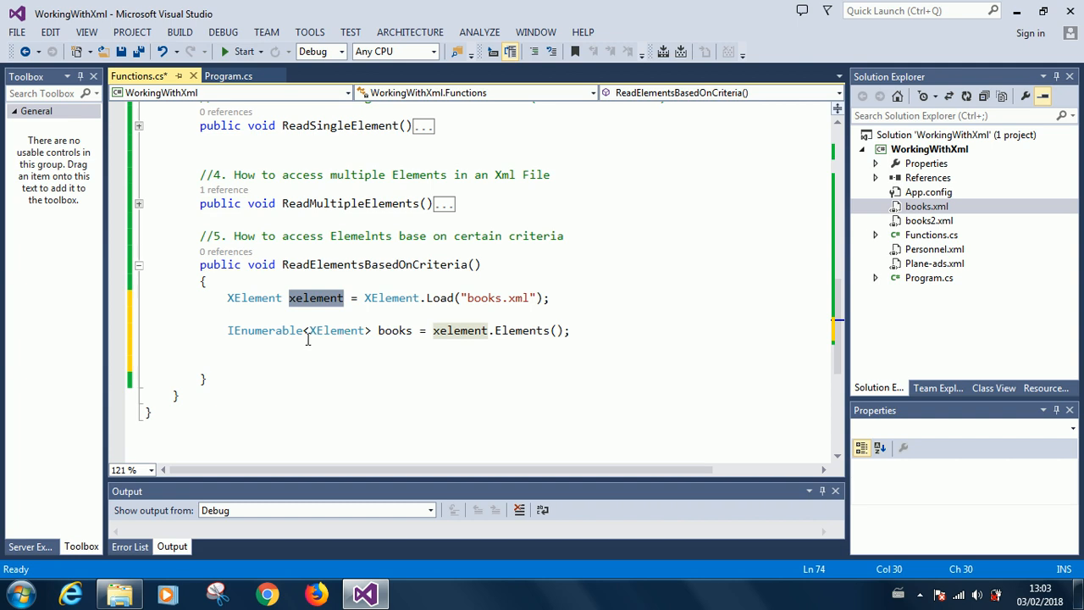
# Step: Save Functions.cs and begin a 'var' statement on the empty line below books
pyautogui.doubleClick(395, 330)
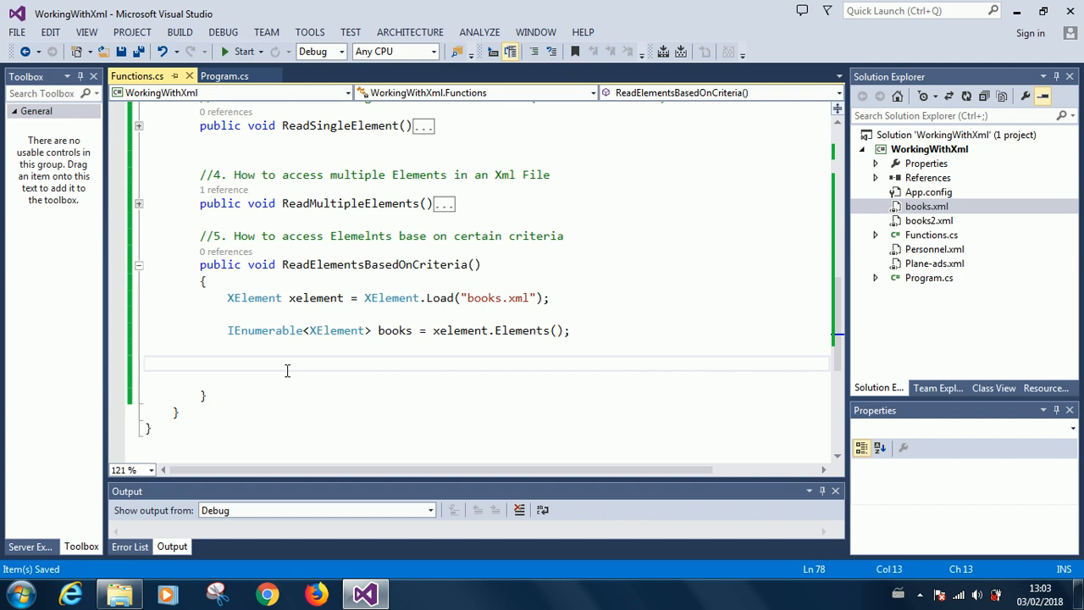
pyautogui.moveTo(285, 359)
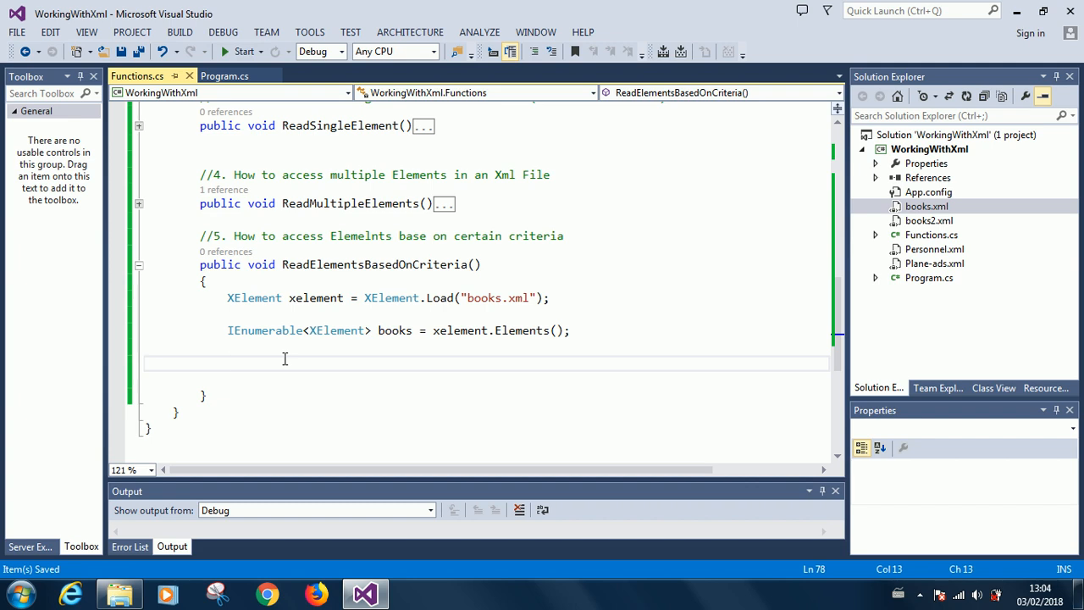
pyautogui.click(227, 363)
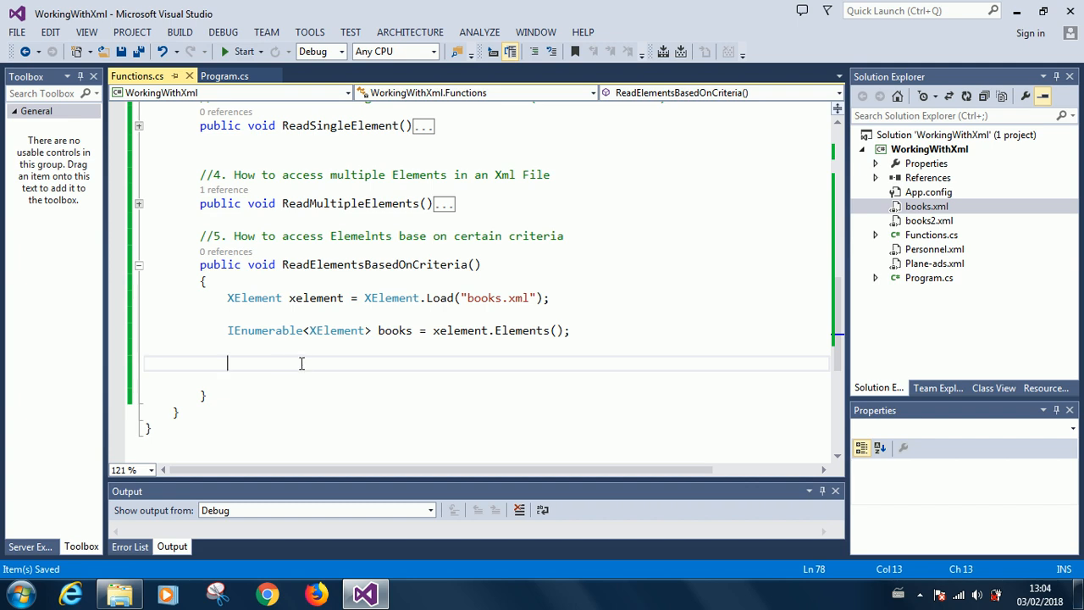
pyautogui.moveTo(423, 338)
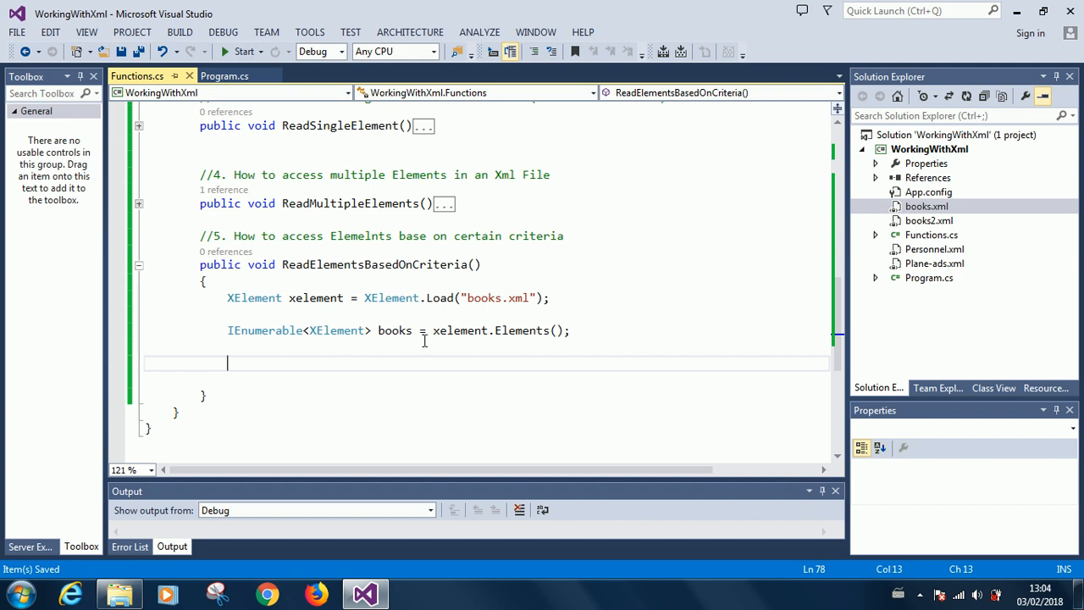
pyautogui.moveTo(640, 362)
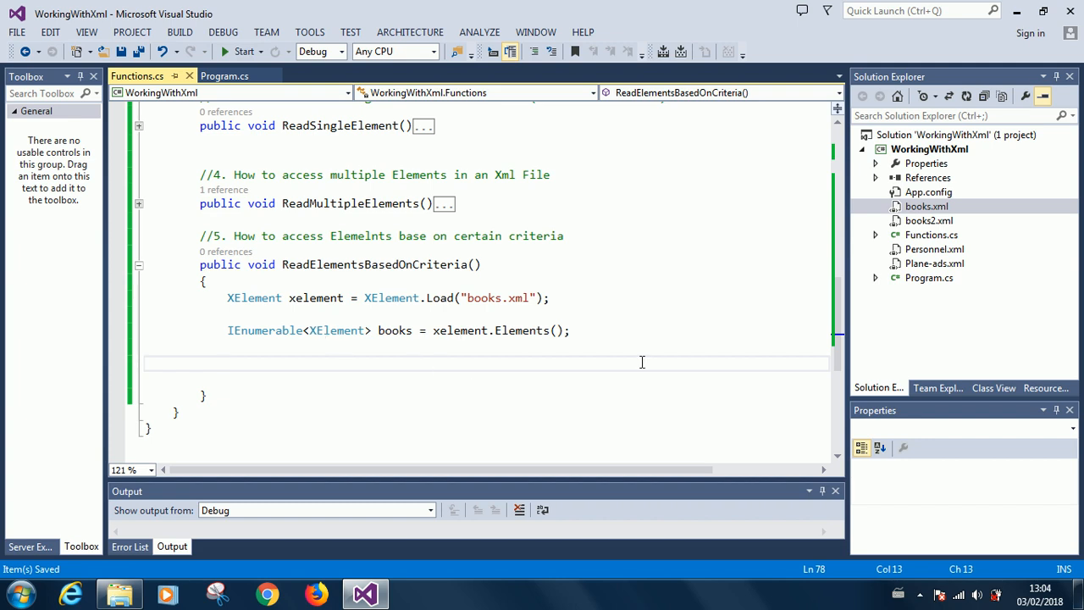
pyautogui.write('var')
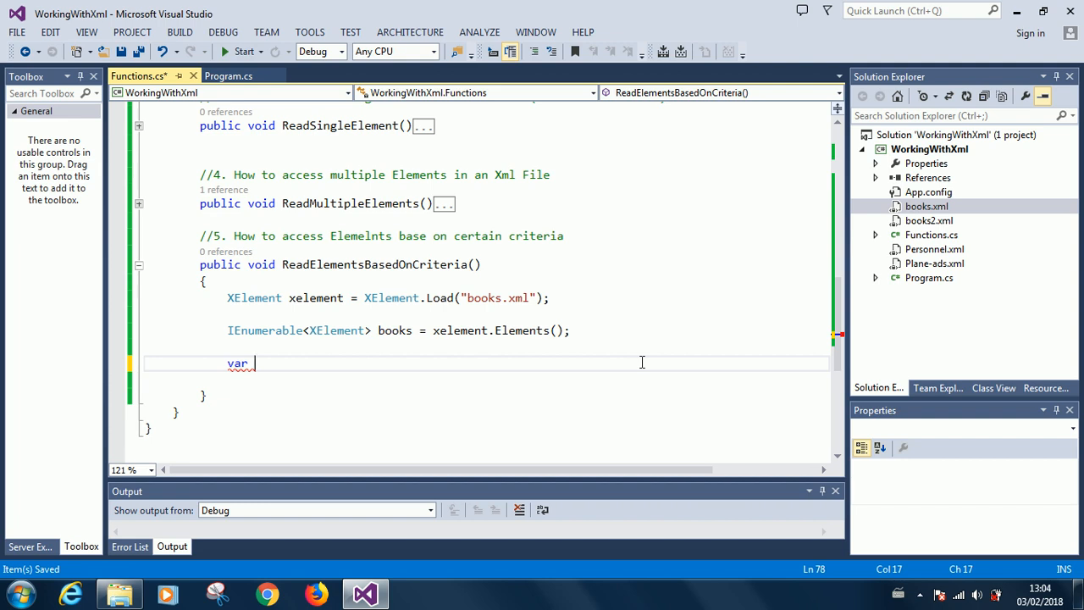
# Step: Write 'var books = from book' to begin a LINQ query
pyautogui.write('book =')
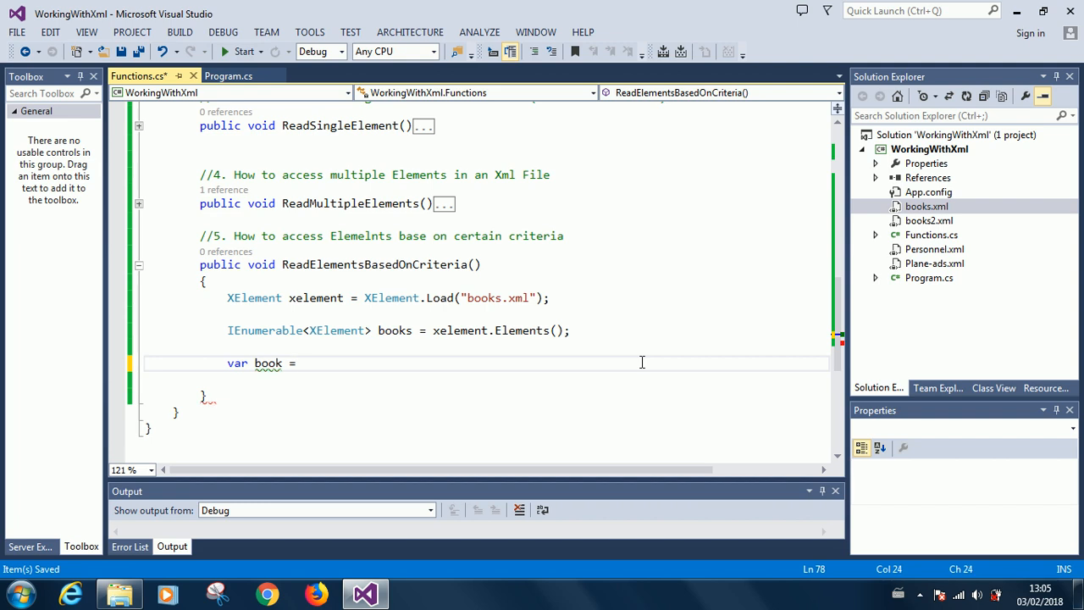
pyautogui.press('Backspace')
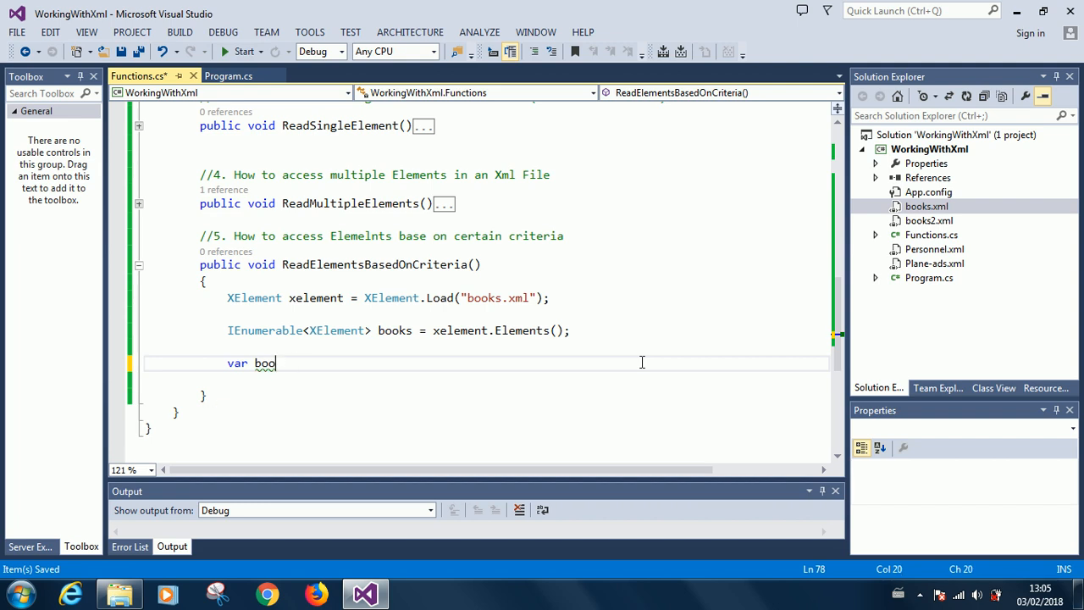
pyautogui.write('ks =')
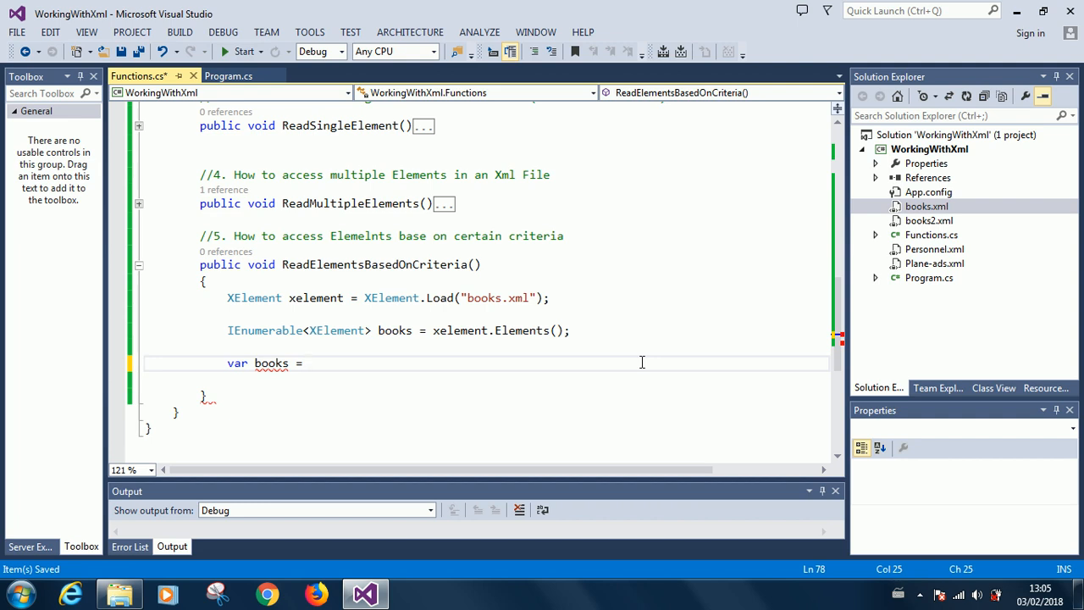
pyautogui.write('from')
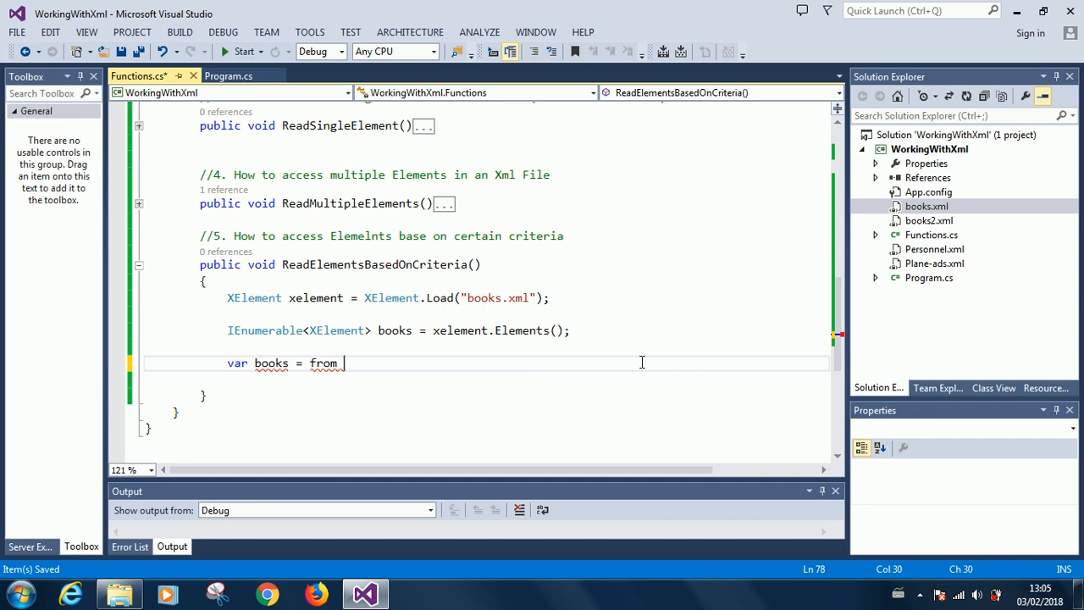
pyautogui.write('b')
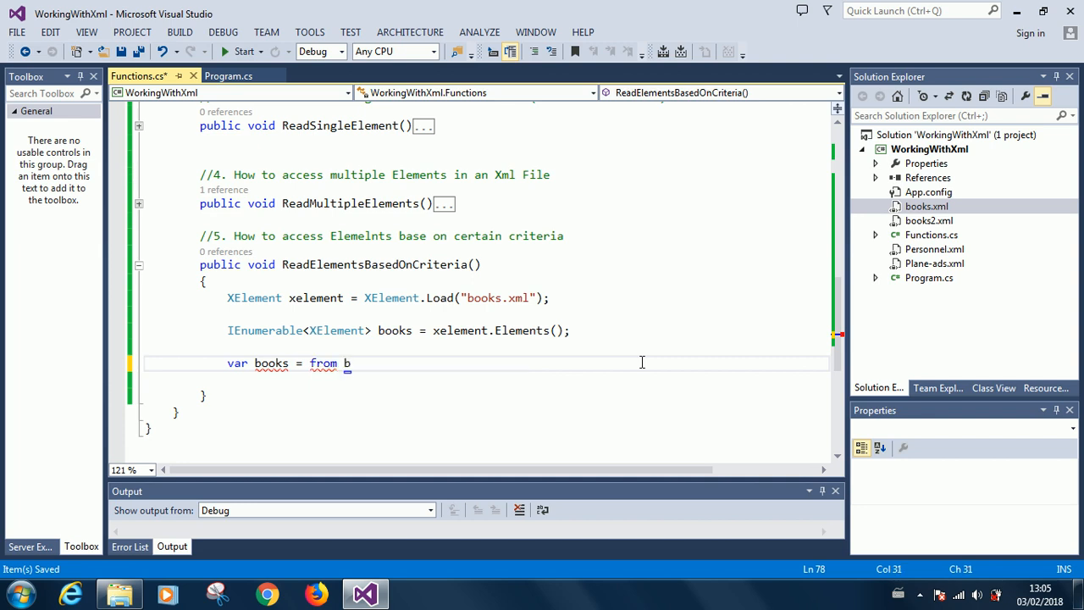
pyautogui.write('ook')
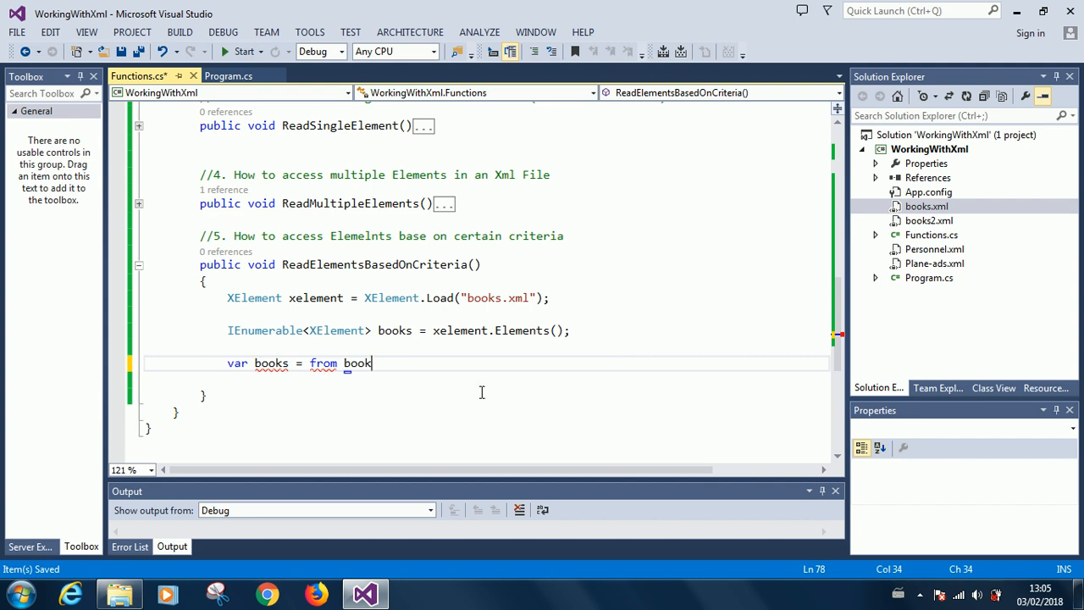
# Step: Rename the query variable from books to bk and return to the line's end
pyautogui.doubleClick(271, 362)
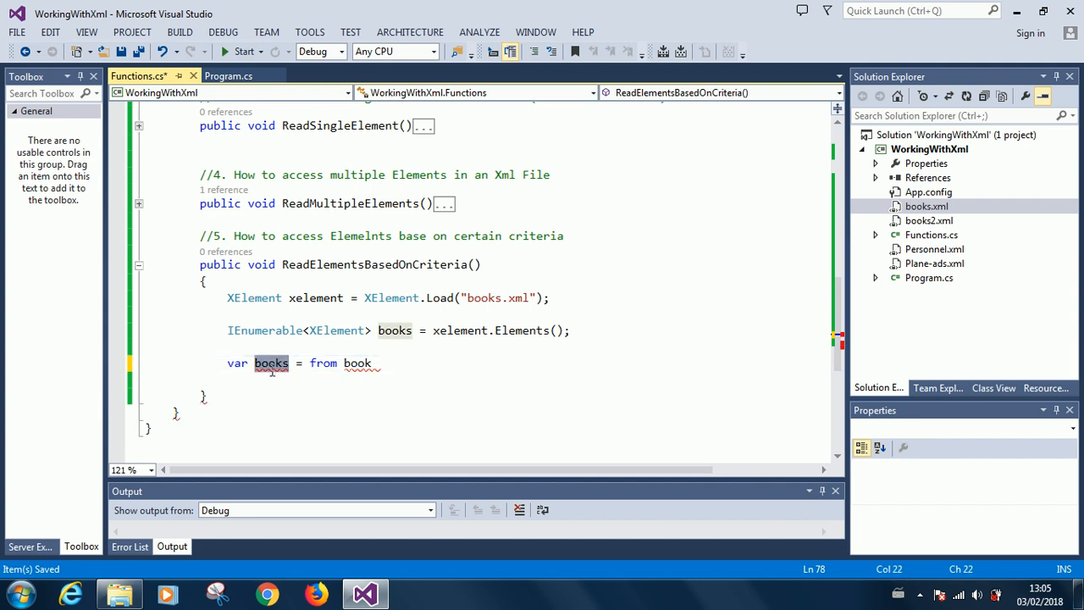
pyautogui.write('bk')
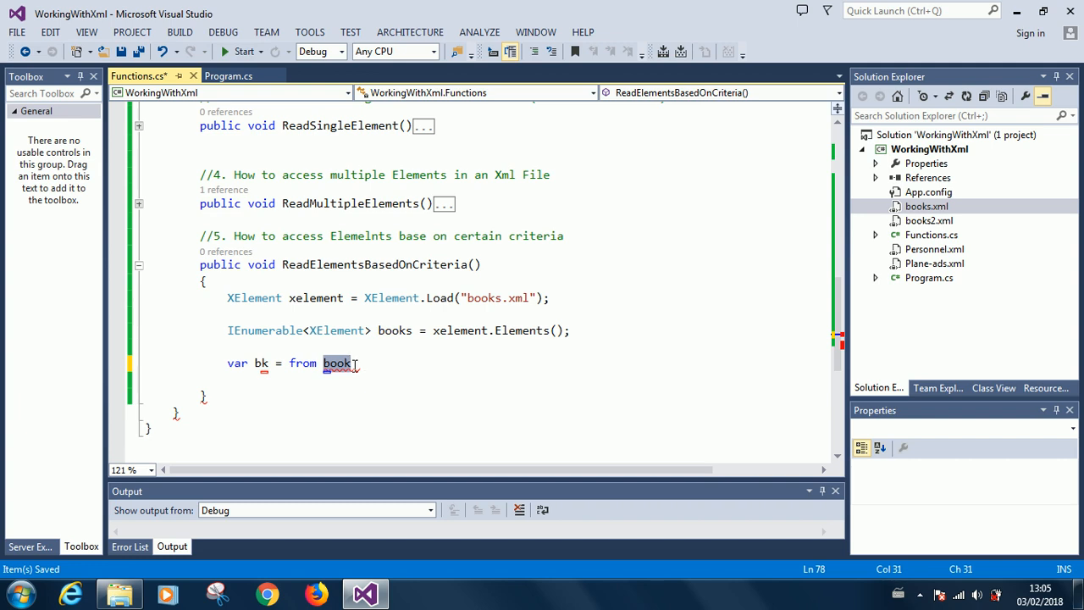
pyautogui.click(261, 363)
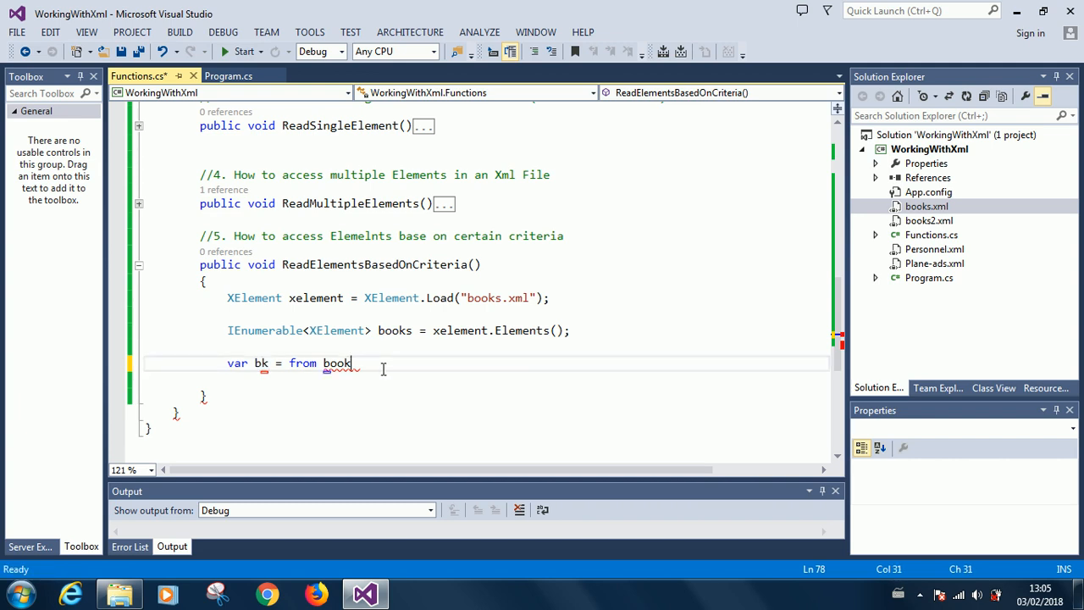
# Step: Continue the query with 'in xelement.Elements("book")' and rename the variable to bks
pyautogui.write('in e')
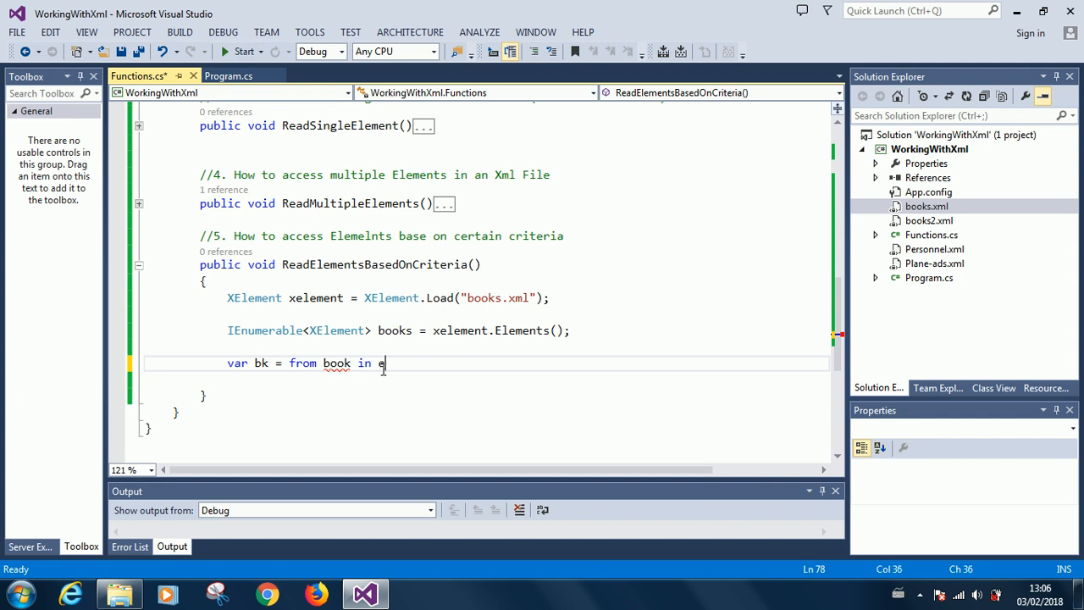
pyautogui.write('x')
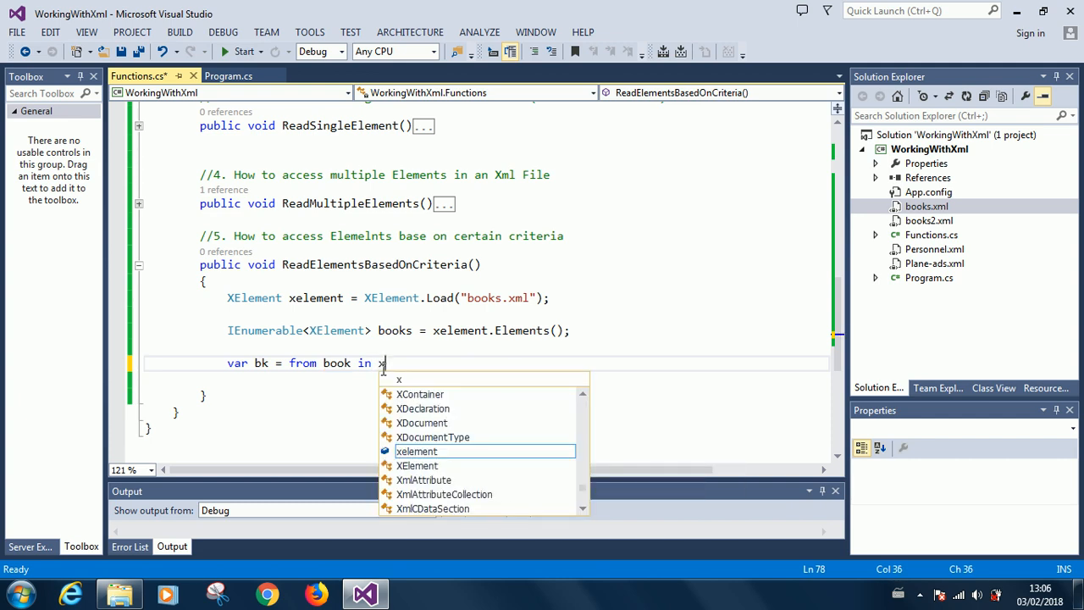
pyautogui.write('element')
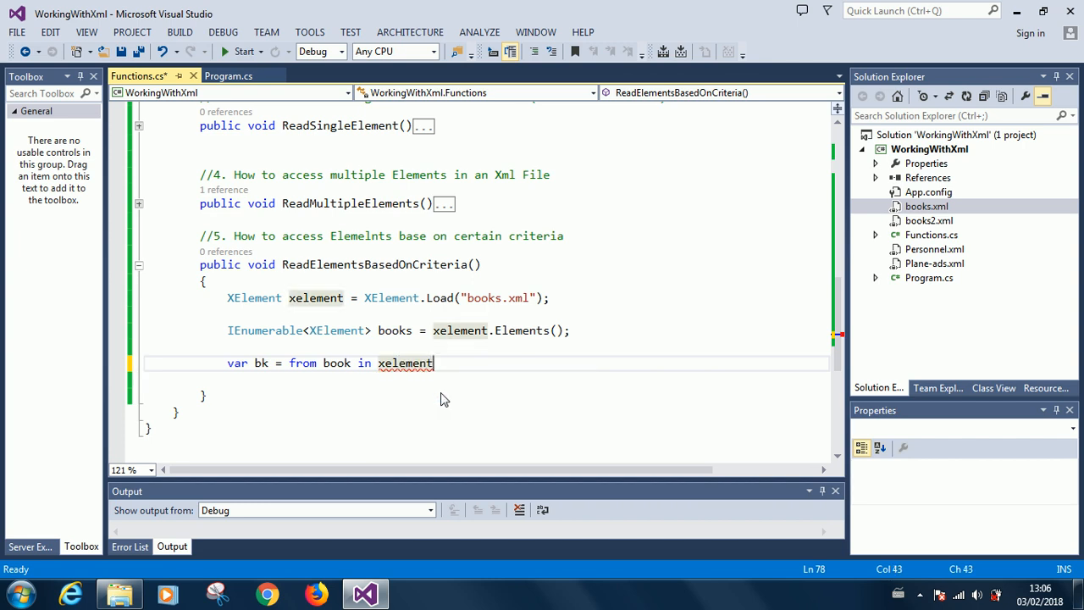
pyautogui.write('.ele')
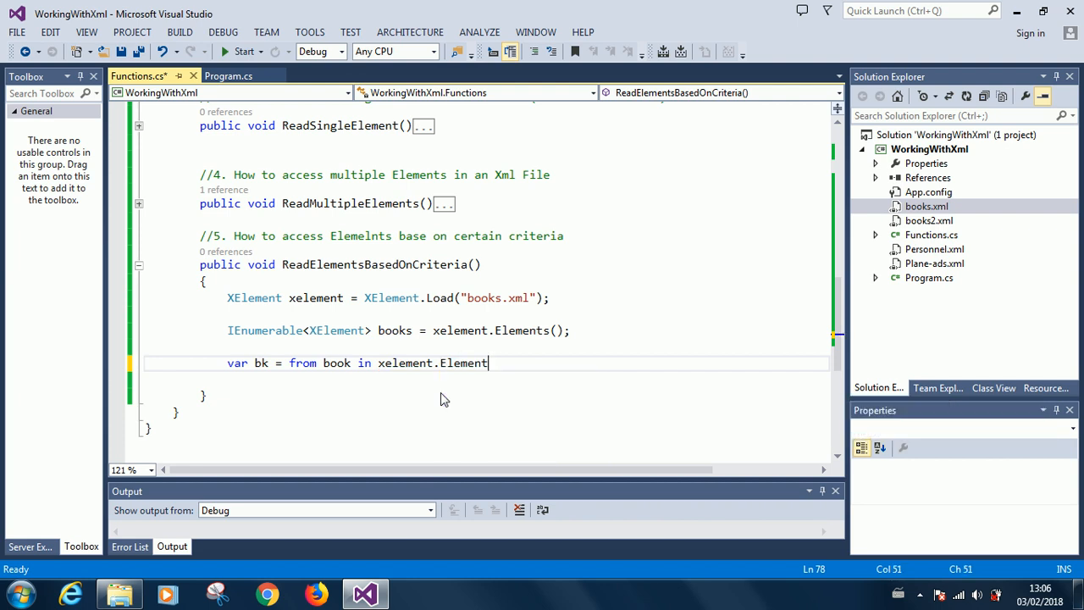
pyautogui.write('("")')
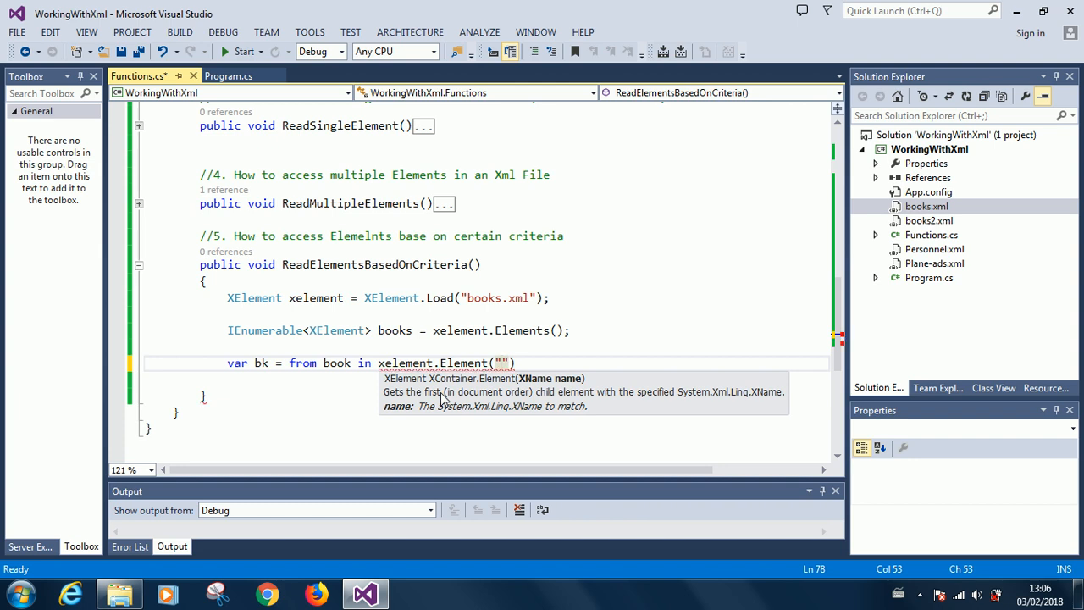
pyautogui.write('B')
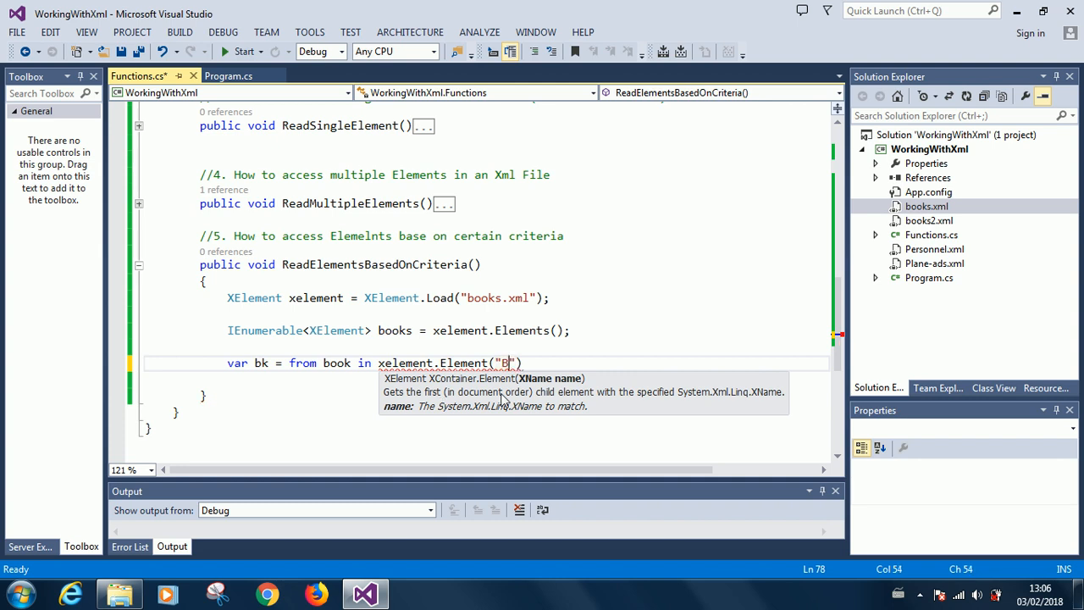
pyautogui.write('ook')
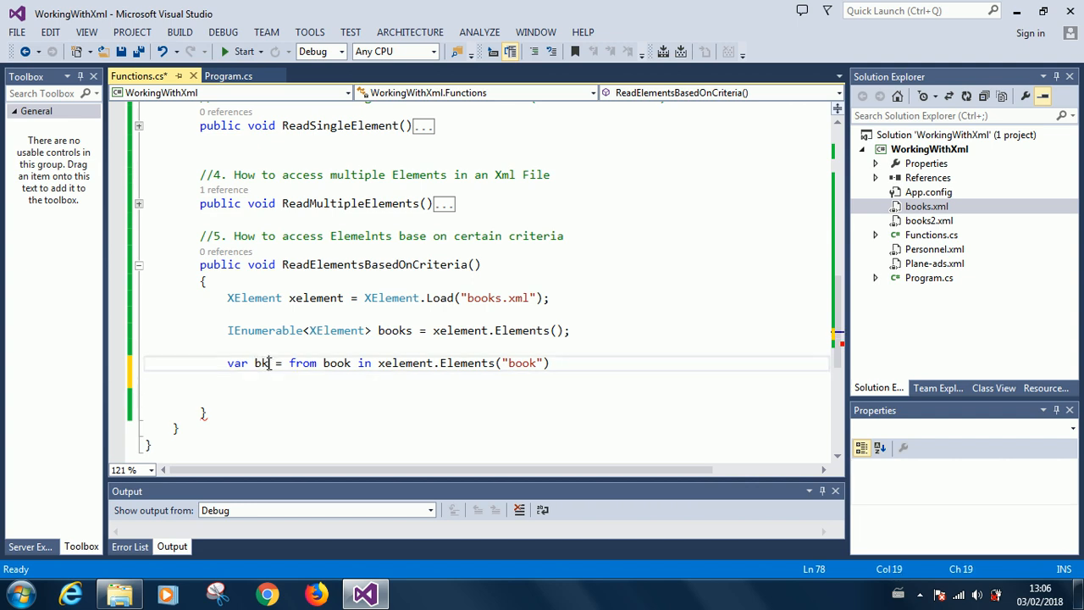
pyautogui.write('s')
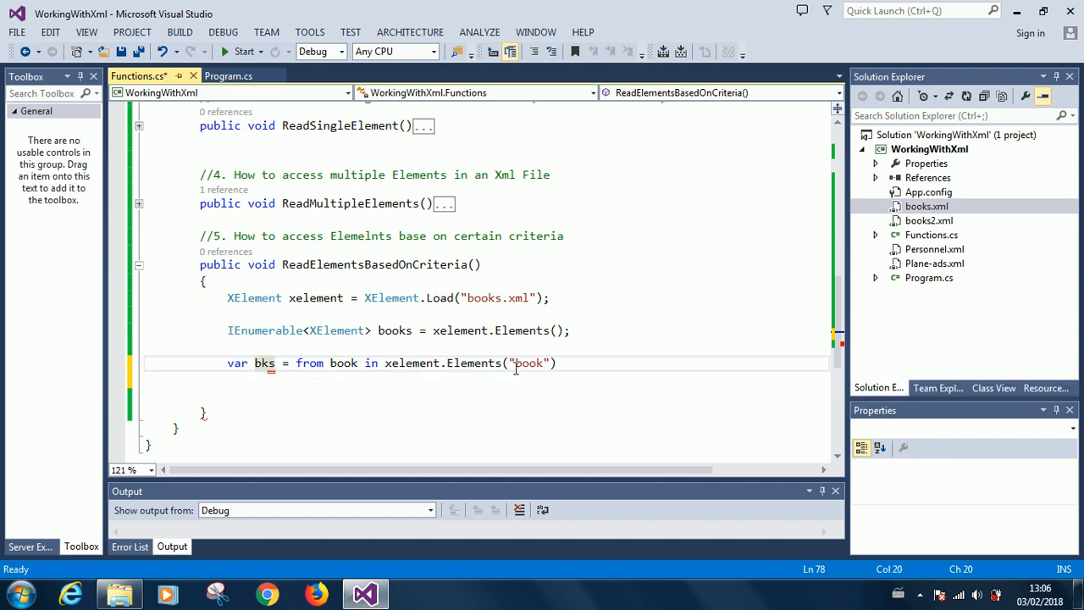
pyautogui.moveTo(524, 362)
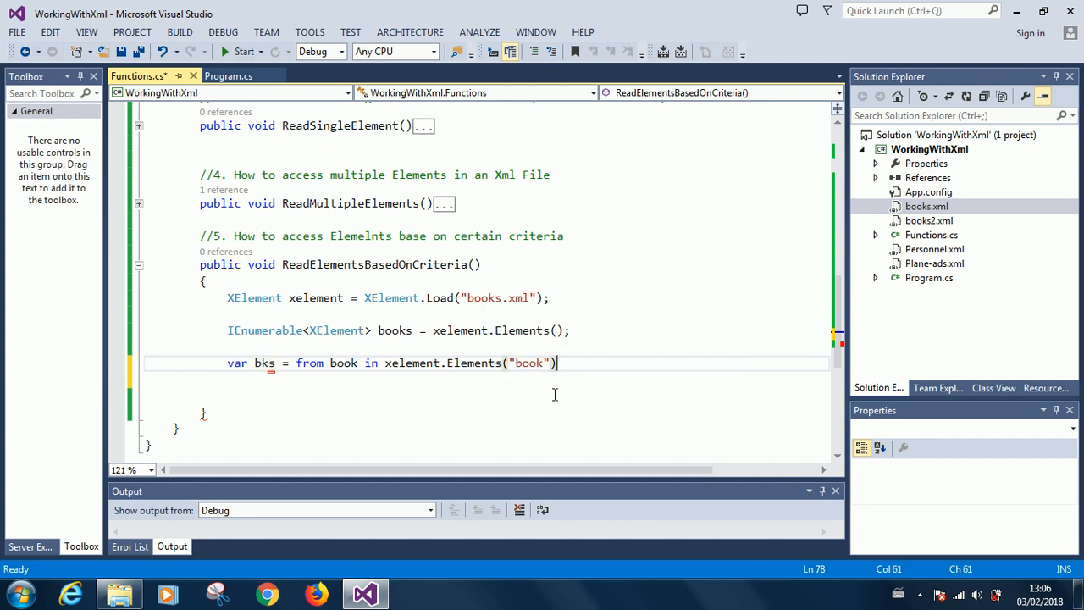
pyautogui.moveTo(366, 361)
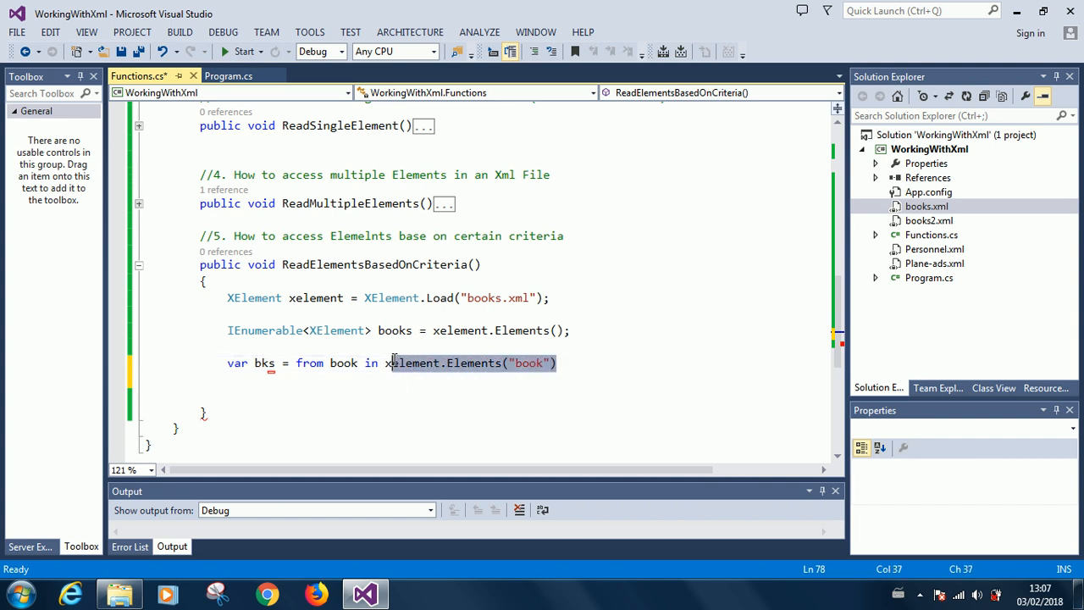
pyautogui.moveTo(415, 362)
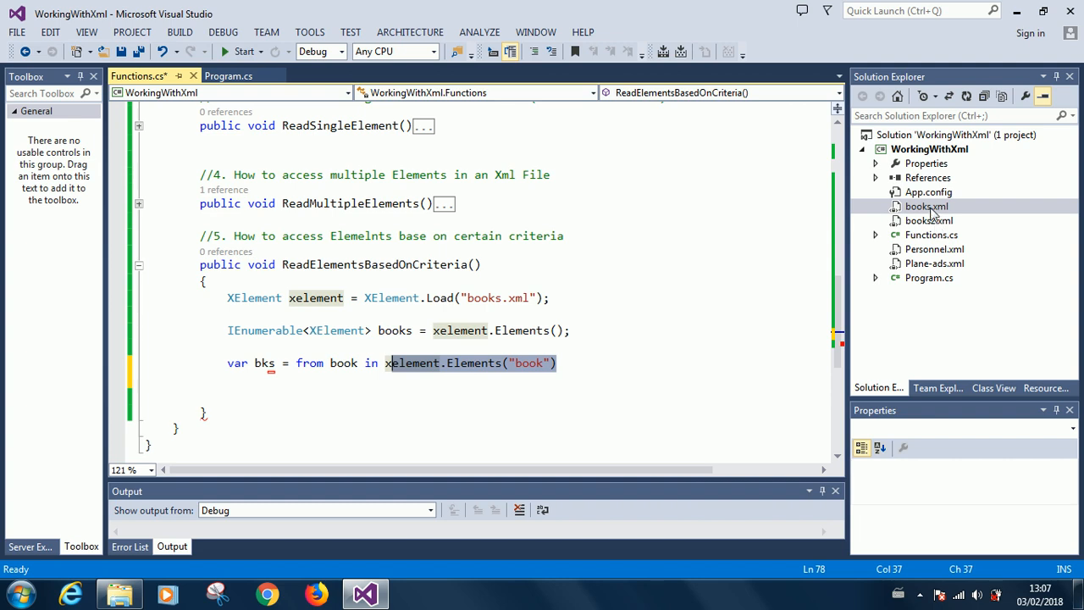
pyautogui.doubleClick(928, 207)
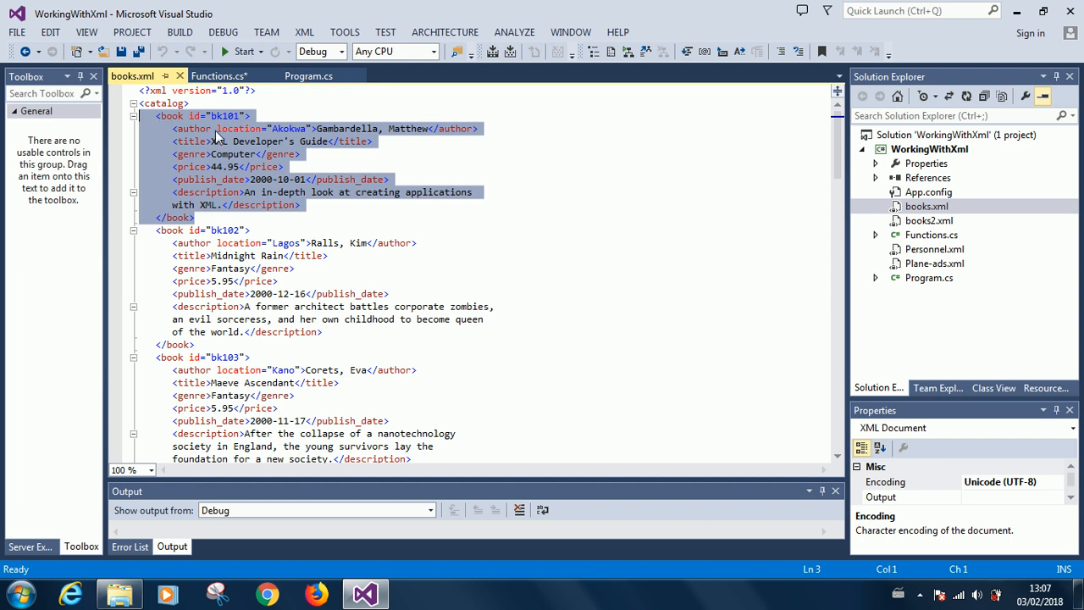
pyautogui.moveTo(185, 381)
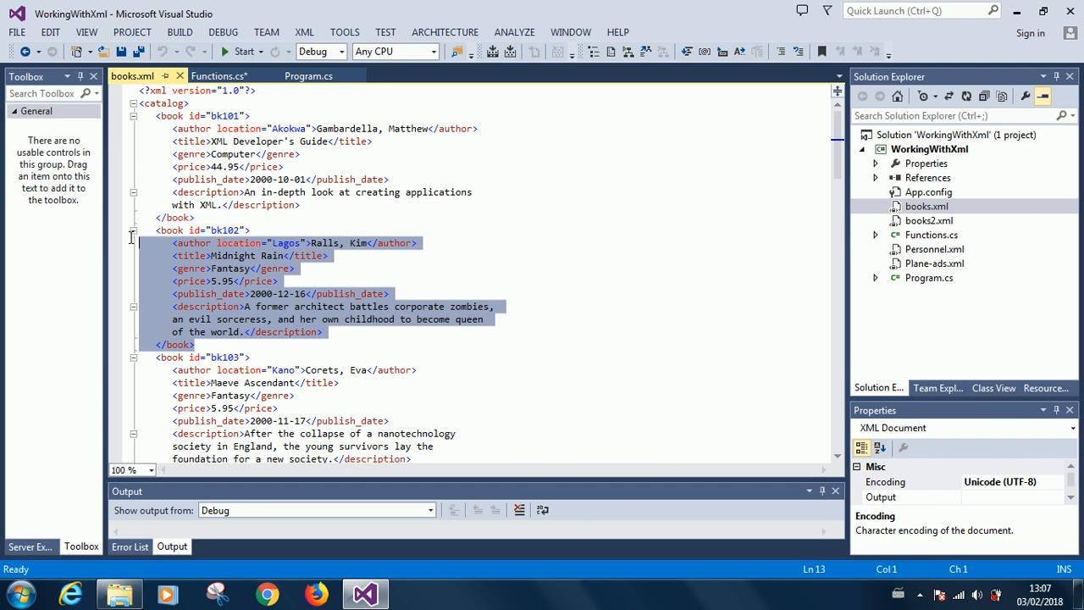
pyautogui.click(203, 230)
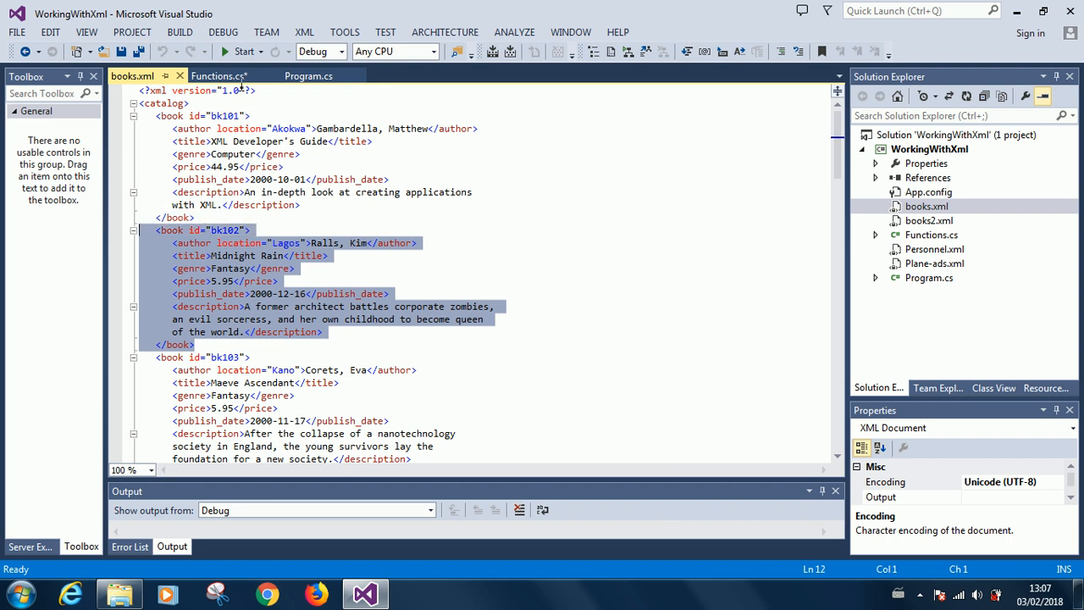
pyautogui.click(219, 75)
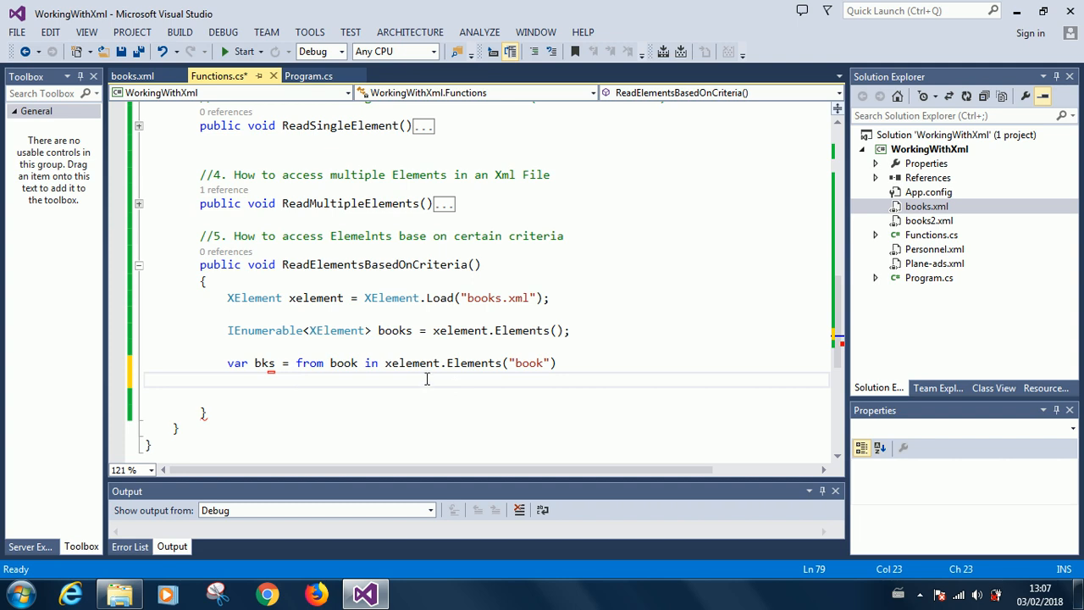
pyautogui.moveTo(352, 395)
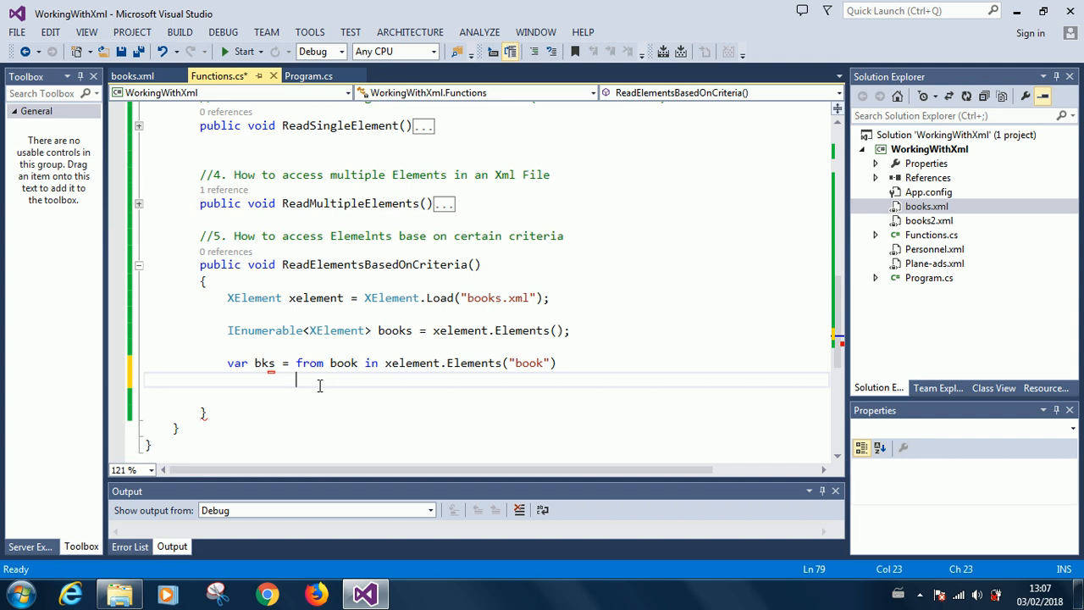
# Step: Add 'where book.Element("genre") = "Fantasy"' below the from clause
pyautogui.write('wh')
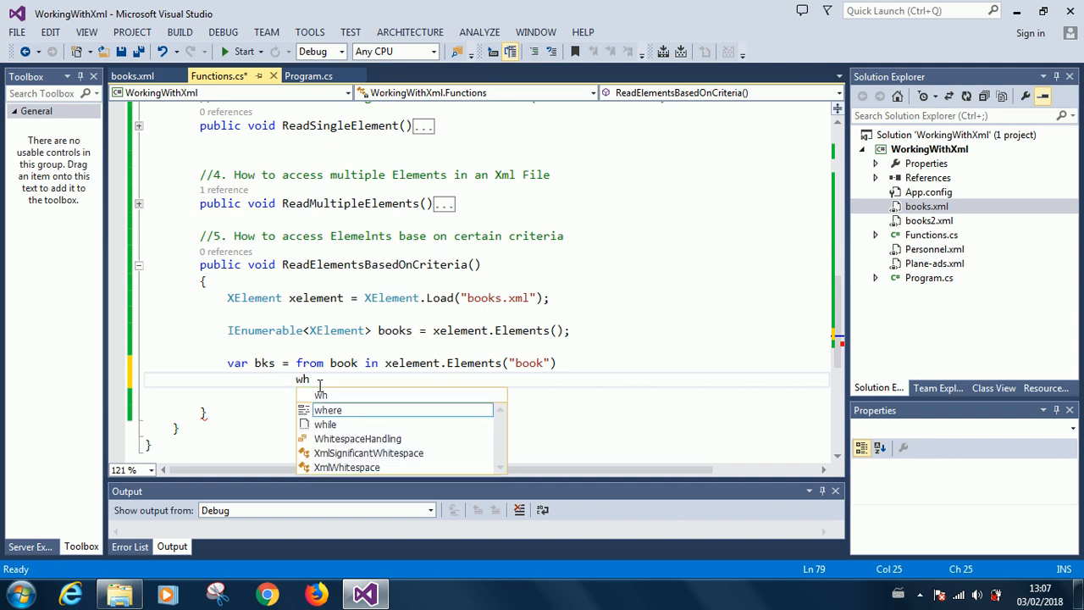
pyautogui.write('ere')
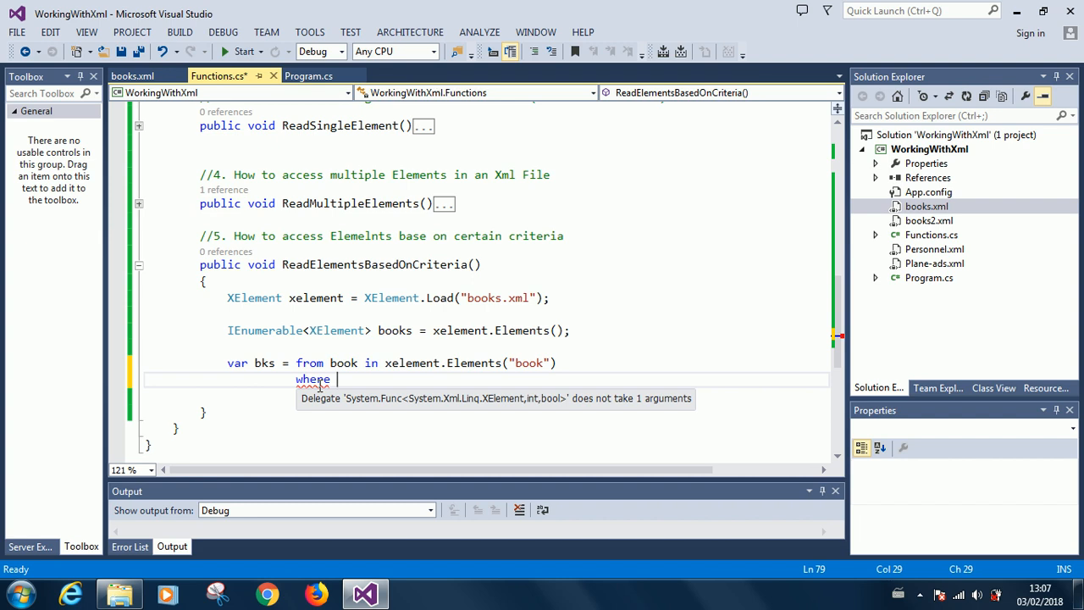
pyautogui.write('bks')
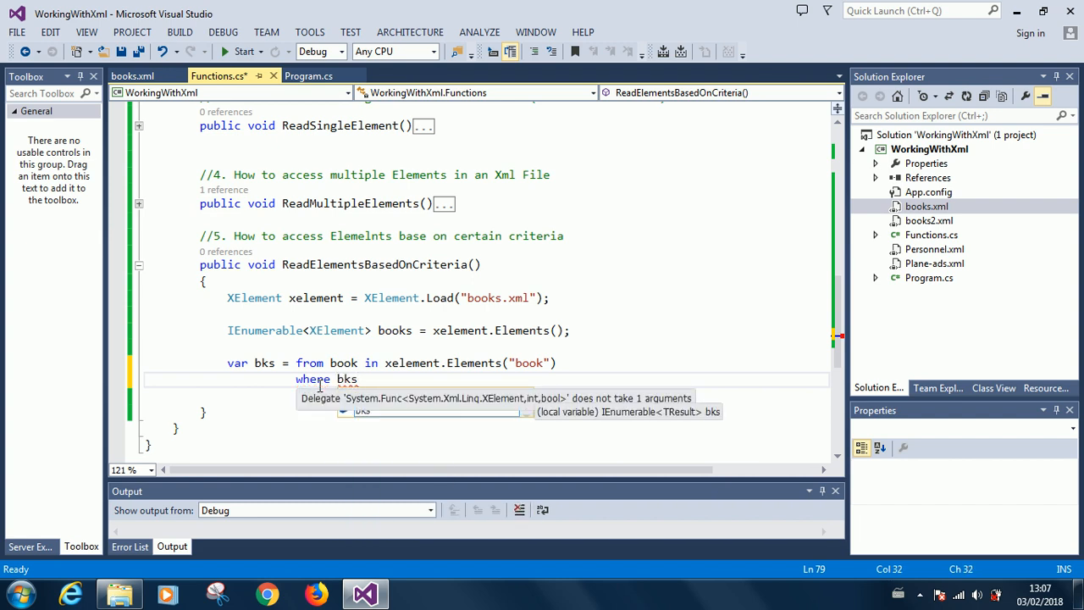
pyautogui.press('Backspace')
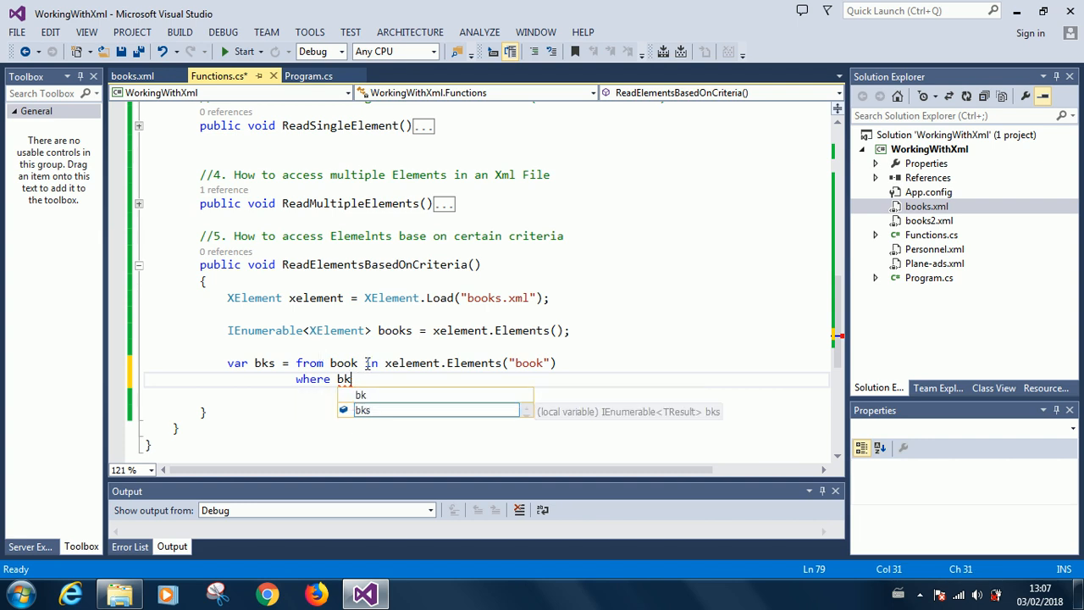
pyautogui.write('ook.')
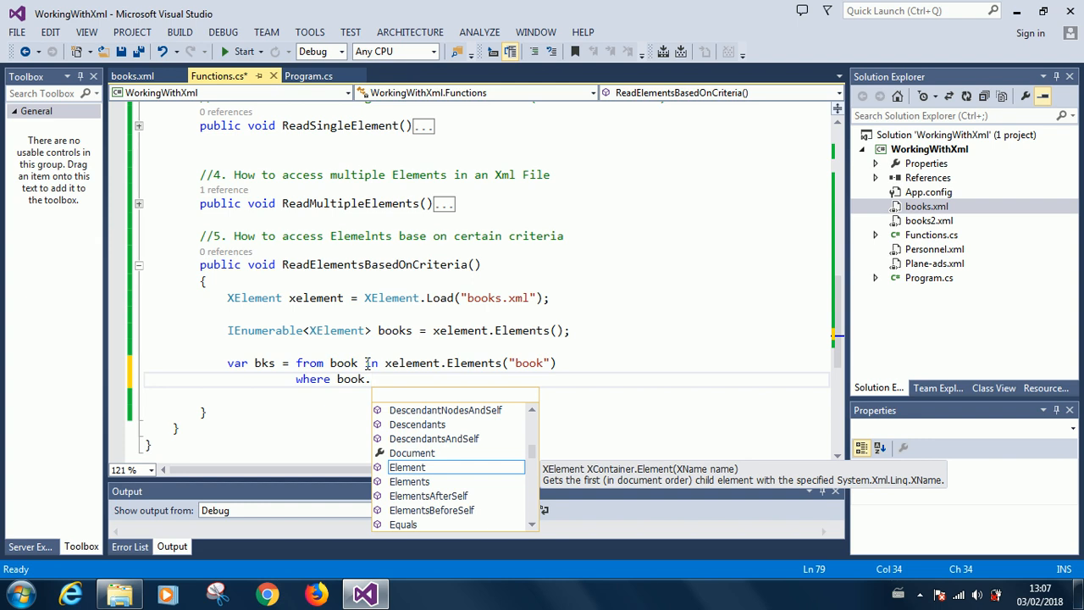
pyautogui.write('ement')
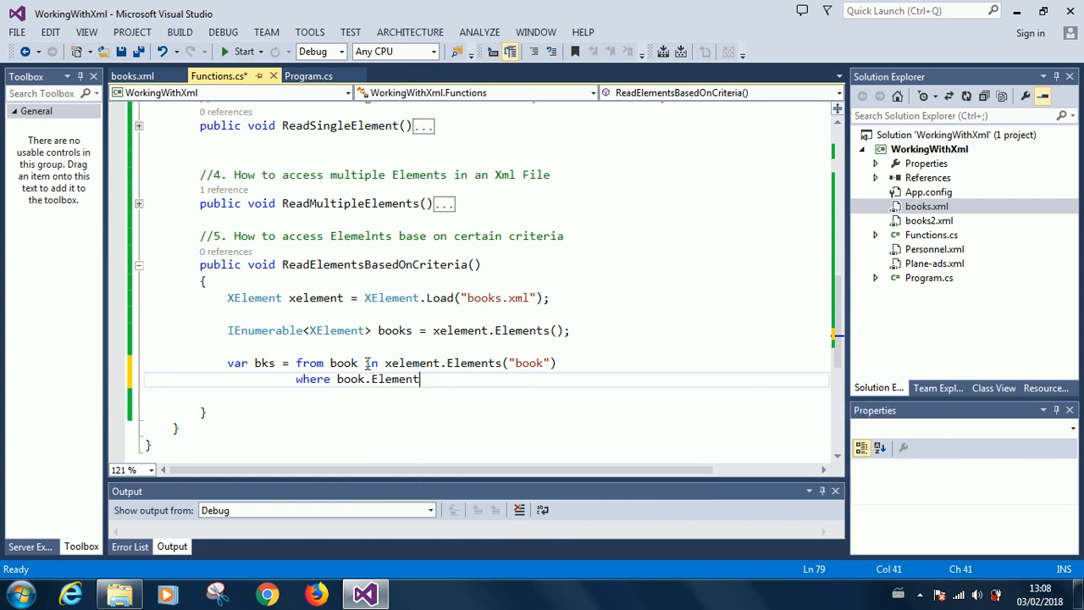
pyautogui.write('("gen')
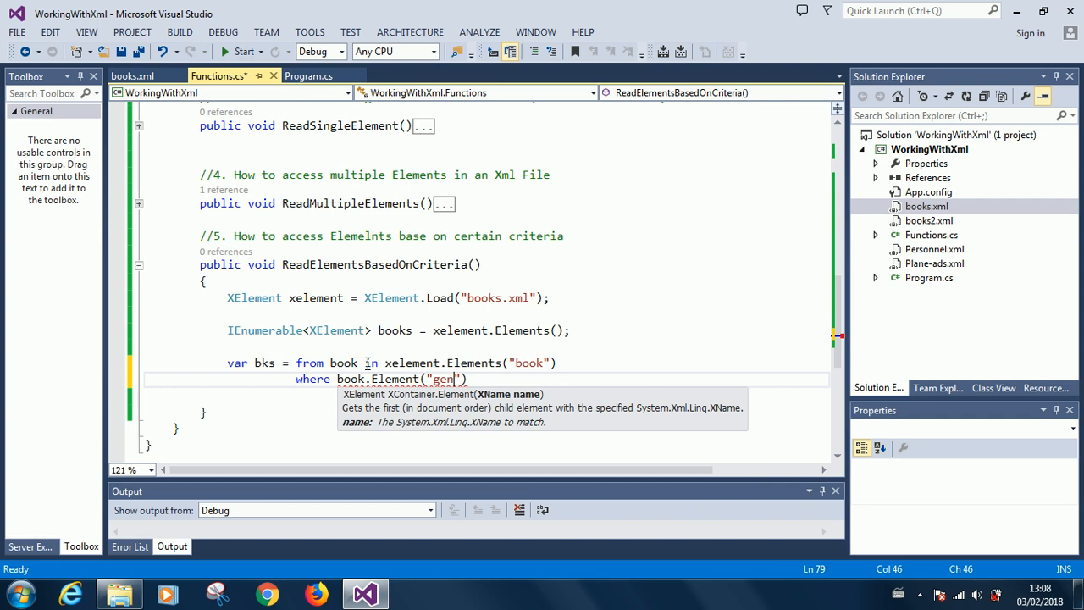
pyautogui.write('re")')
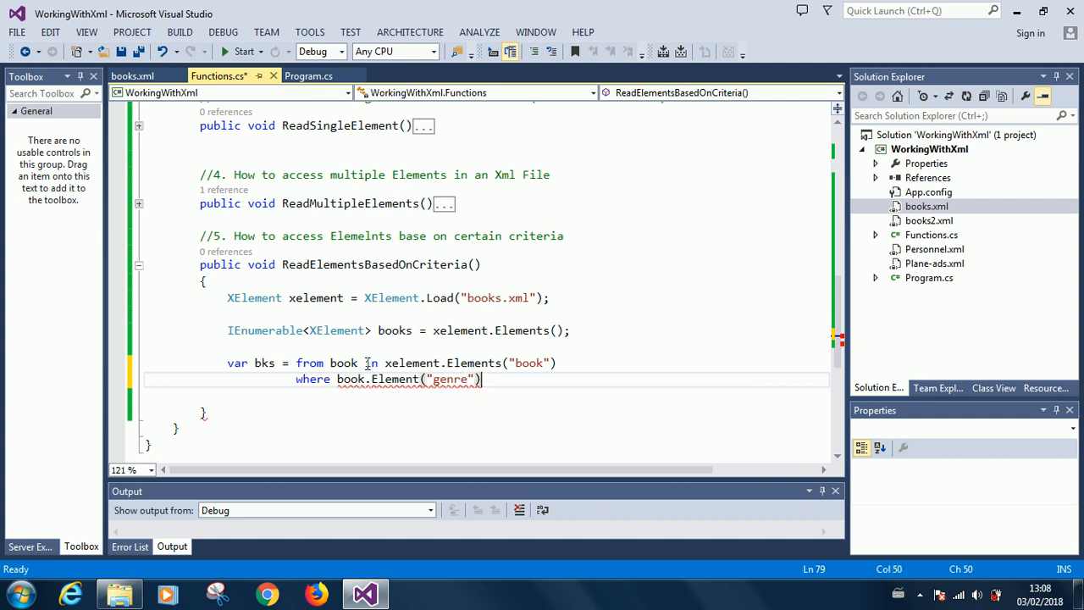
pyautogui.write('=')
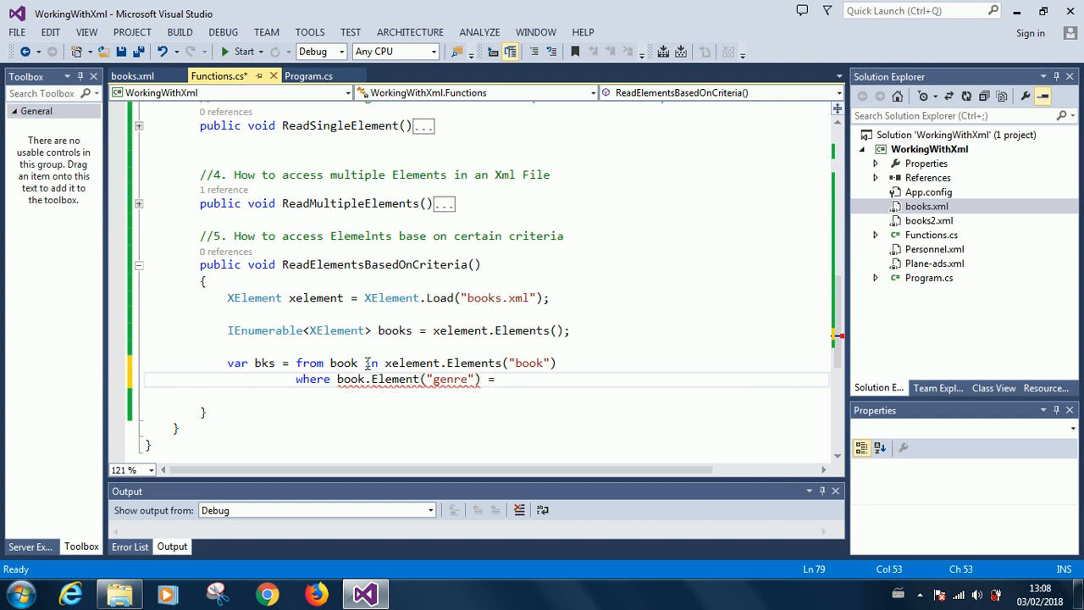
pyautogui.write('"Fanta"')
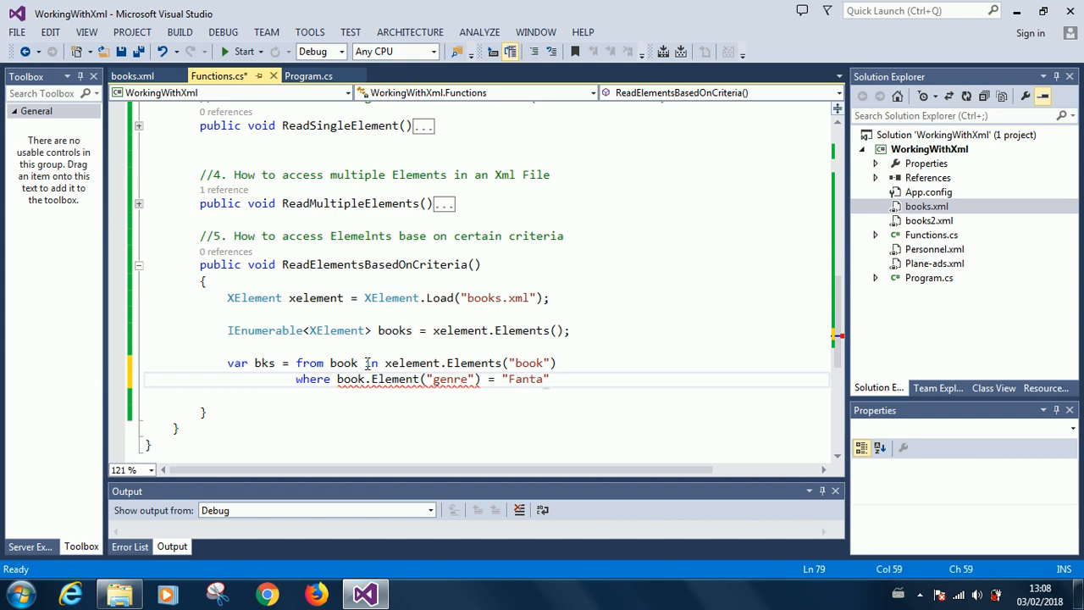
pyautogui.write('sy')
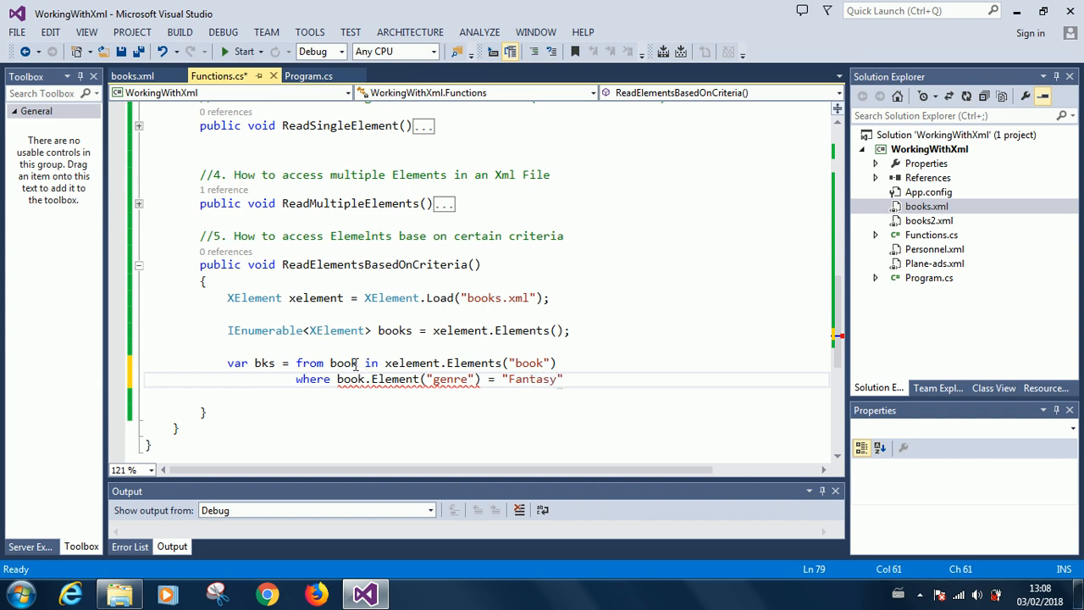
pyautogui.click(132, 75)
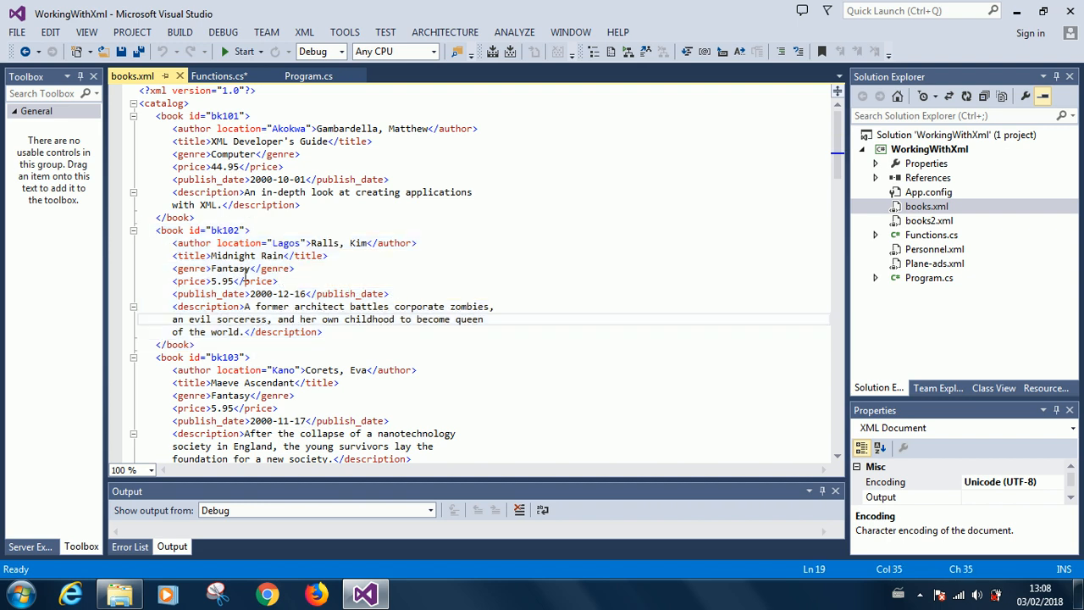
pyautogui.click(219, 75)
pyautogui.write('where book.Element("genre") = "Fantasy"')
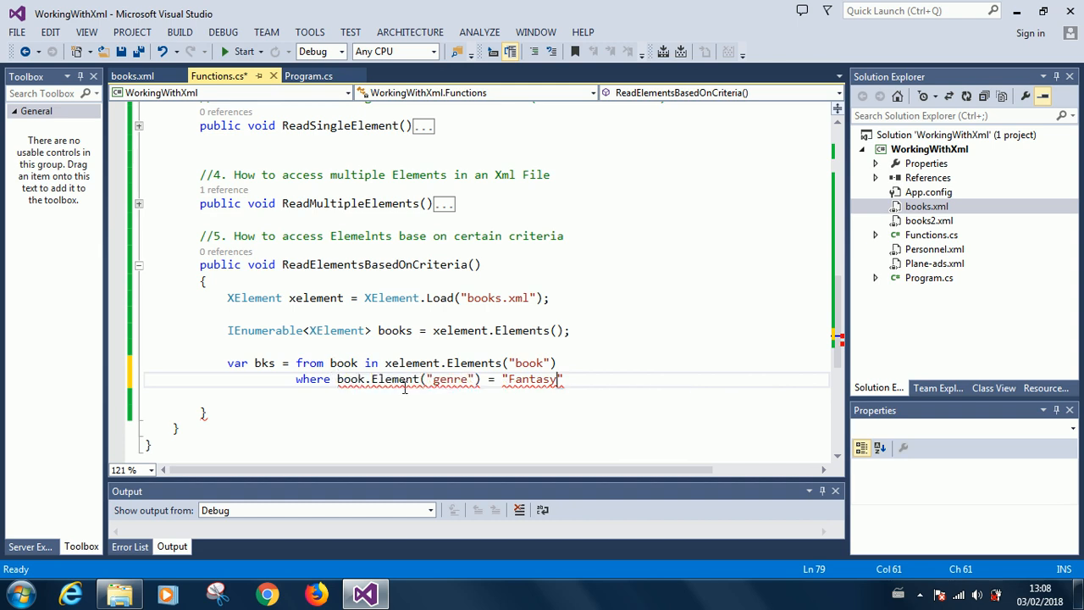
pyautogui.moveTo(405, 386)
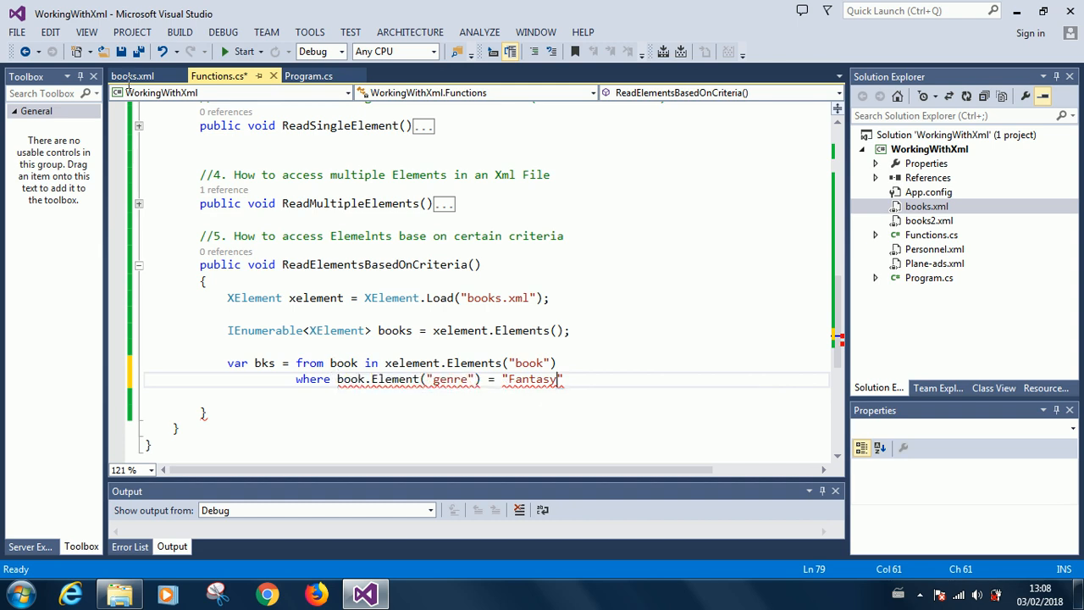
pyautogui.click(132, 74)
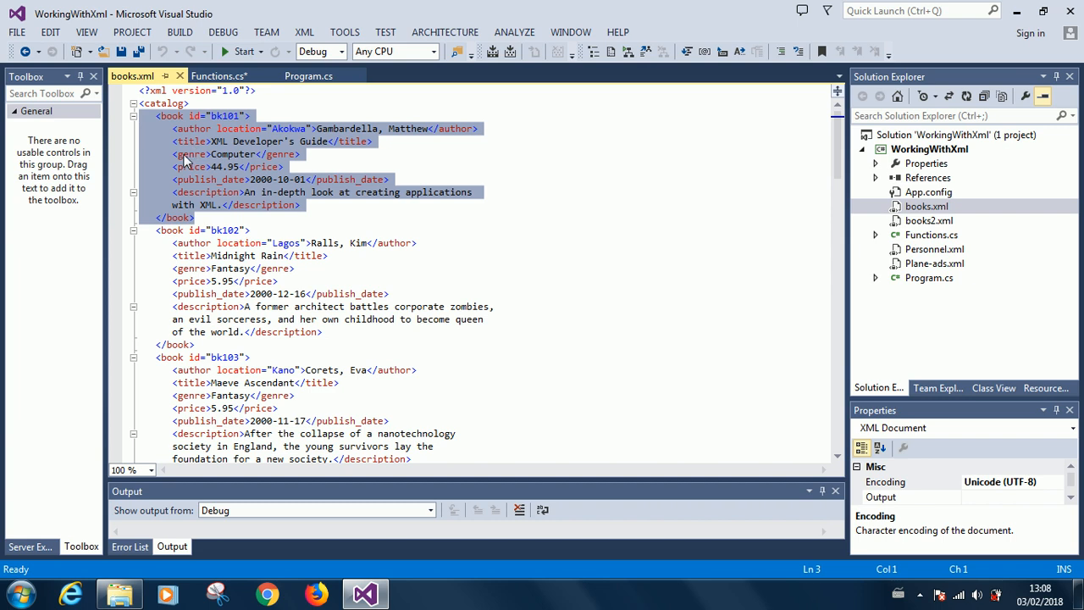
pyautogui.click(200, 154)
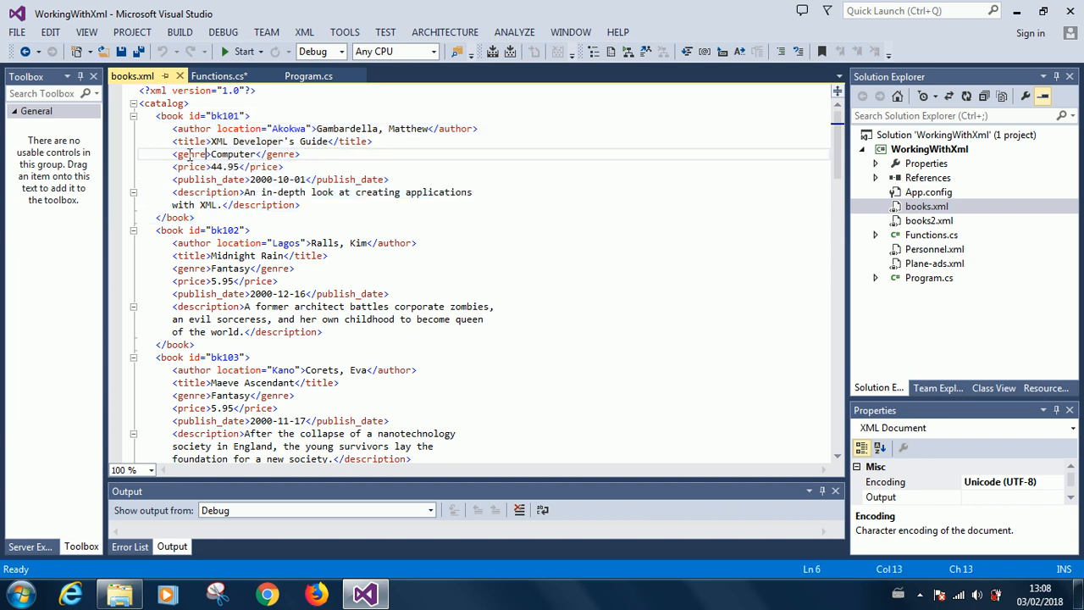
pyautogui.click(217, 74)
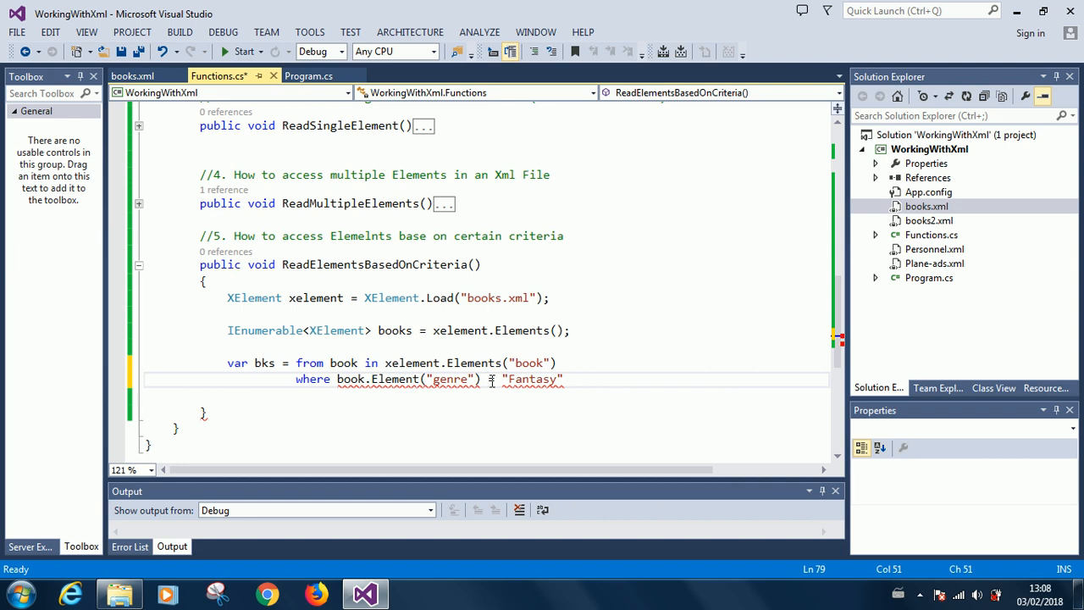
# Step: Change the genre test to == "Fantasy" and finish the query with 'select book;'
pyautogui.write('=')
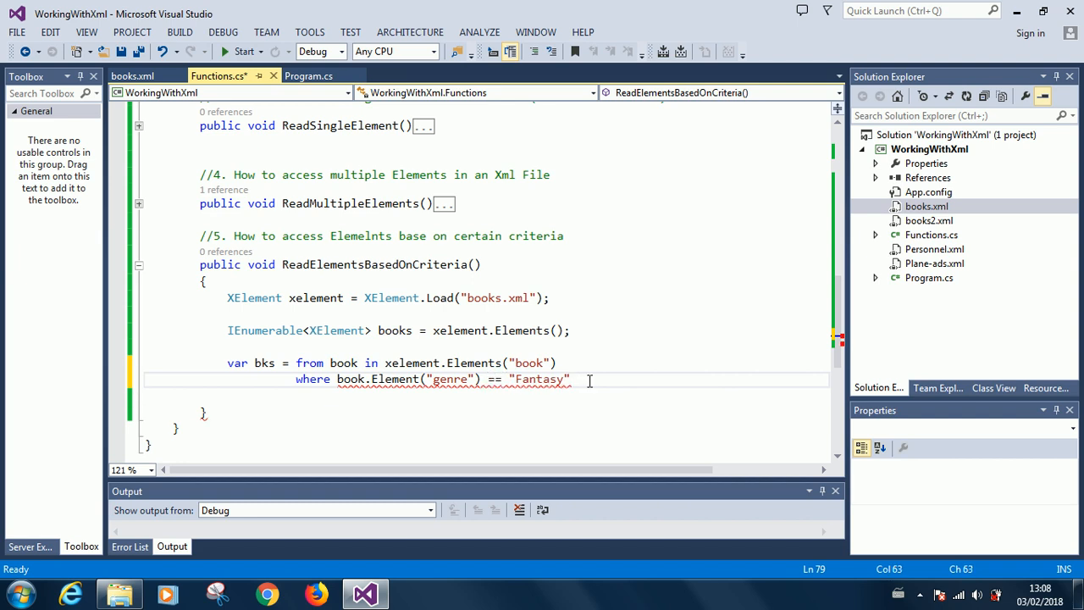
pyautogui.press('enter')
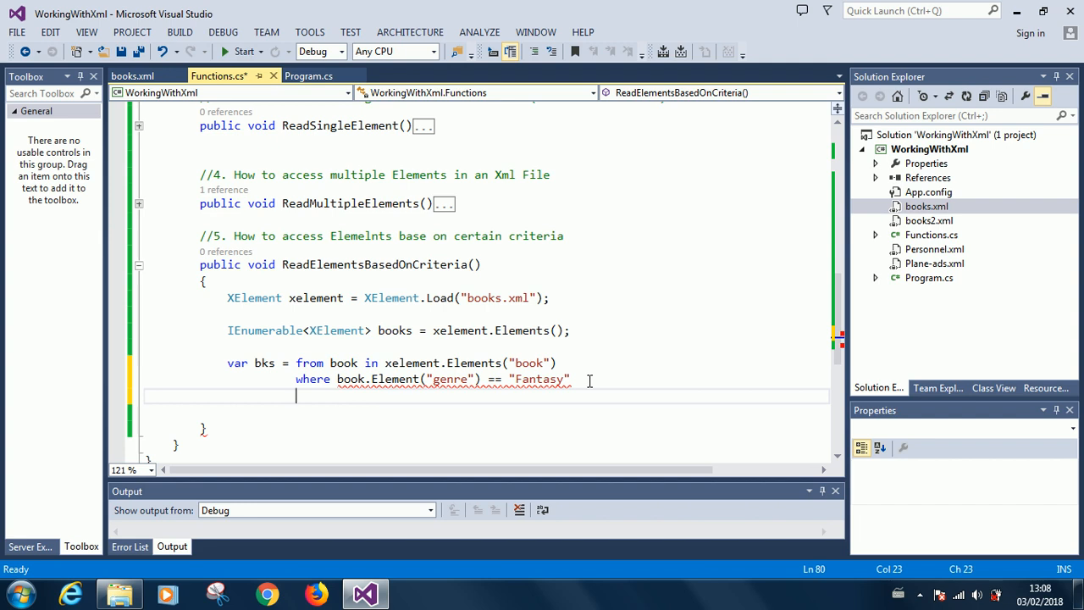
pyautogui.write('sele')
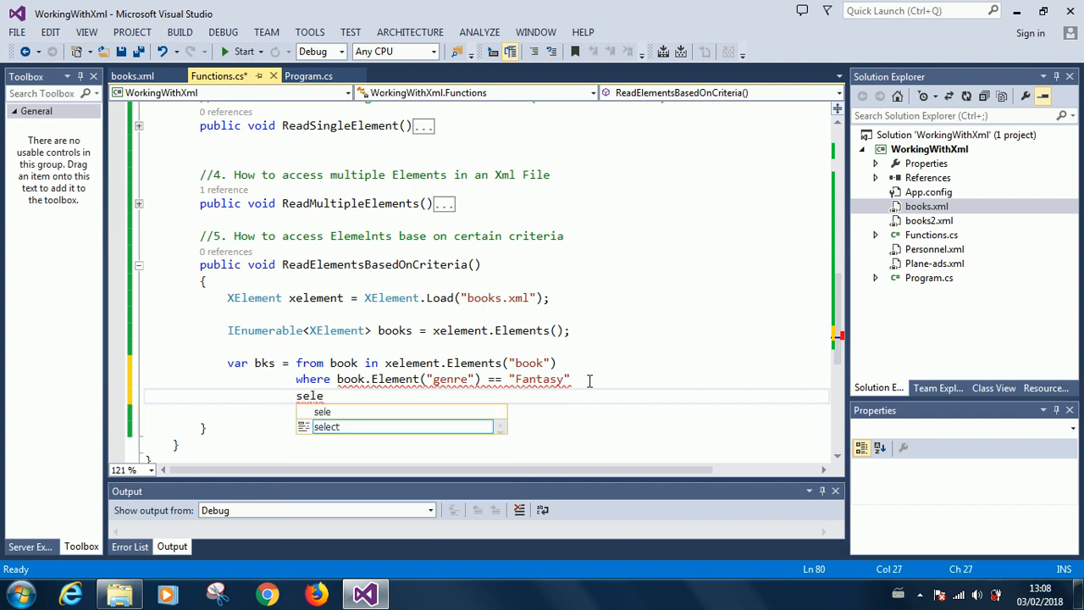
pyautogui.write('ect b')
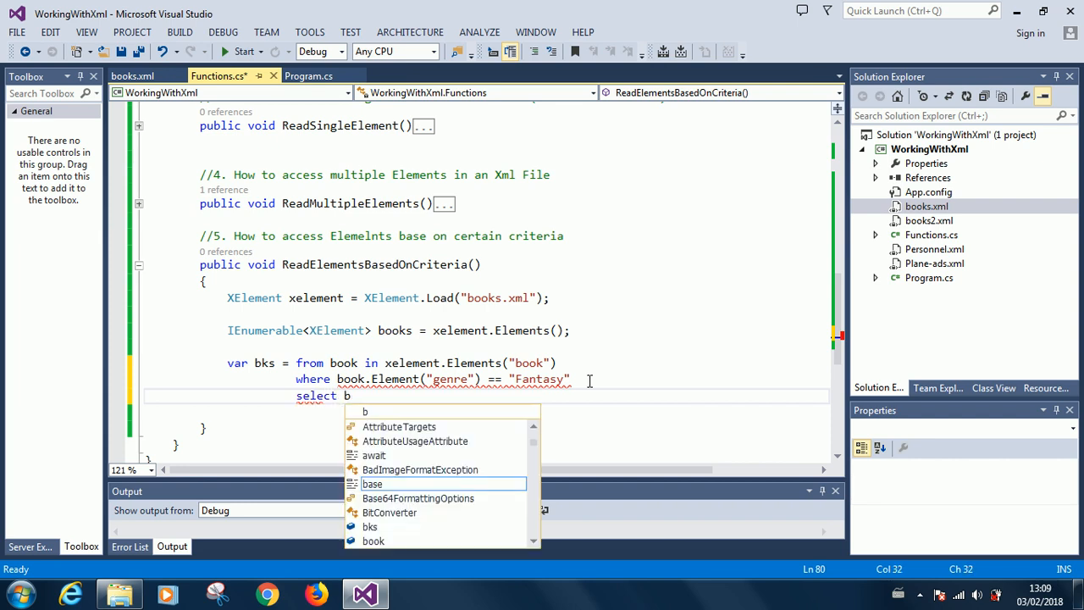
pyautogui.write('ook')
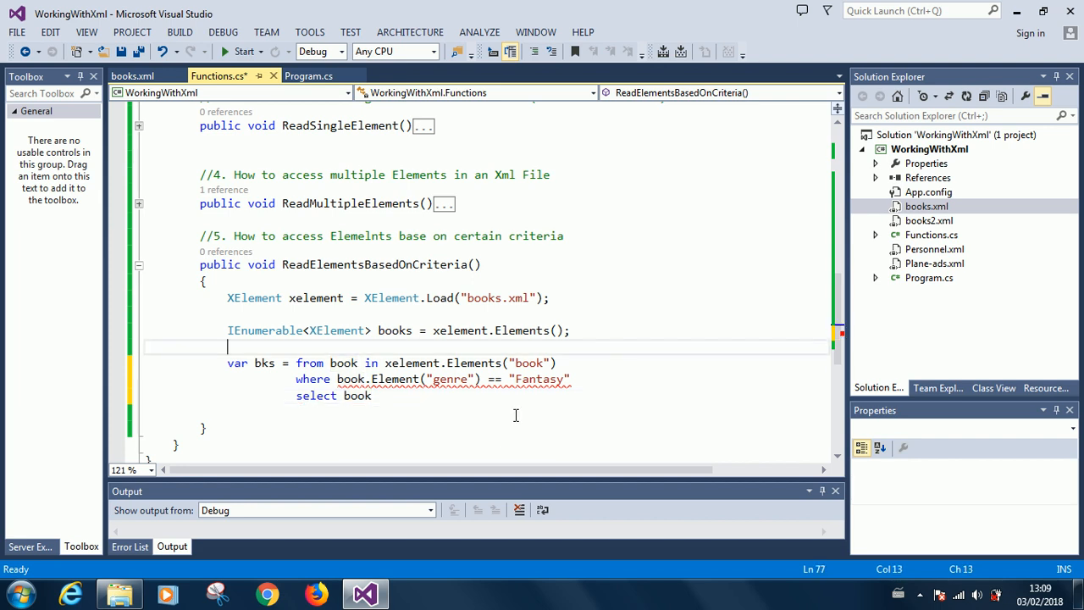
pyautogui.moveTo(379, 395)
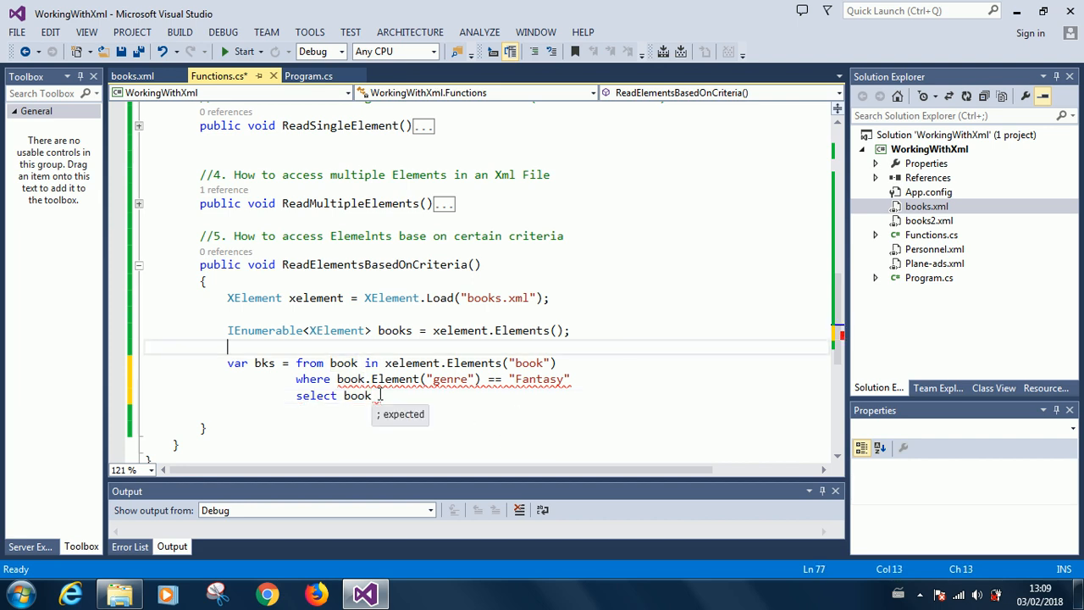
pyautogui.write(';')
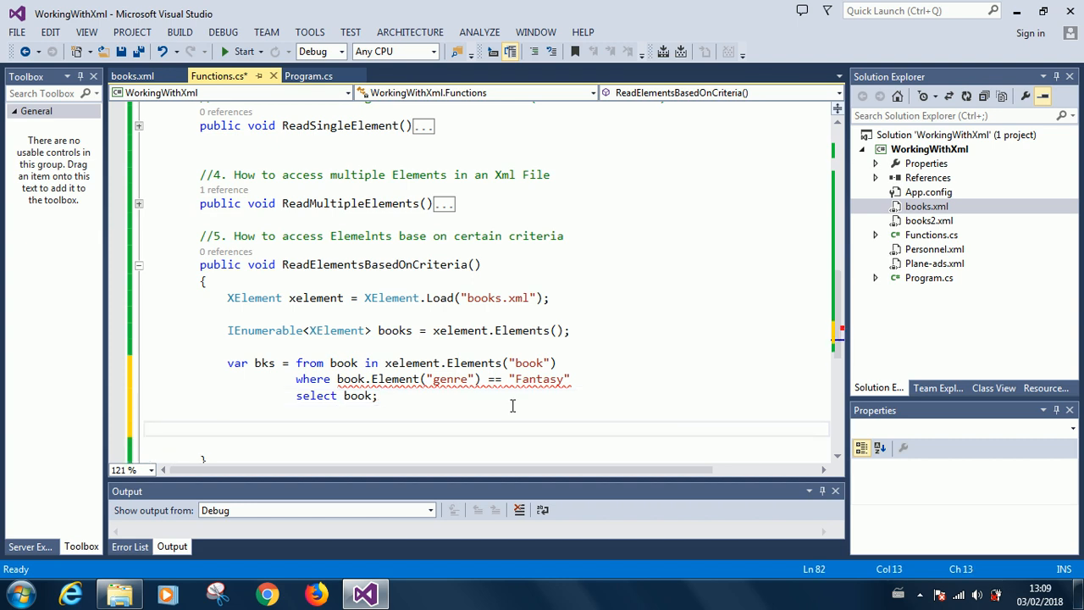
pyautogui.moveTo(414, 379)
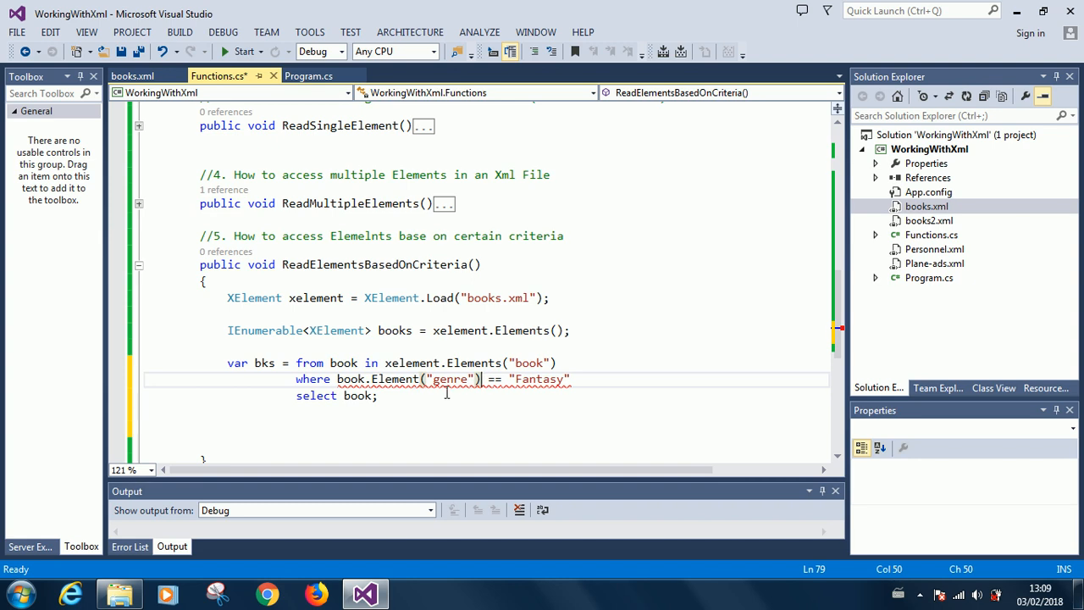
pyautogui.moveTo(449, 379)
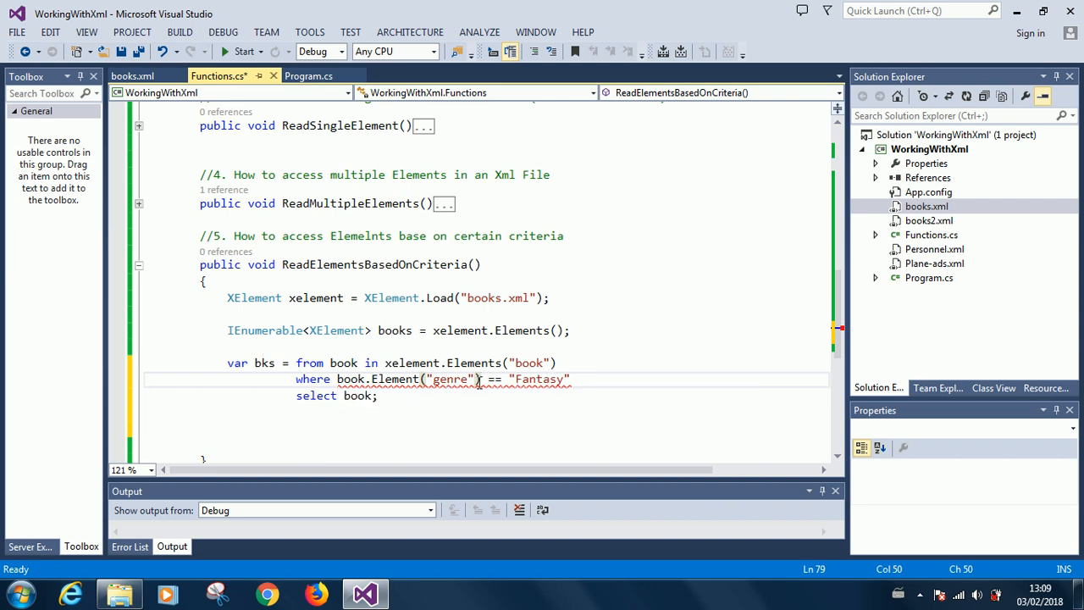
pyautogui.moveTo(352, 380)
pyautogui.write('(string)')
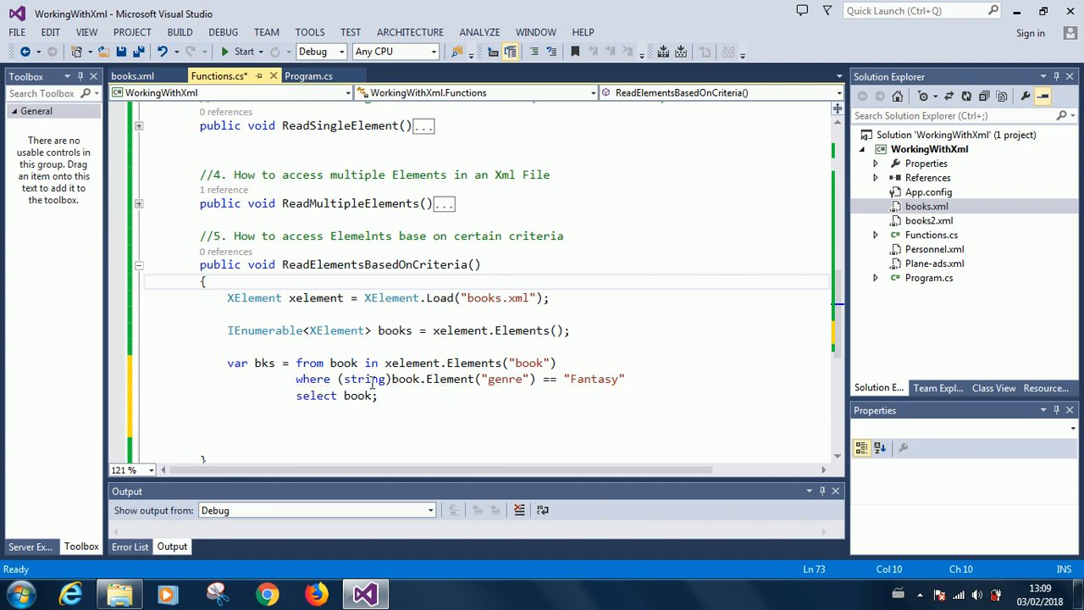
pyautogui.moveTo(447, 393)
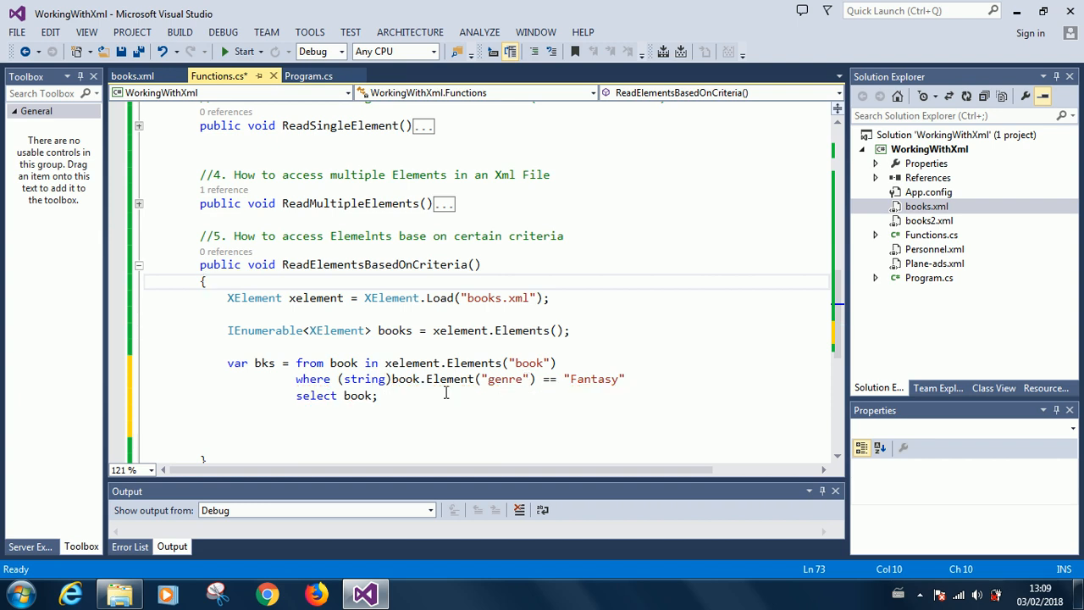
pyautogui.moveTo(367, 413)
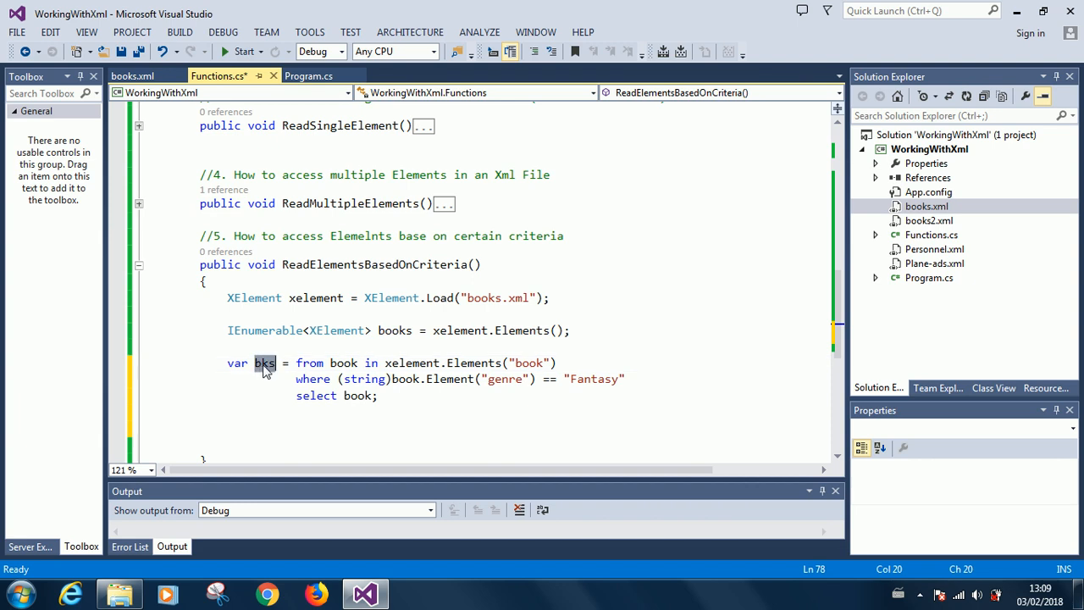
# Step: Write Console.WriteLine("Fantasy Books"); on the empty line after the bks query, ready for the next line
pyautogui.click(270, 427)
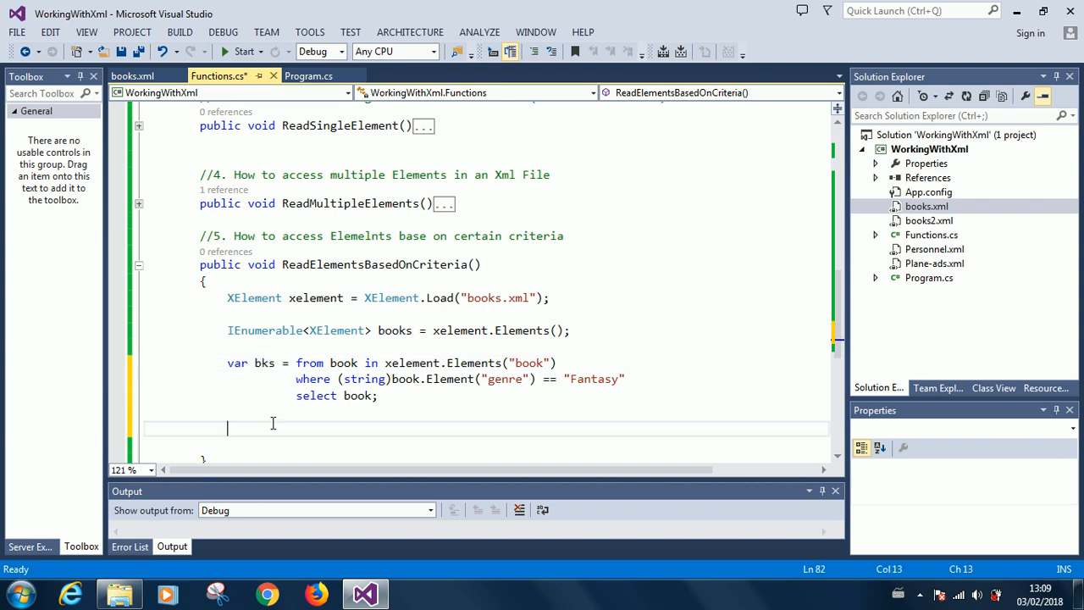
pyautogui.moveTo(291, 420)
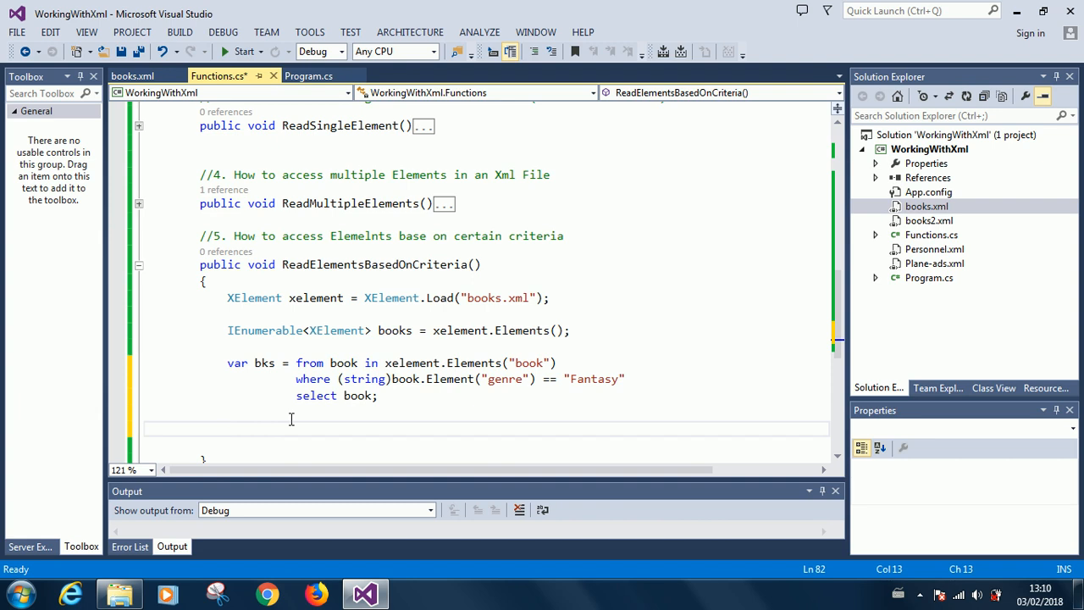
pyautogui.write('Console')
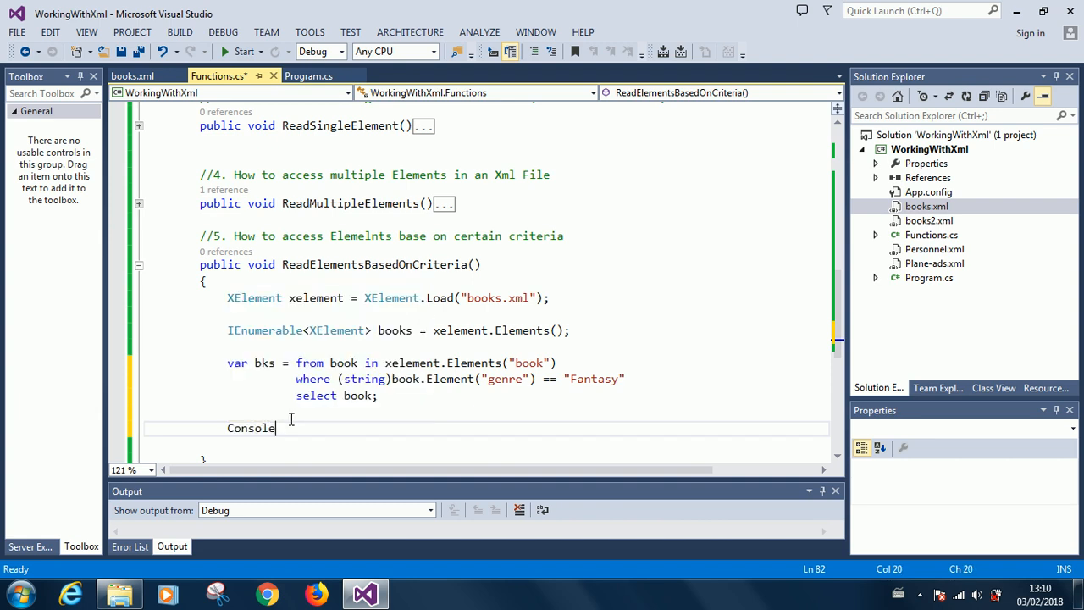
pyautogui.write('.WriteLine("Fa')
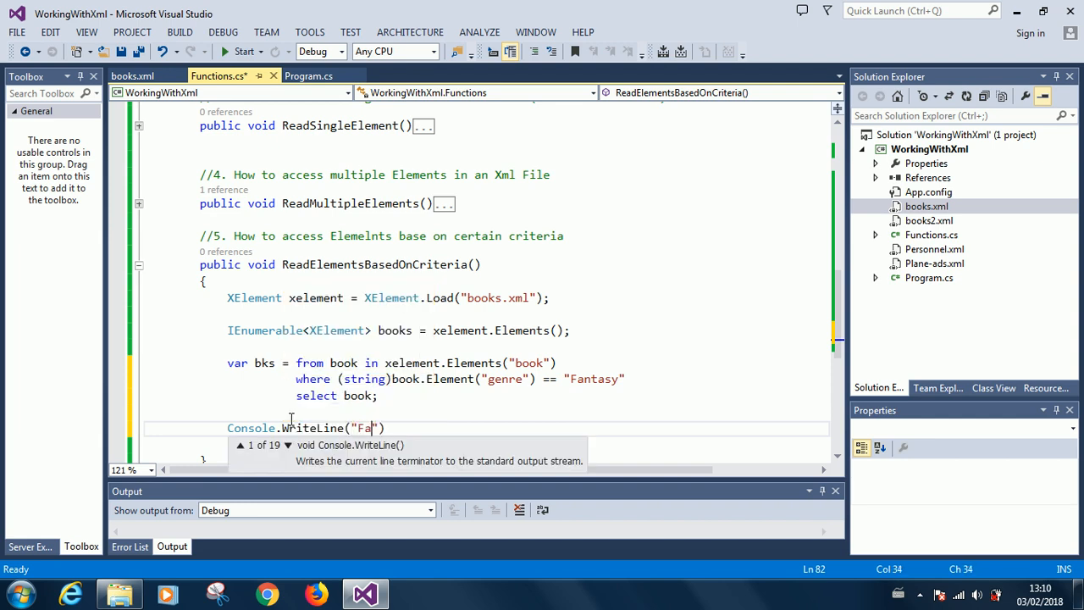
pyautogui.write('ntasy Boo')
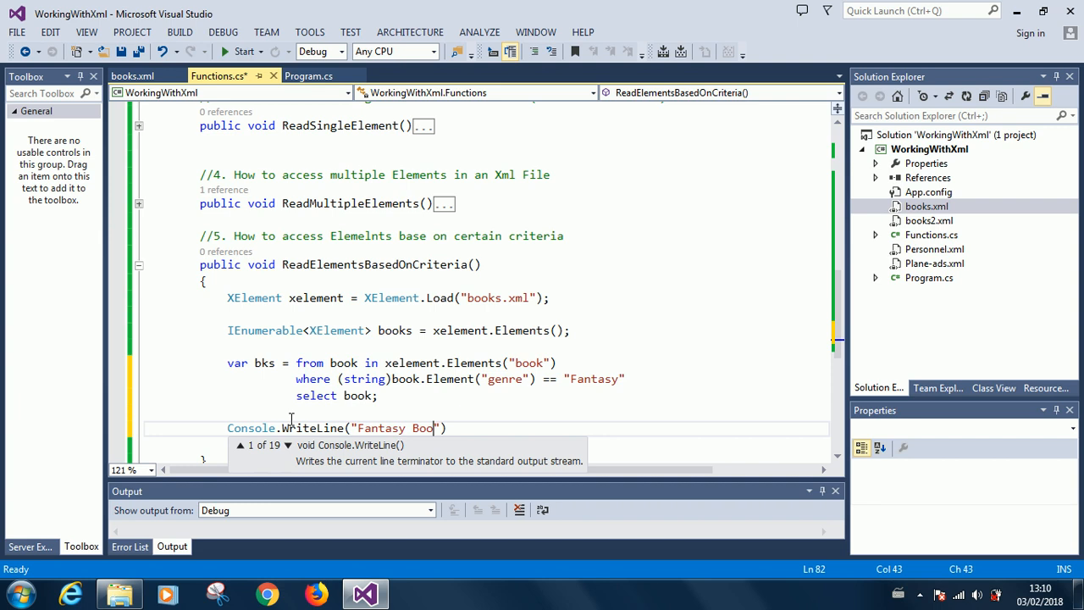
pyautogui.write('ks')
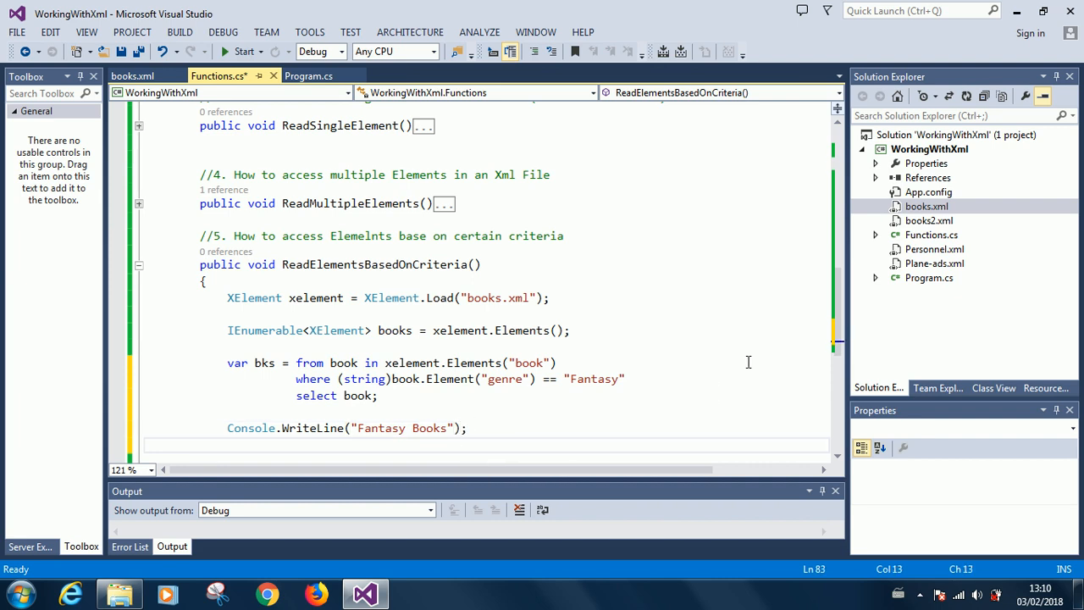
pyautogui.moveTo(776, 362)
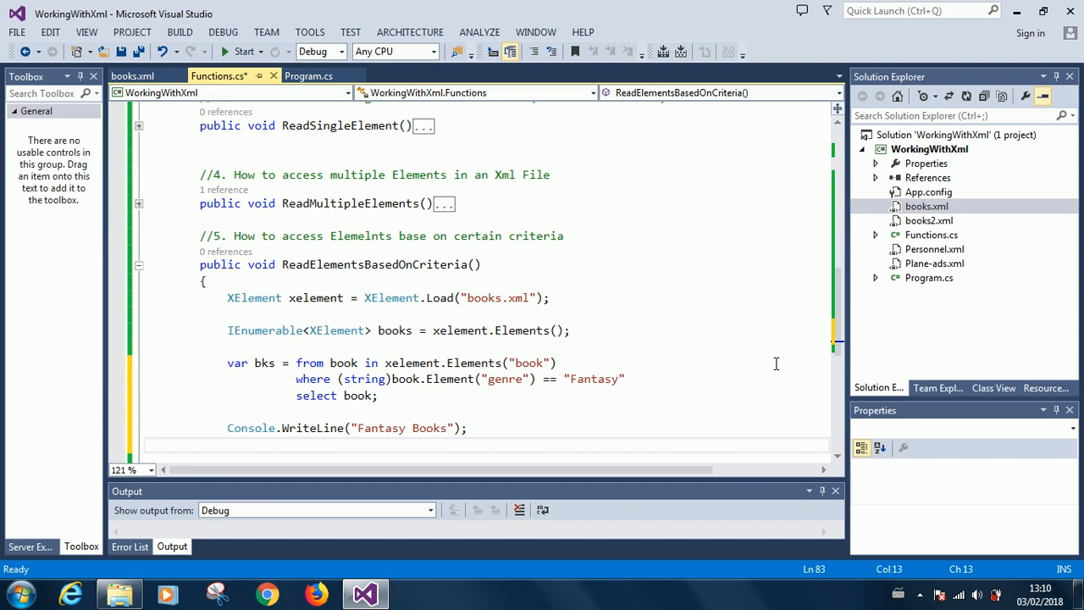
pyautogui.click(227, 443)
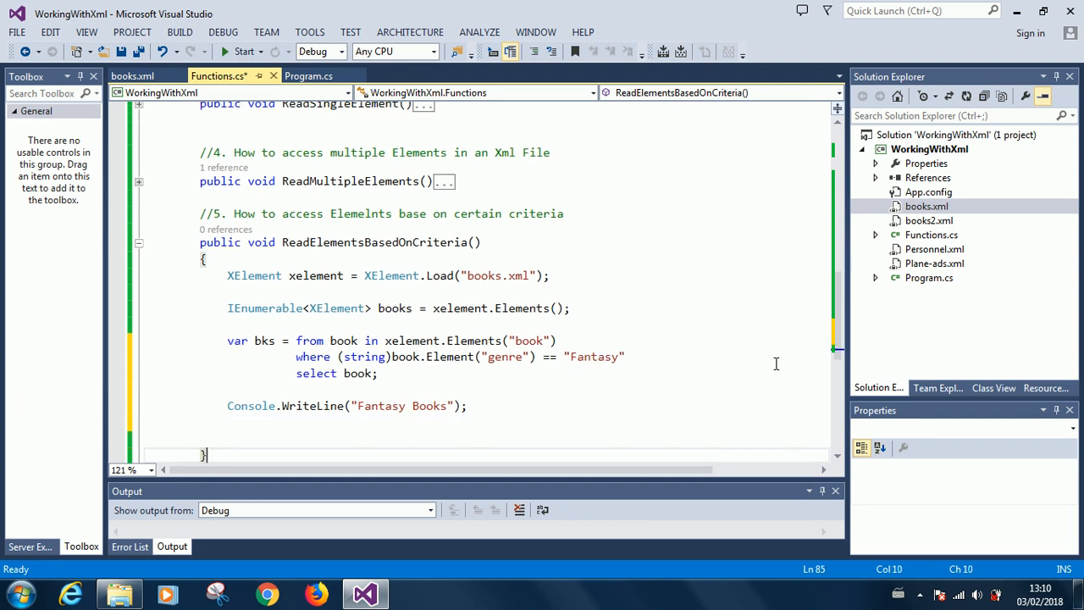
pyautogui.click(284, 413)
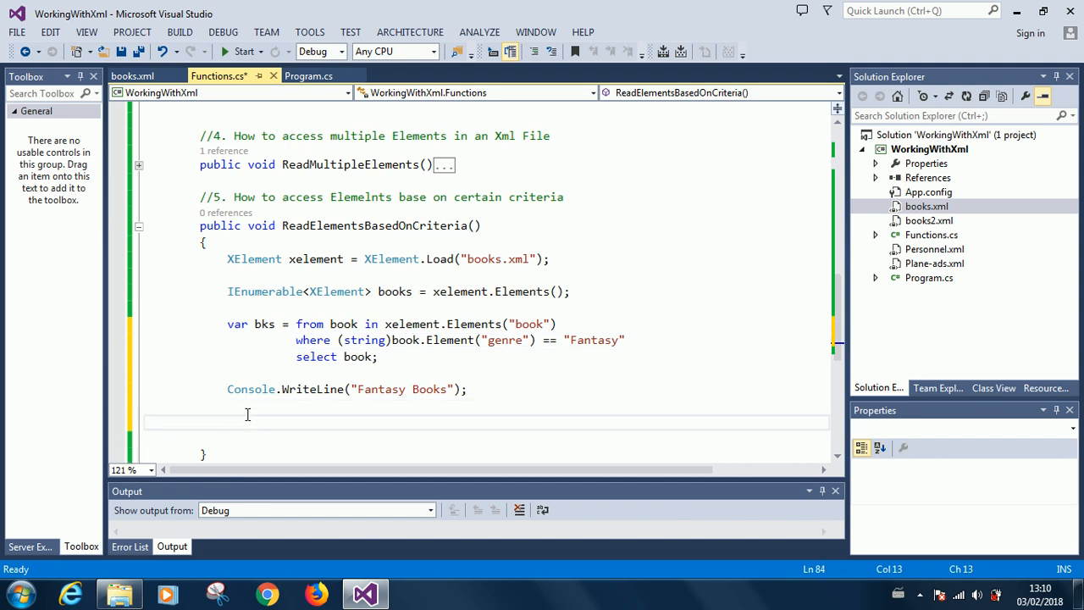
# Step: Begin the loop header foreach (XElement book in bks) using IntelliSense completion
pyautogui.write('foreach(book in')
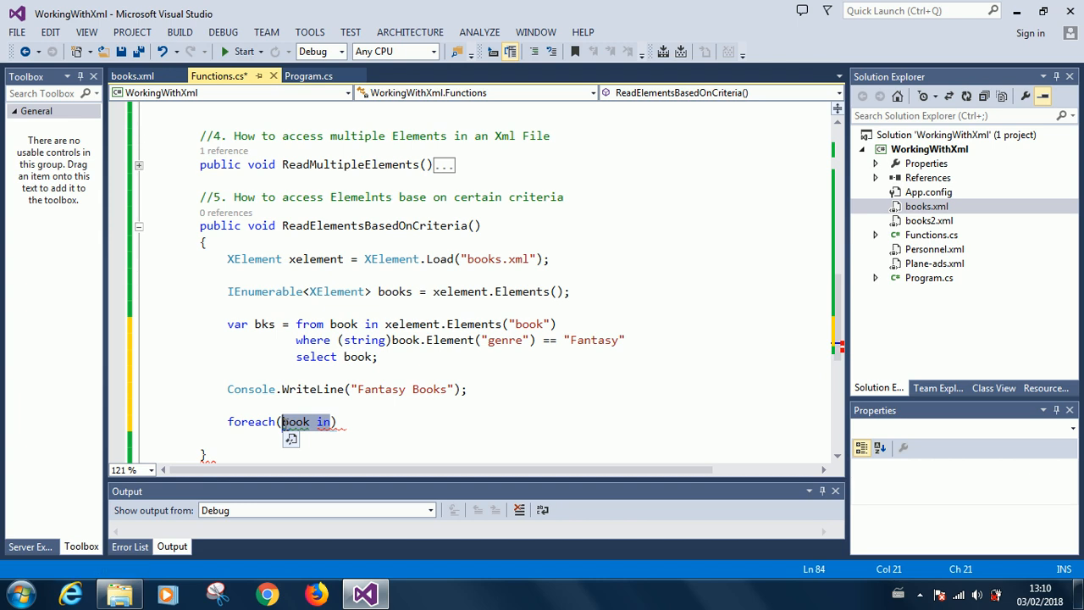
pyautogui.write('ele')
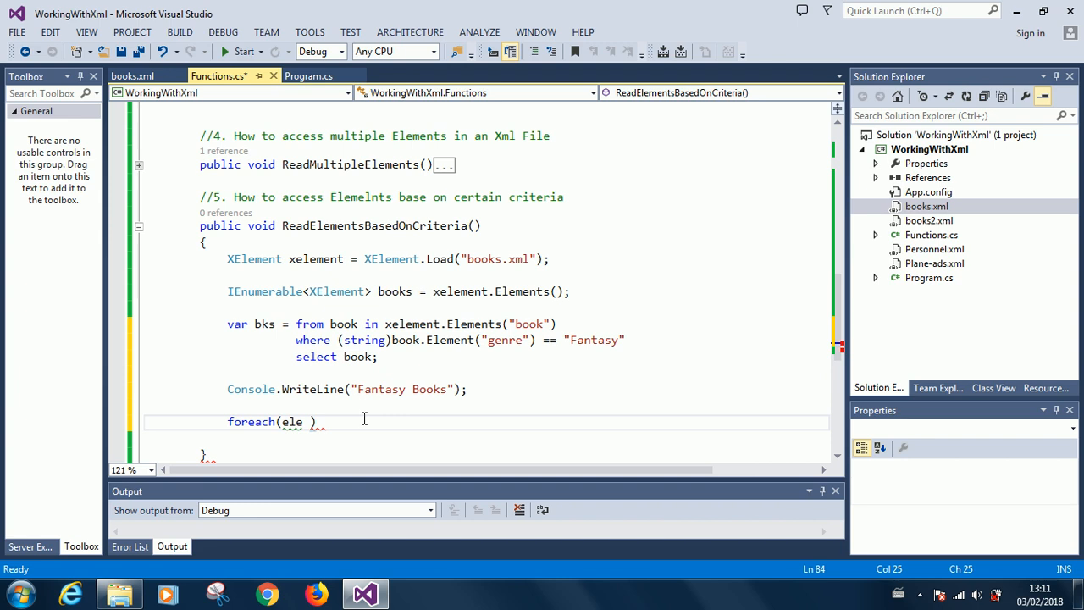
pyautogui.write('XElement')
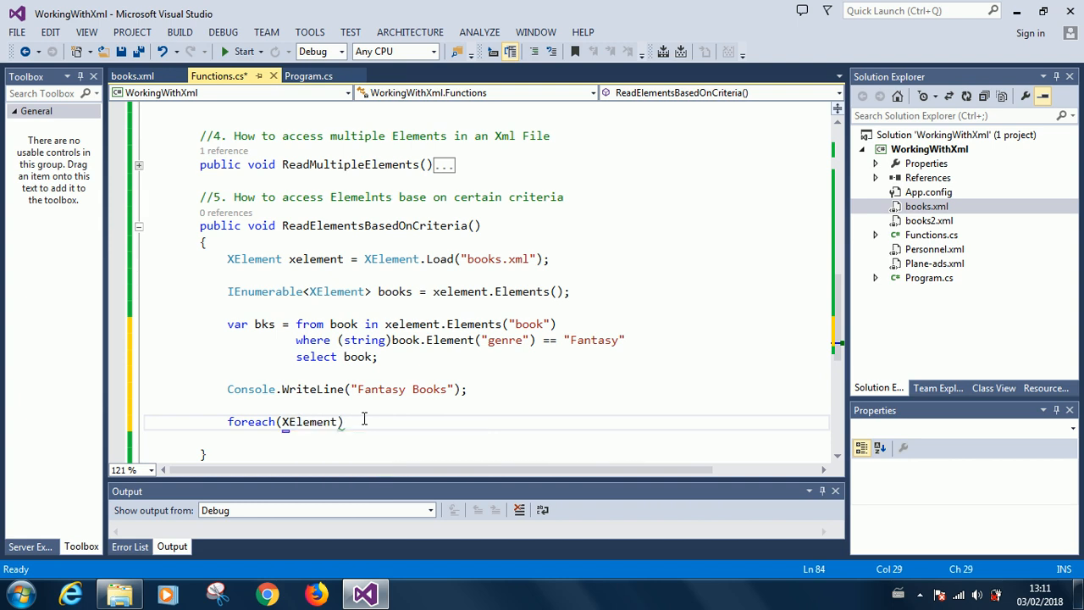
pyautogui.write('in')
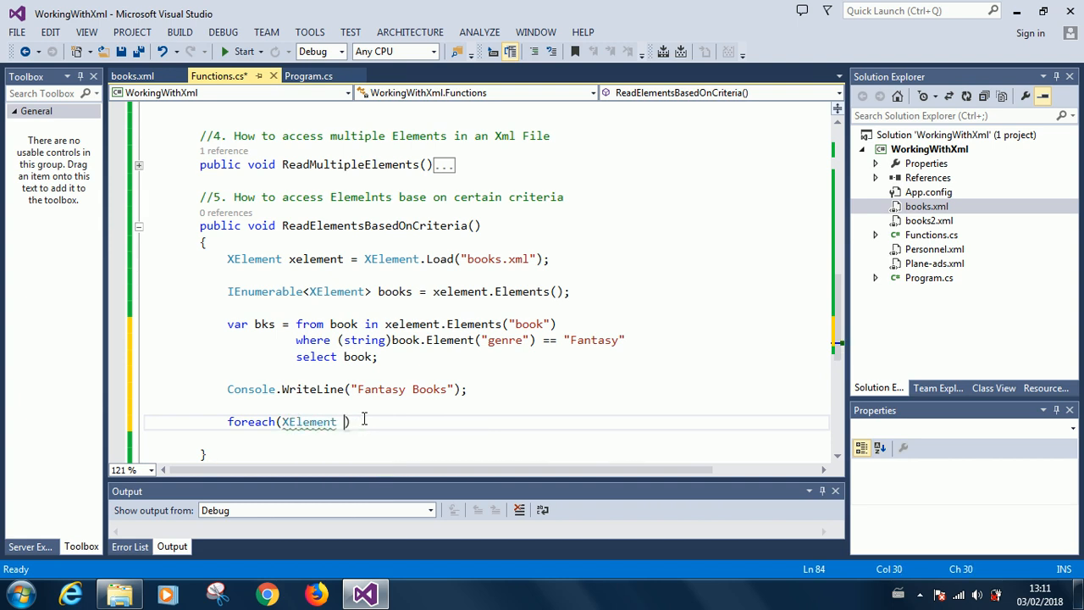
pyautogui.write('el')
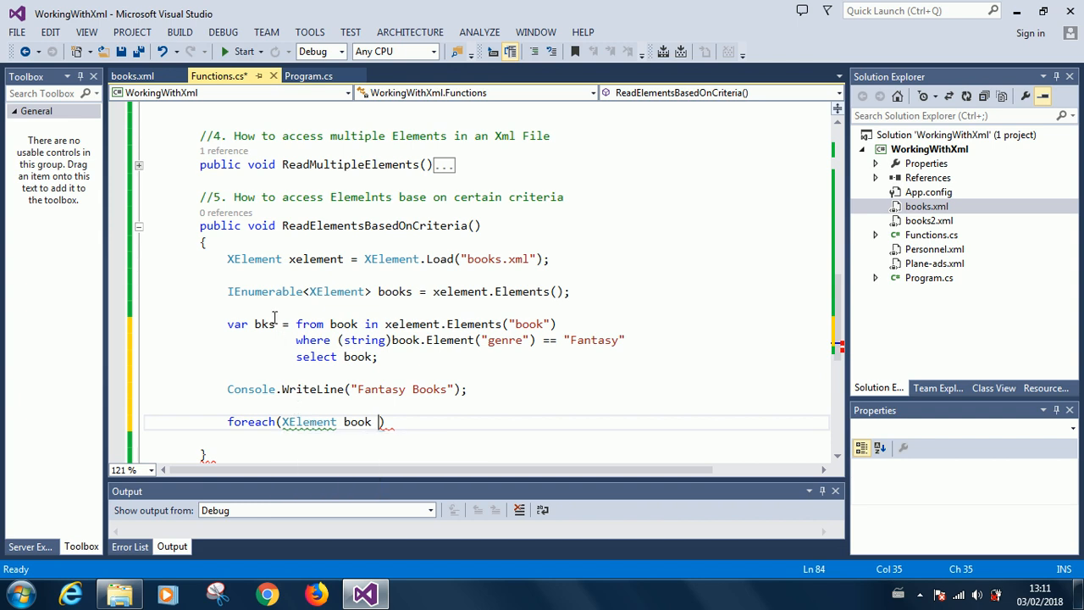
pyautogui.doubleClick(250, 324)
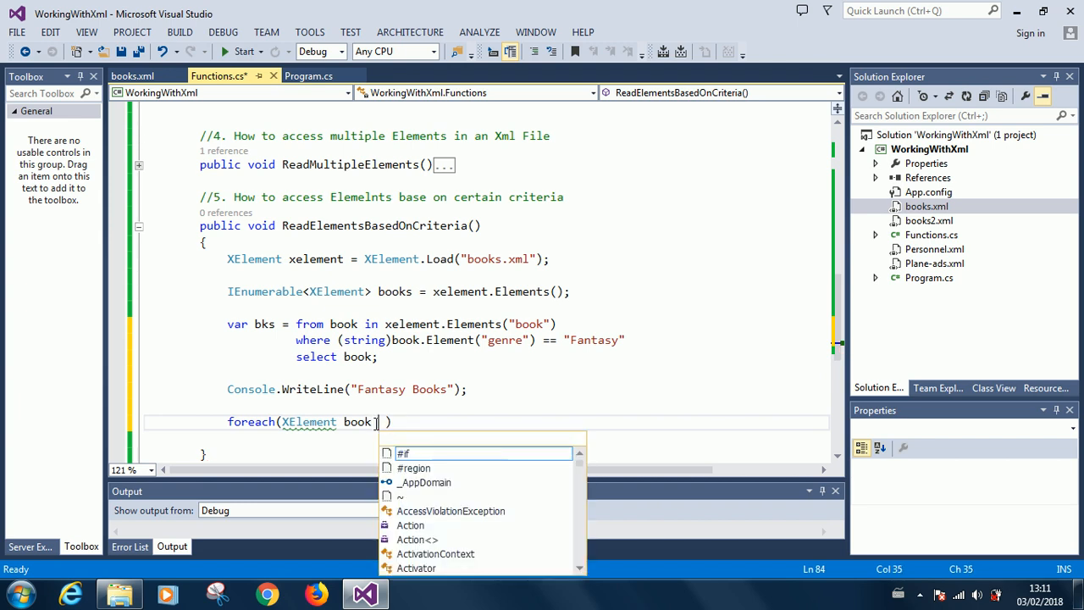
pyautogui.write('in bks')
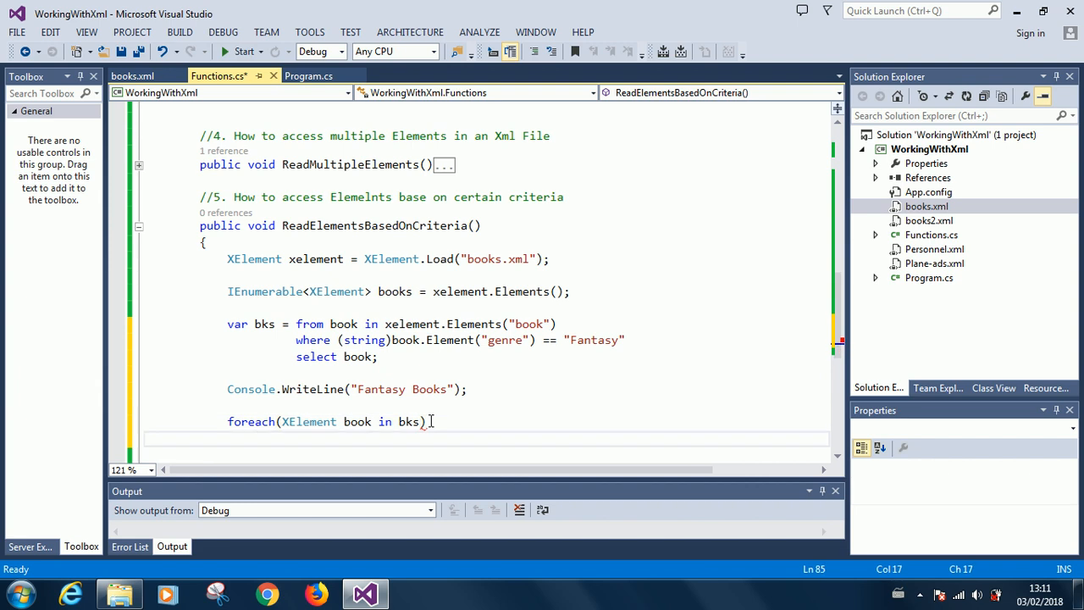
# Step: Give the loop the body Console.WriteLine(book); so each fantasy book is printed
pyautogui.write('Cosole.')
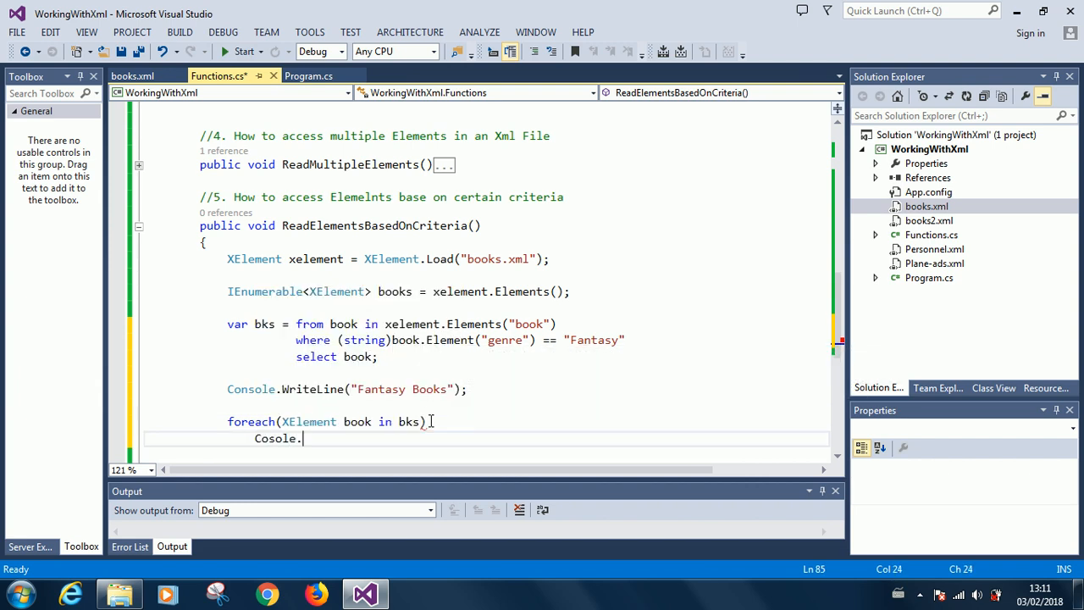
pyautogui.write('WriteL')
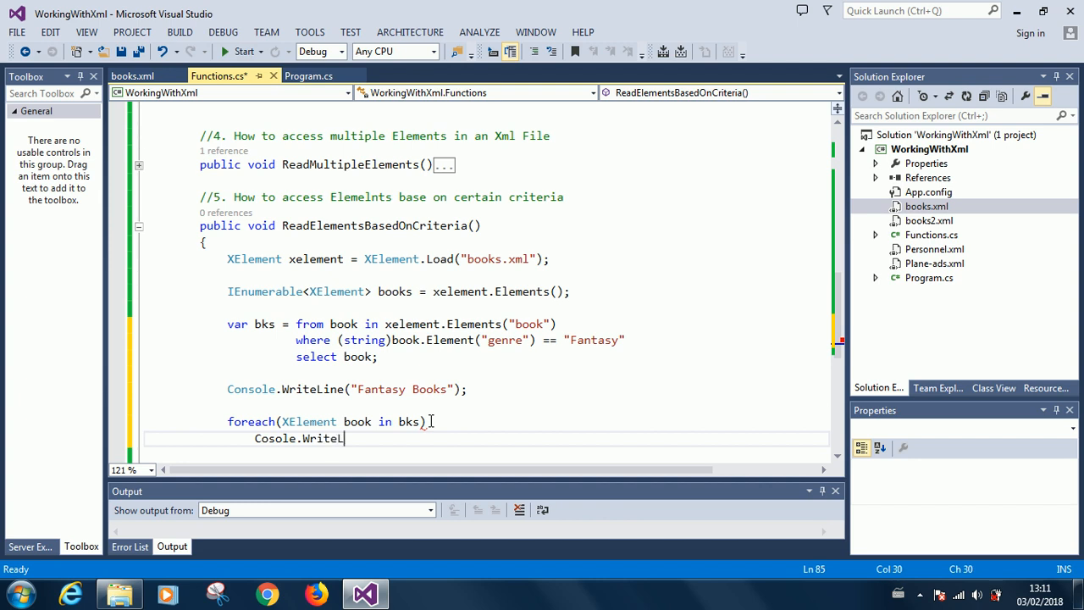
pyautogui.write('ine()')
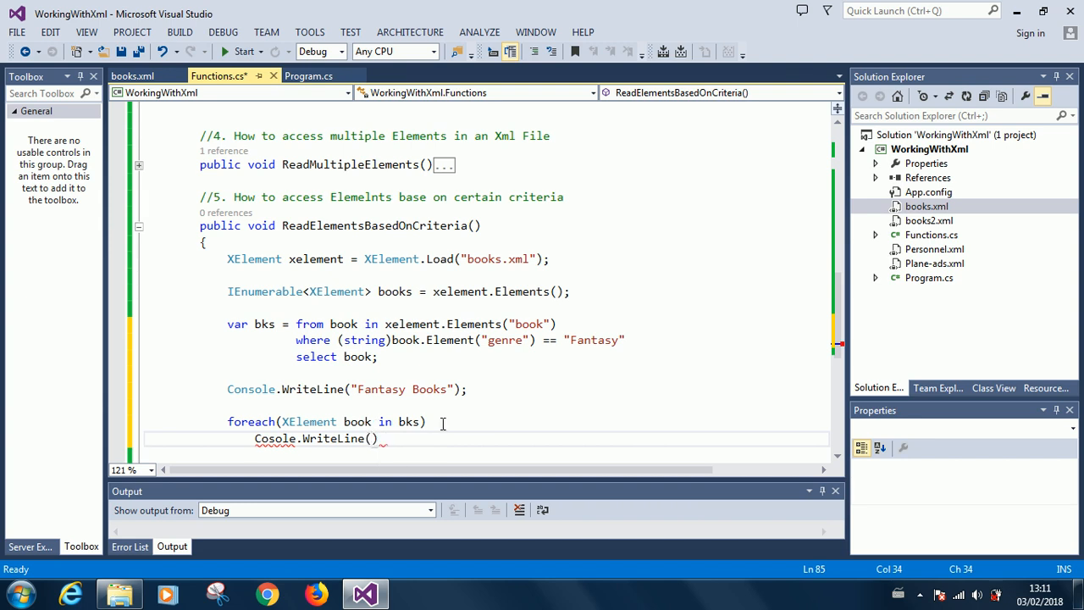
pyautogui.write('book')
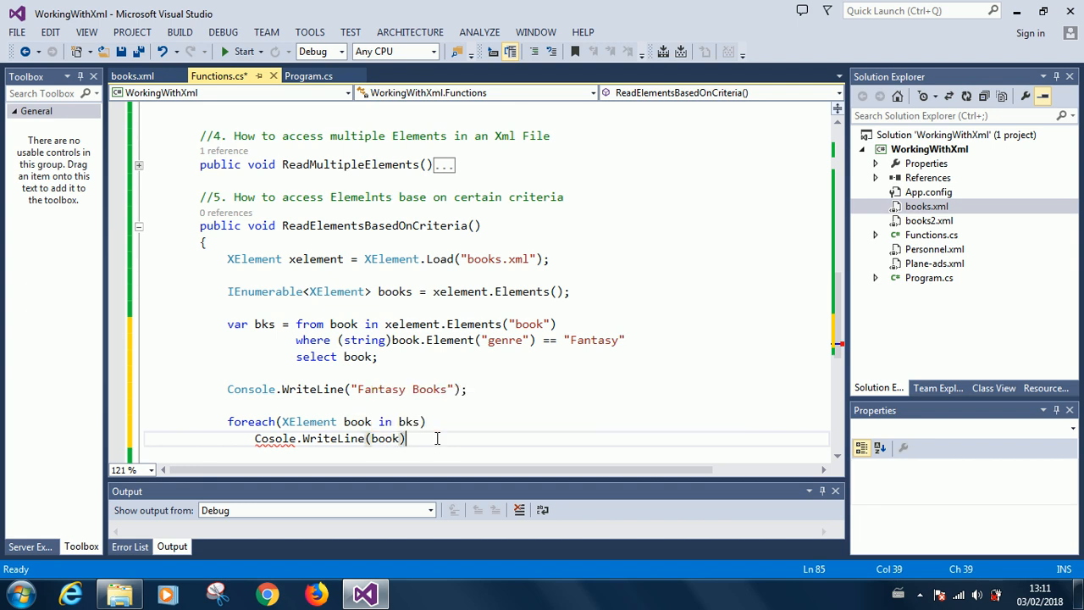
pyautogui.write(';')
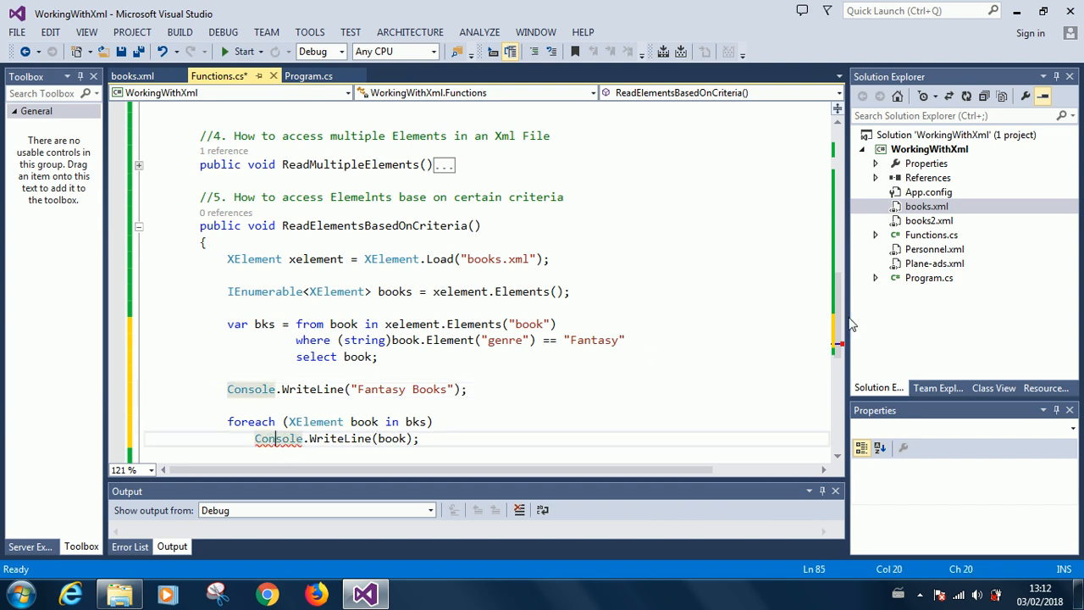
pyautogui.scroll(-3)
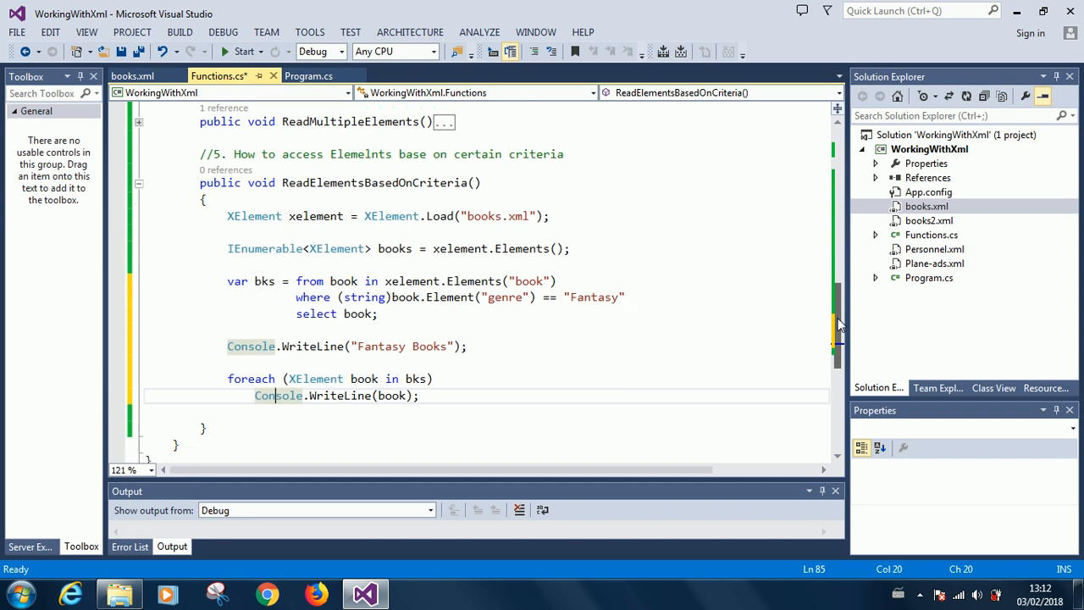
pyautogui.moveTo(285, 306)
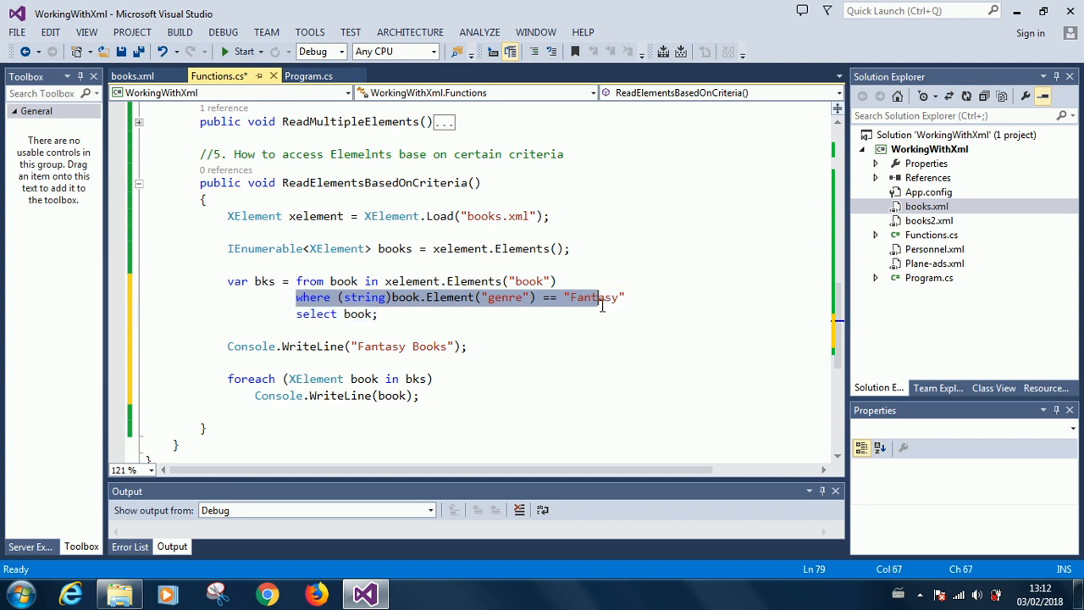
pyautogui.moveTo(285, 379)
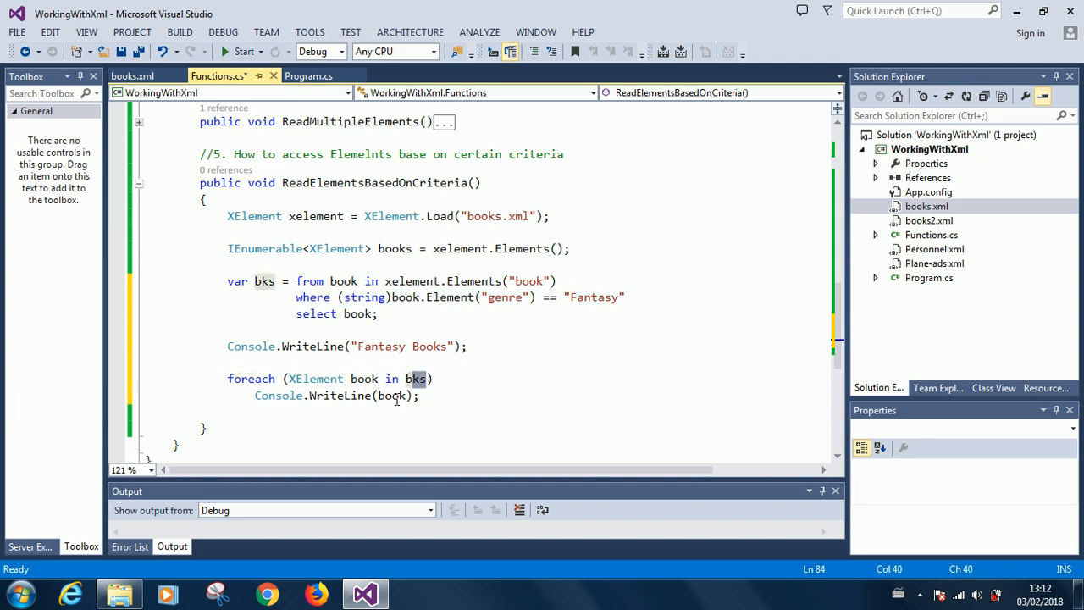
pyautogui.moveTo(393, 396)
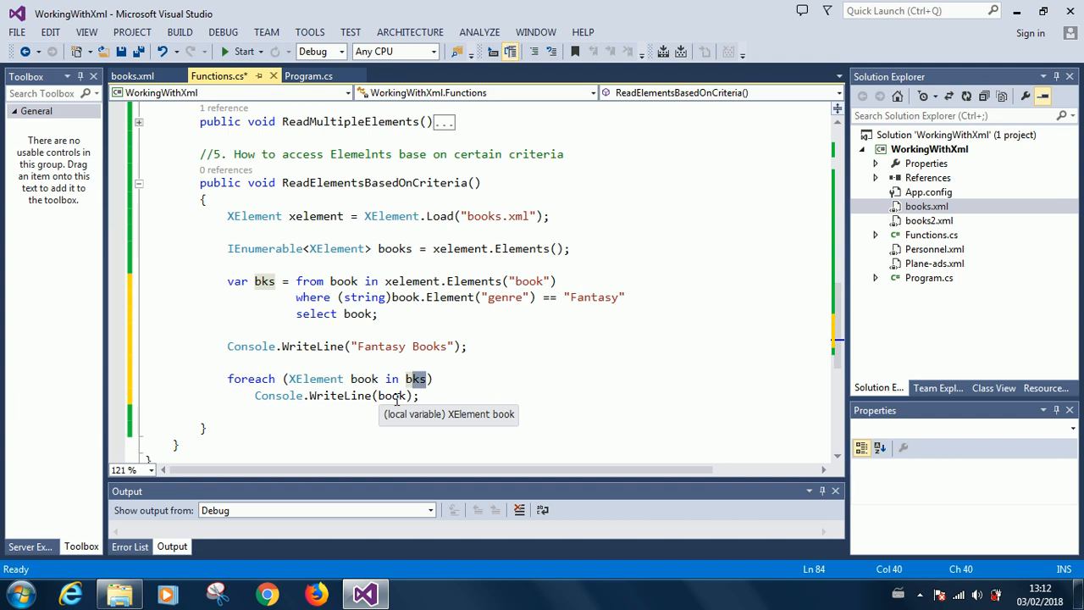
pyautogui.moveTo(281, 91)
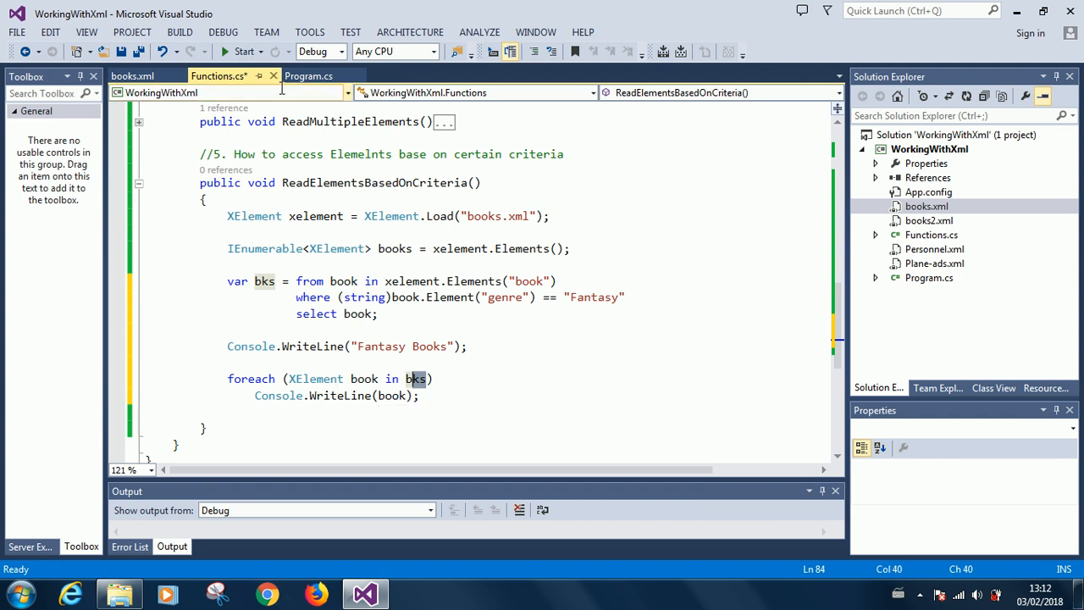
# Step: Save Functions.cs and switch to Program.cs to edit the Main method
pyautogui.press('ctrl+s')
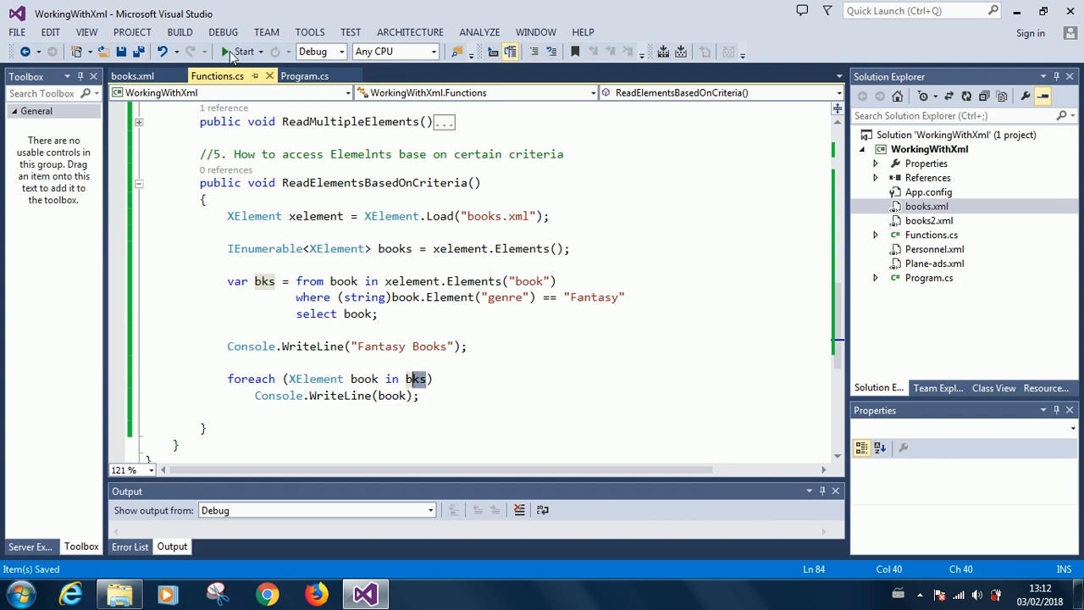
pyautogui.click(244, 51)
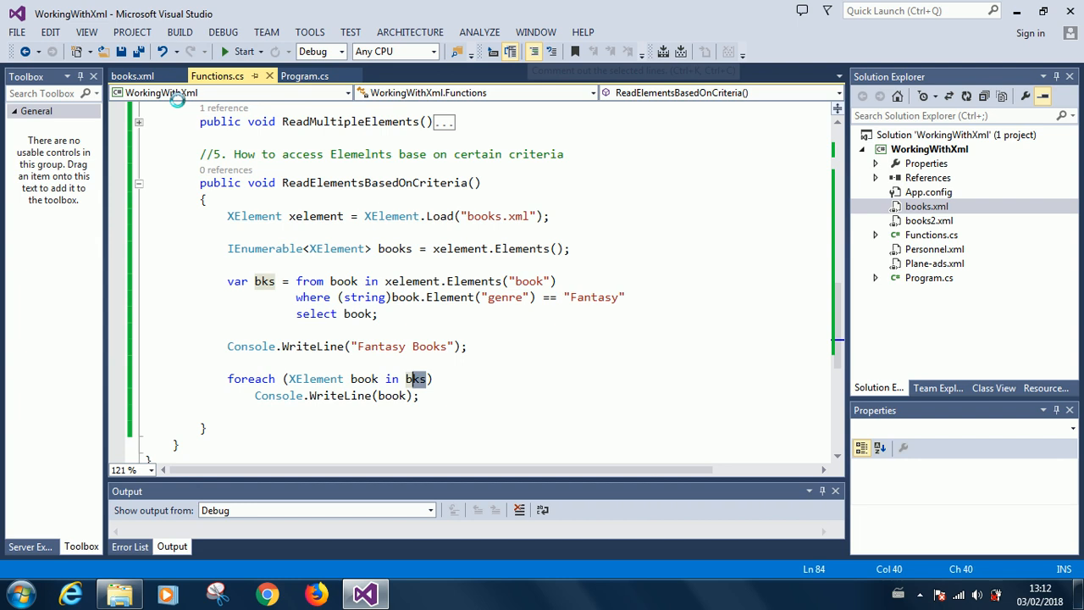
pyautogui.click(305, 74)
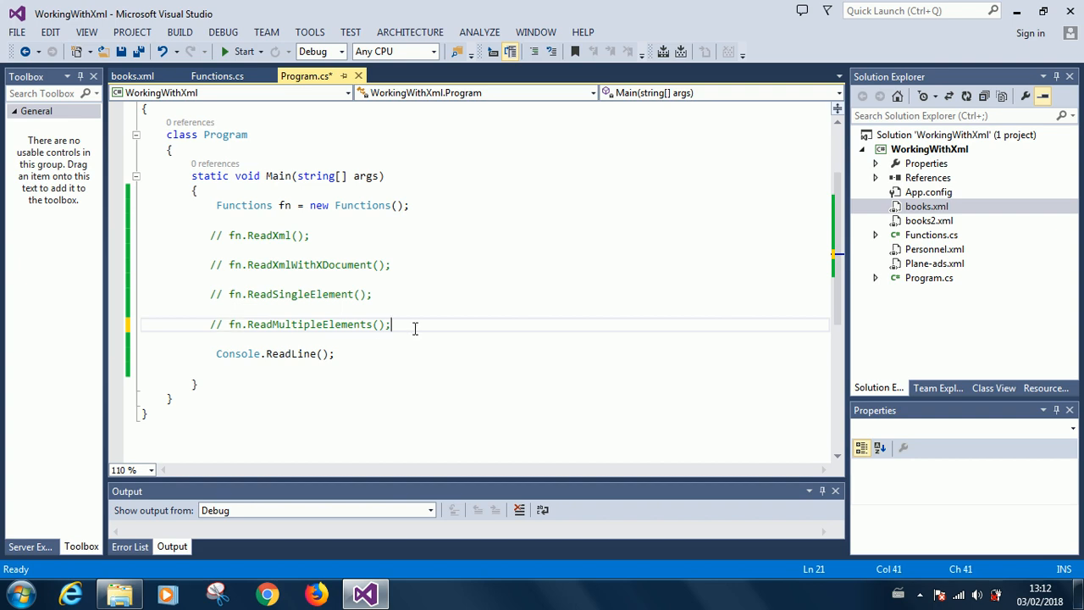
# Step: Add fn.ReadElementsBasedOnCriteria(); to Main via IntelliSense and save Program.cs
pyautogui.write('fn.')
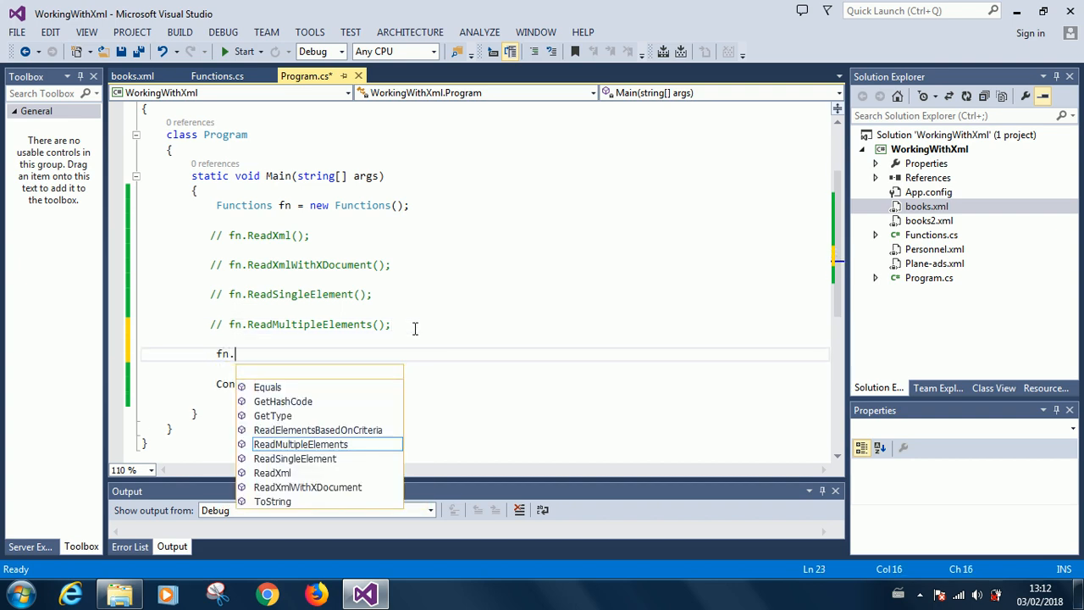
pyautogui.write('get')
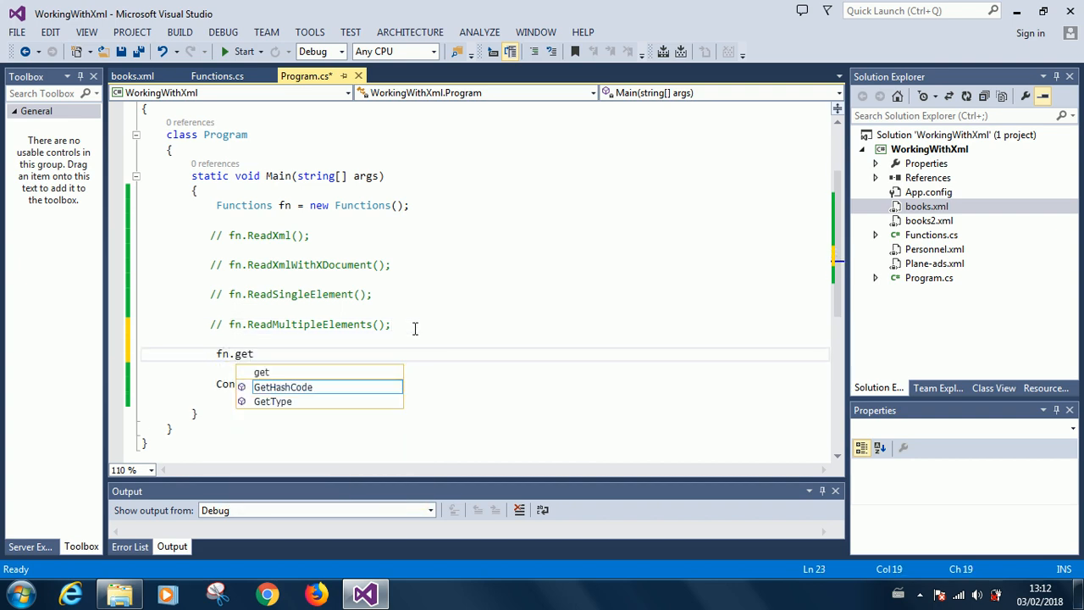
pyautogui.write('res')
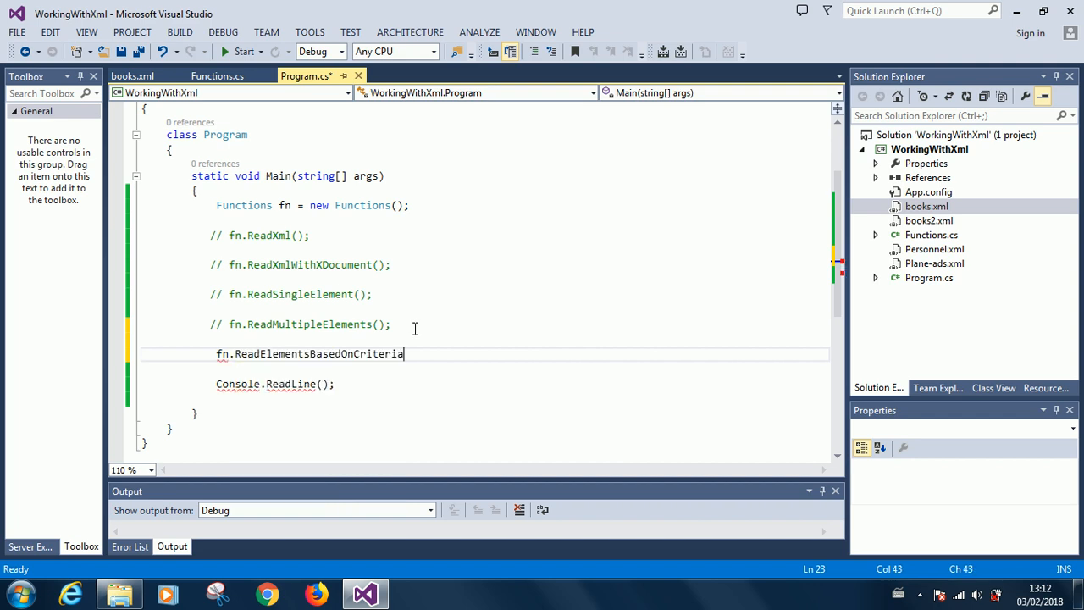
pyautogui.write('();')
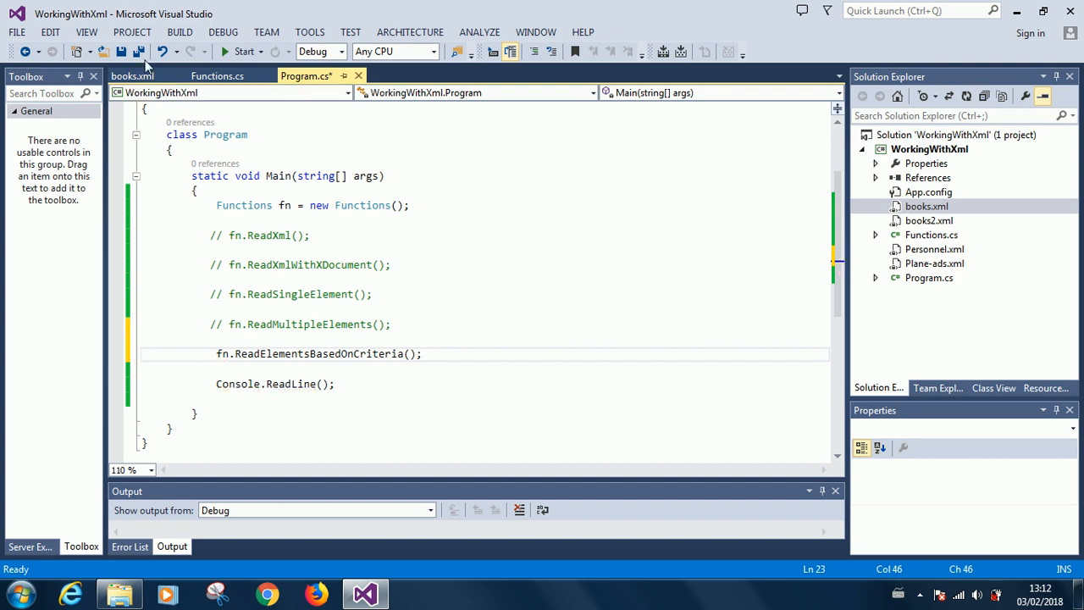
pyautogui.click(244, 51)
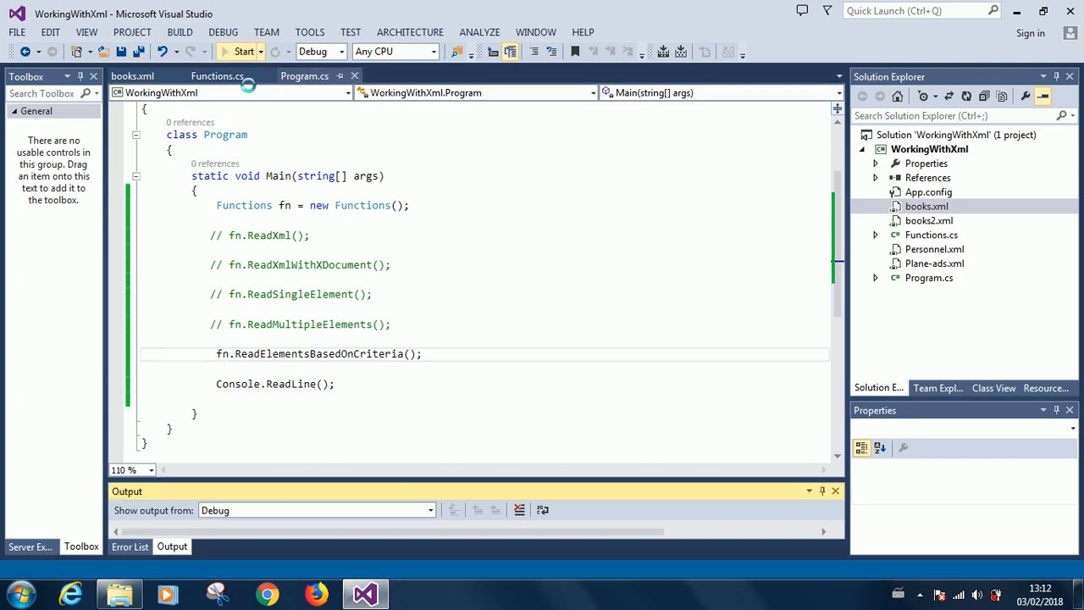
# Step: Run the app, confirm the console lists the four Fantasy books, and return to Functions.cs
pyautogui.click(243, 51)
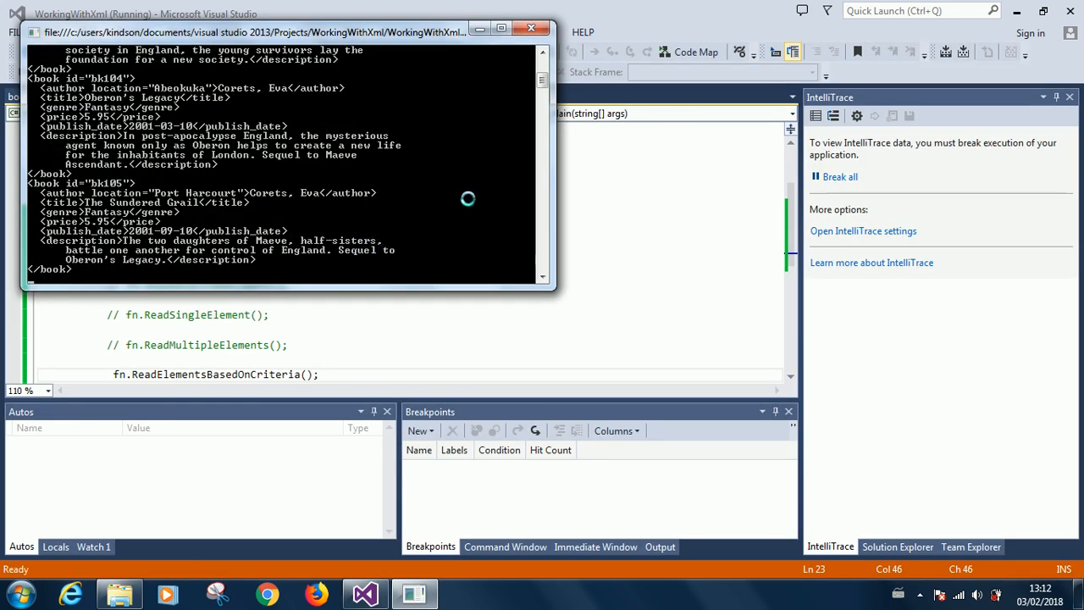
pyautogui.moveTo(249, 101)
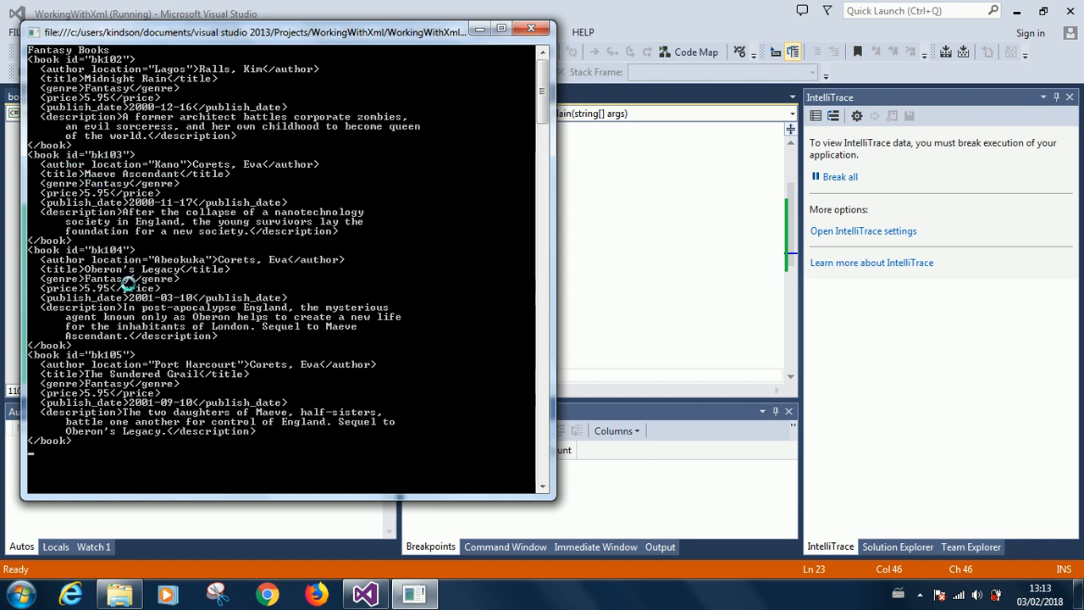
pyautogui.moveTo(93, 386)
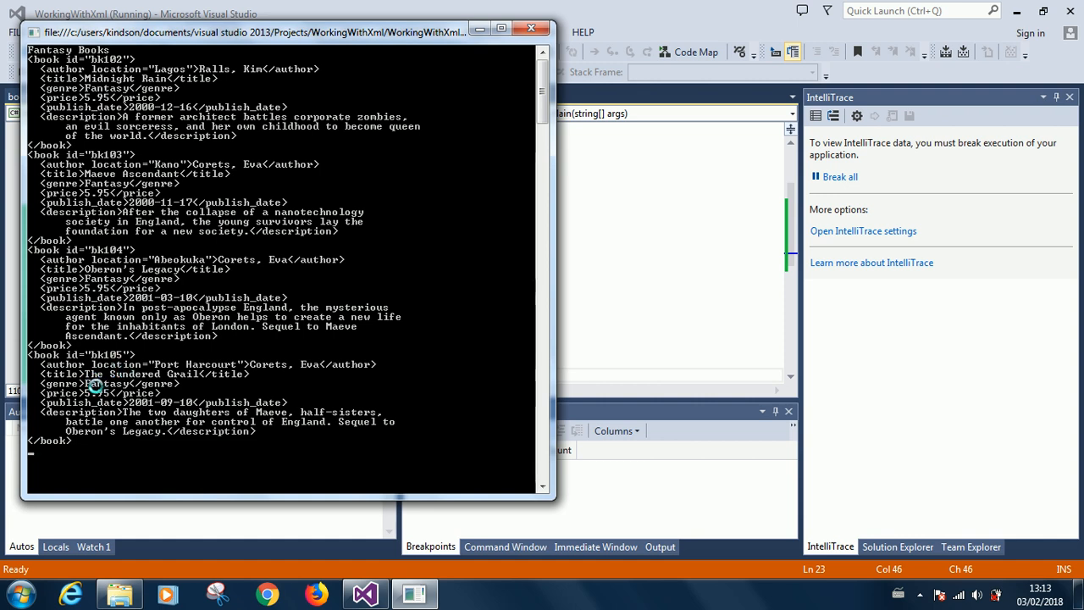
pyautogui.moveTo(190, 234)
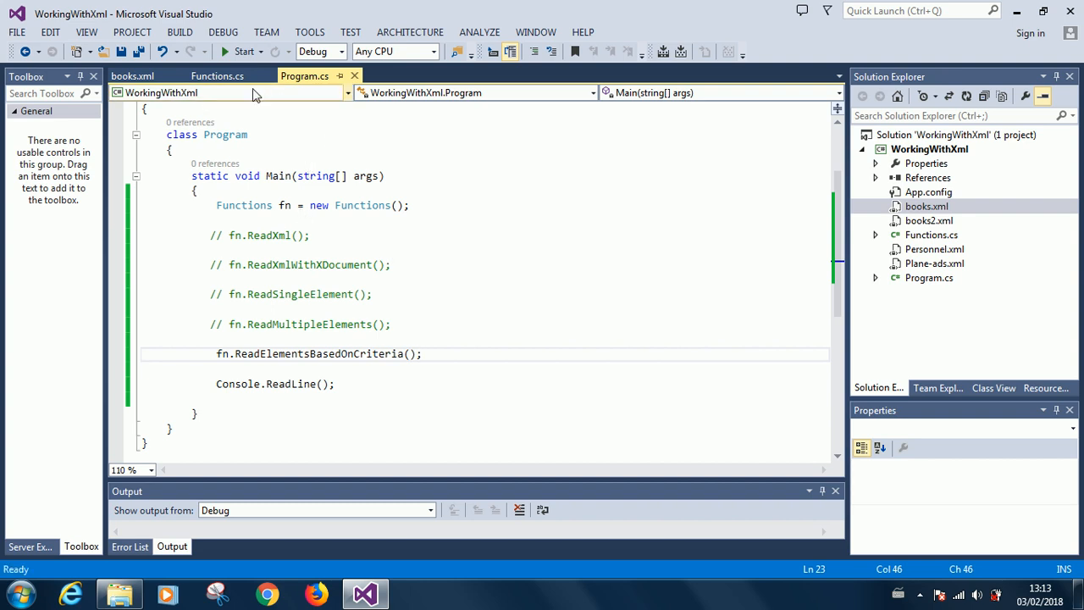
pyautogui.click(217, 74)
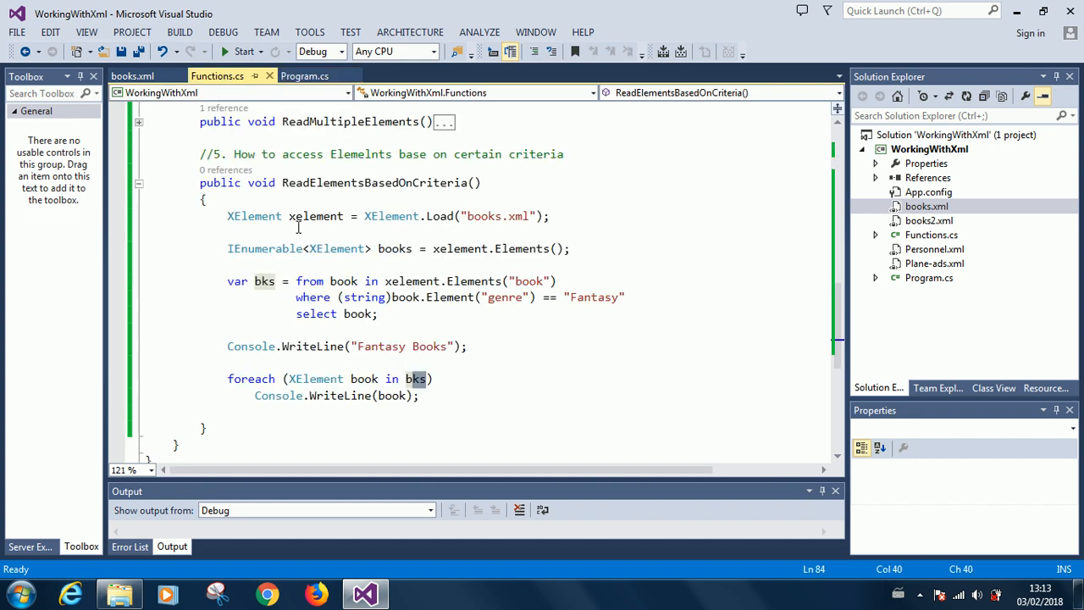